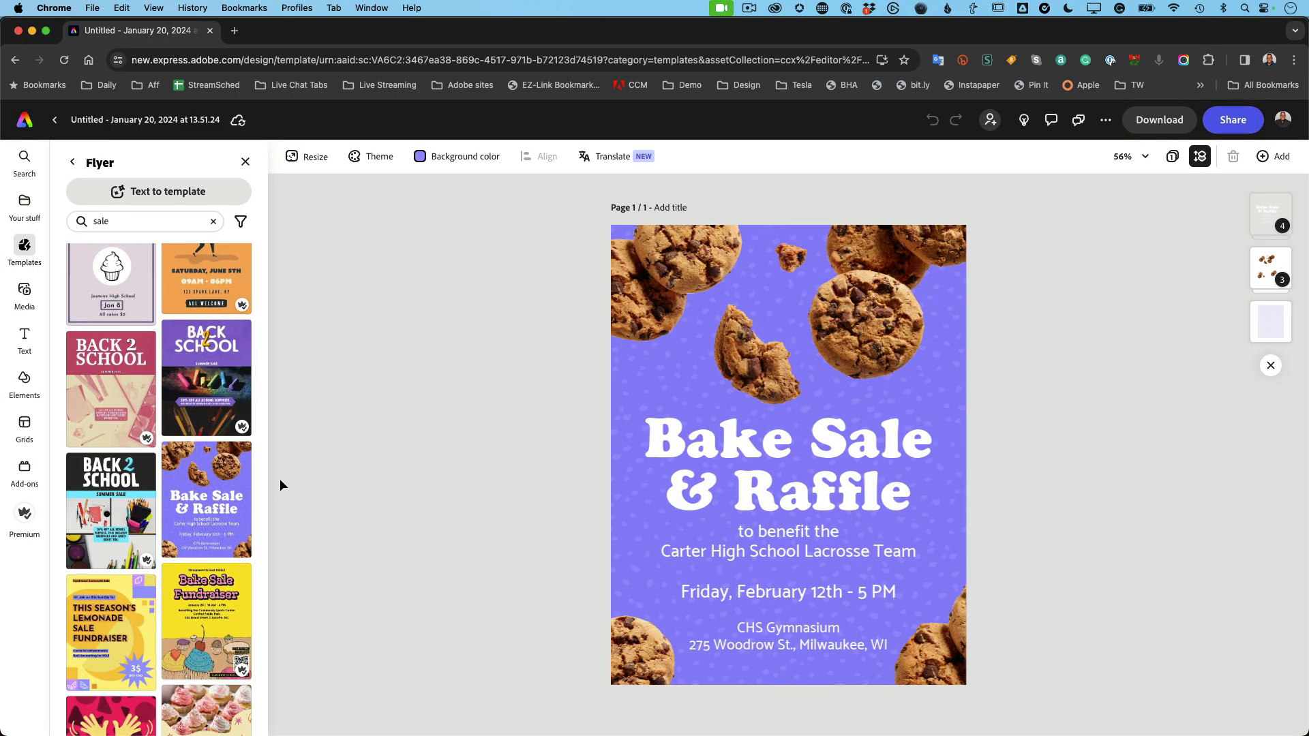
pyautogui.moveTo(581, 434)
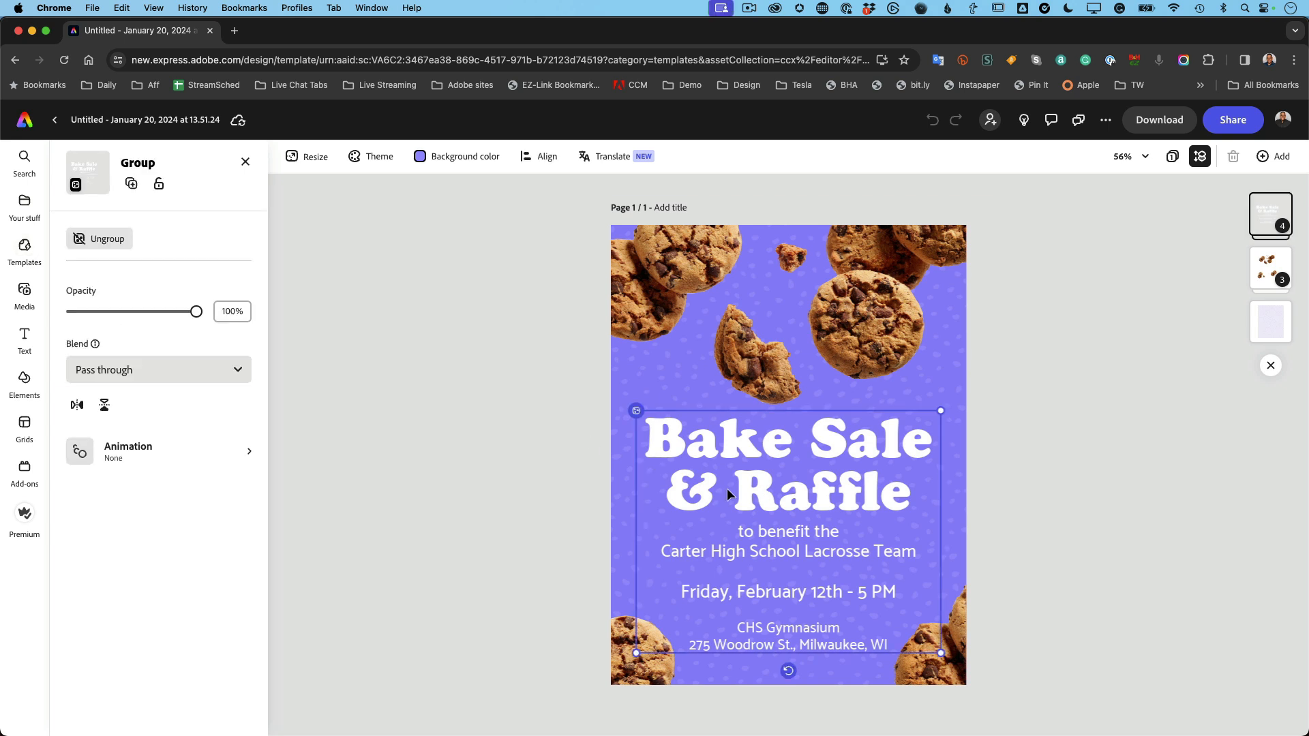
pyautogui.moveTo(716, 462)
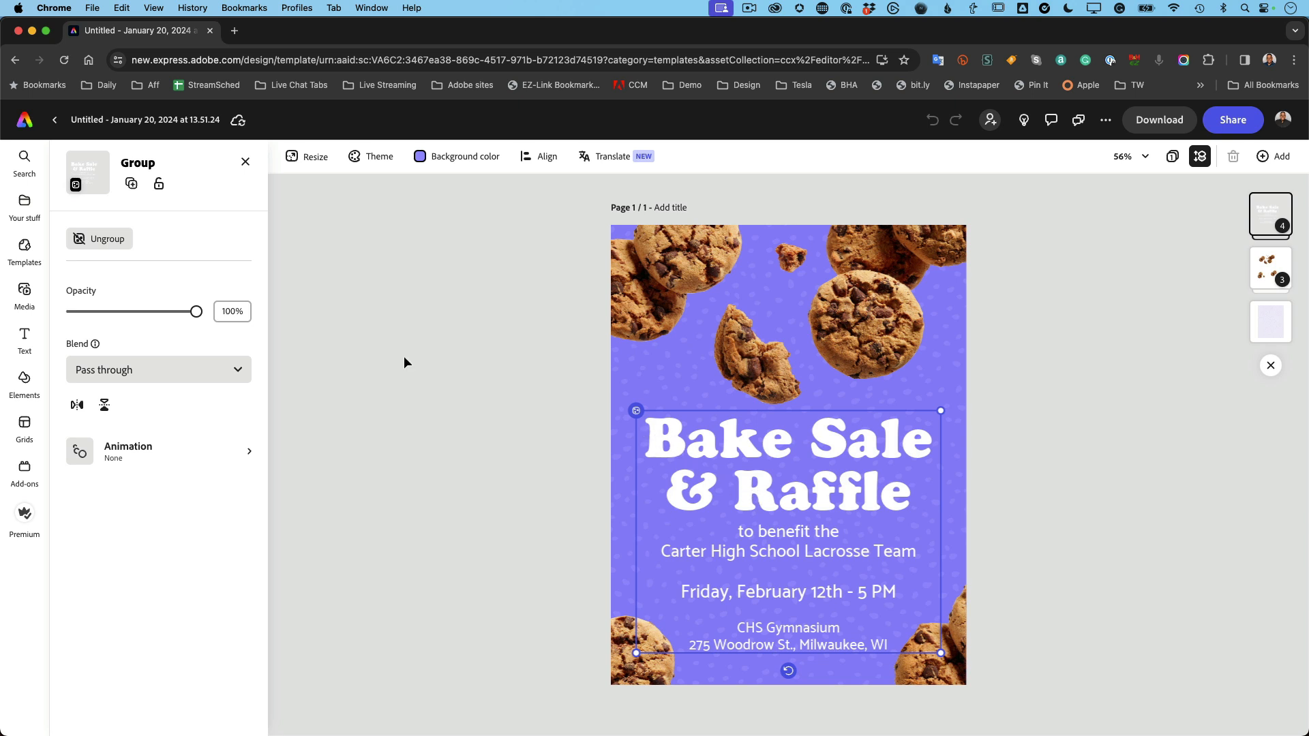
pyautogui.moveTo(140, 172)
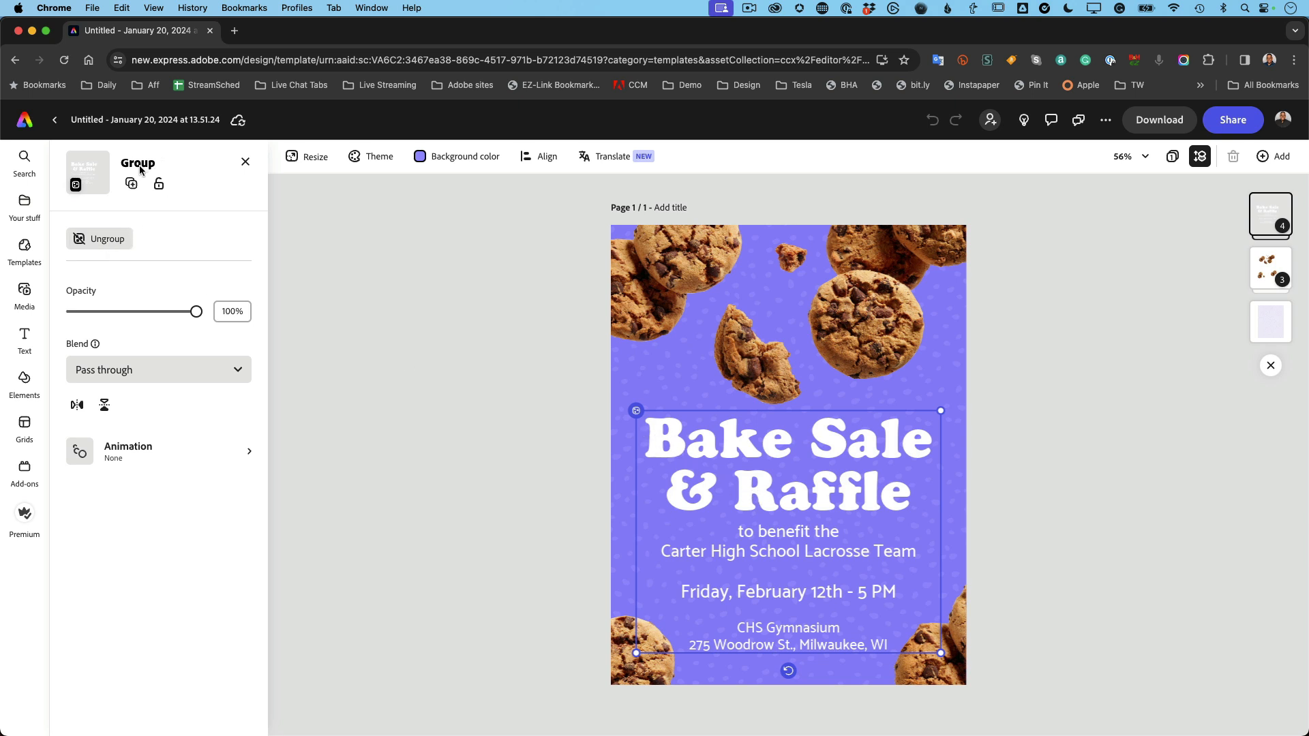
pyautogui.moveTo(739, 567)
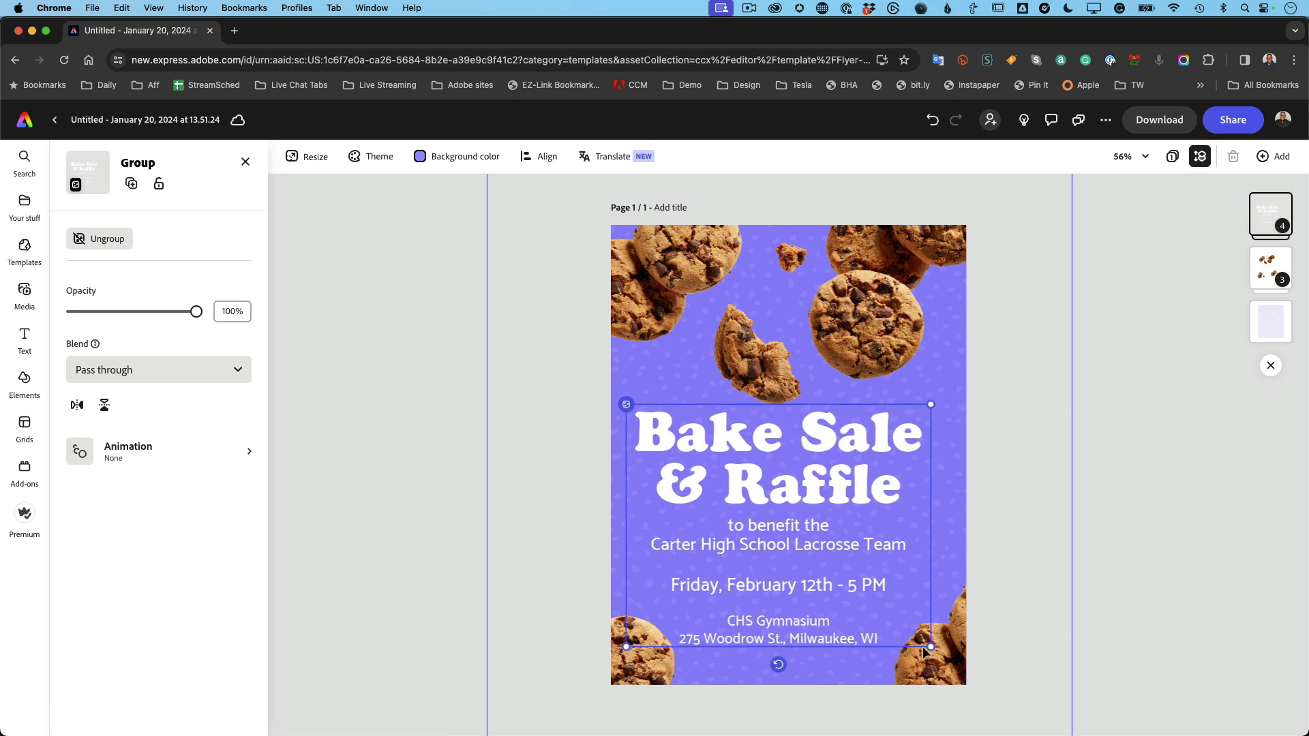
# Step: Shrink the flyer's headline text block down by its corner handle
pyautogui.moveTo(932, 646); pyautogui.dragTo(739, 493)
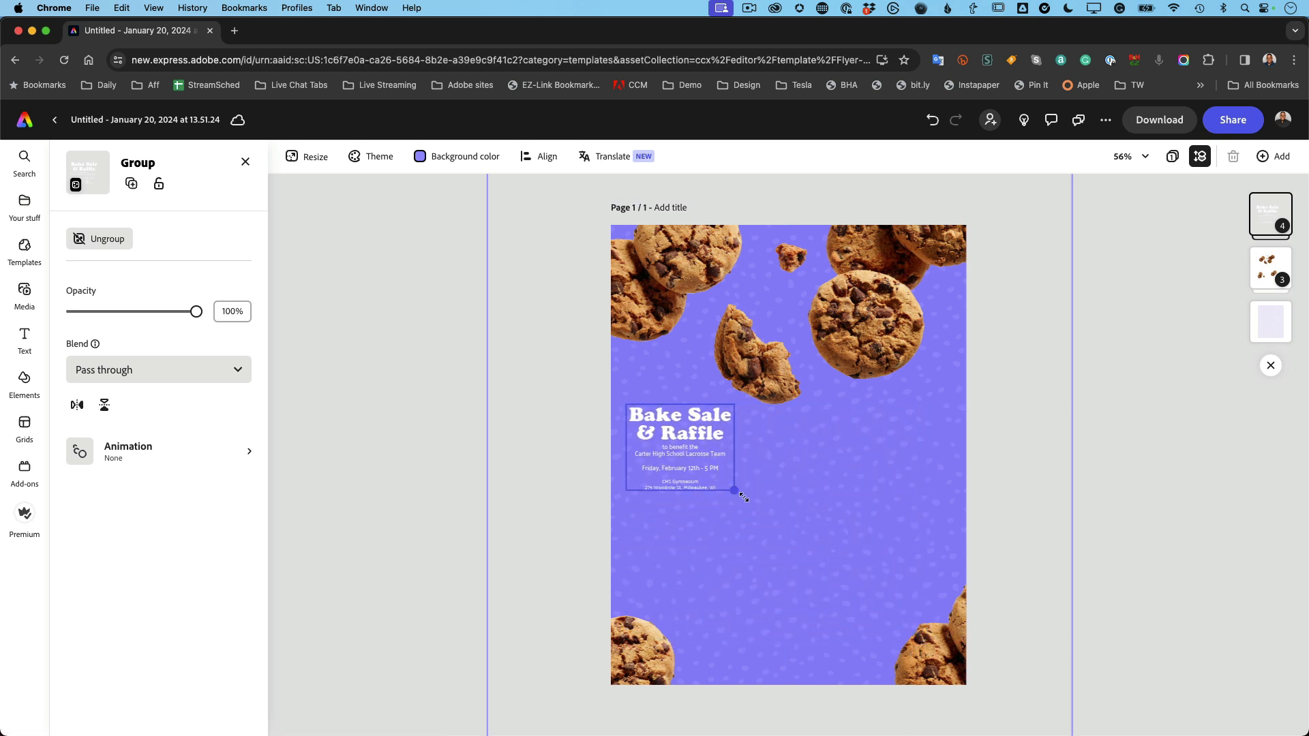
pyautogui.moveTo(739, 492); pyautogui.dragTo(913, 634)
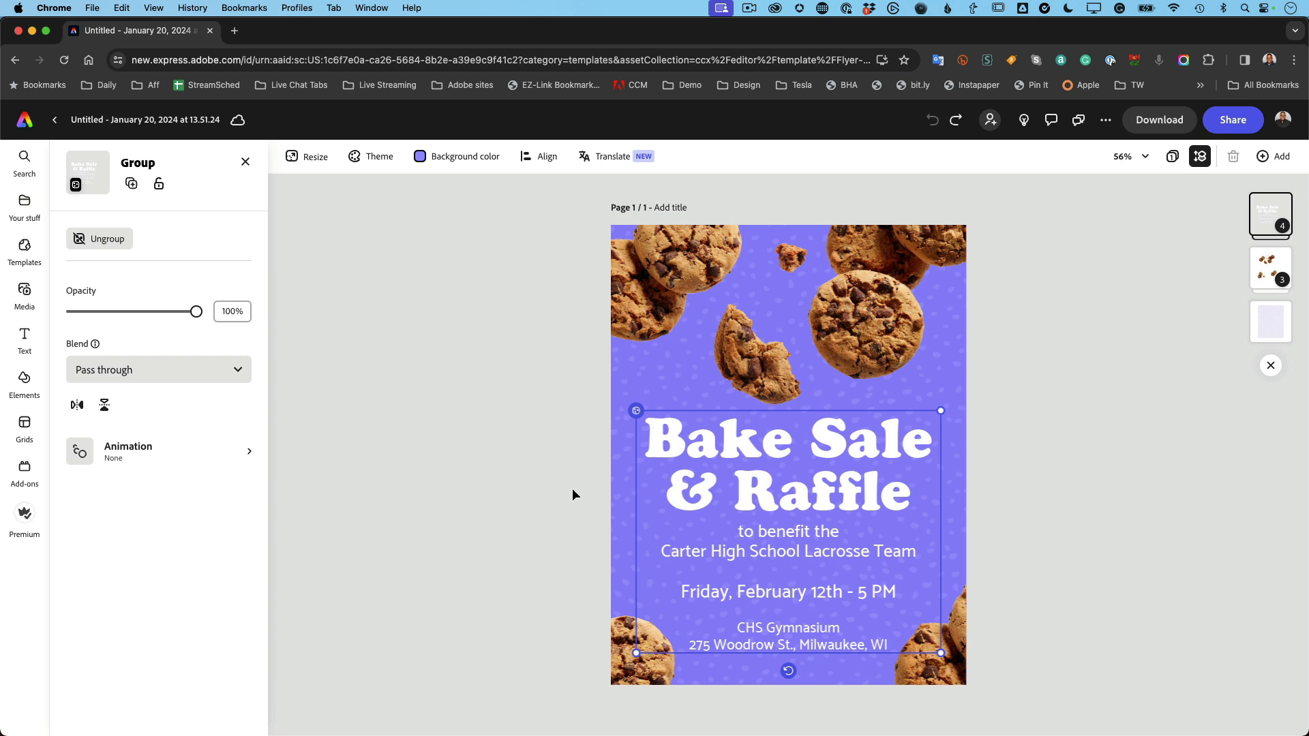
pyautogui.moveTo(107, 239)
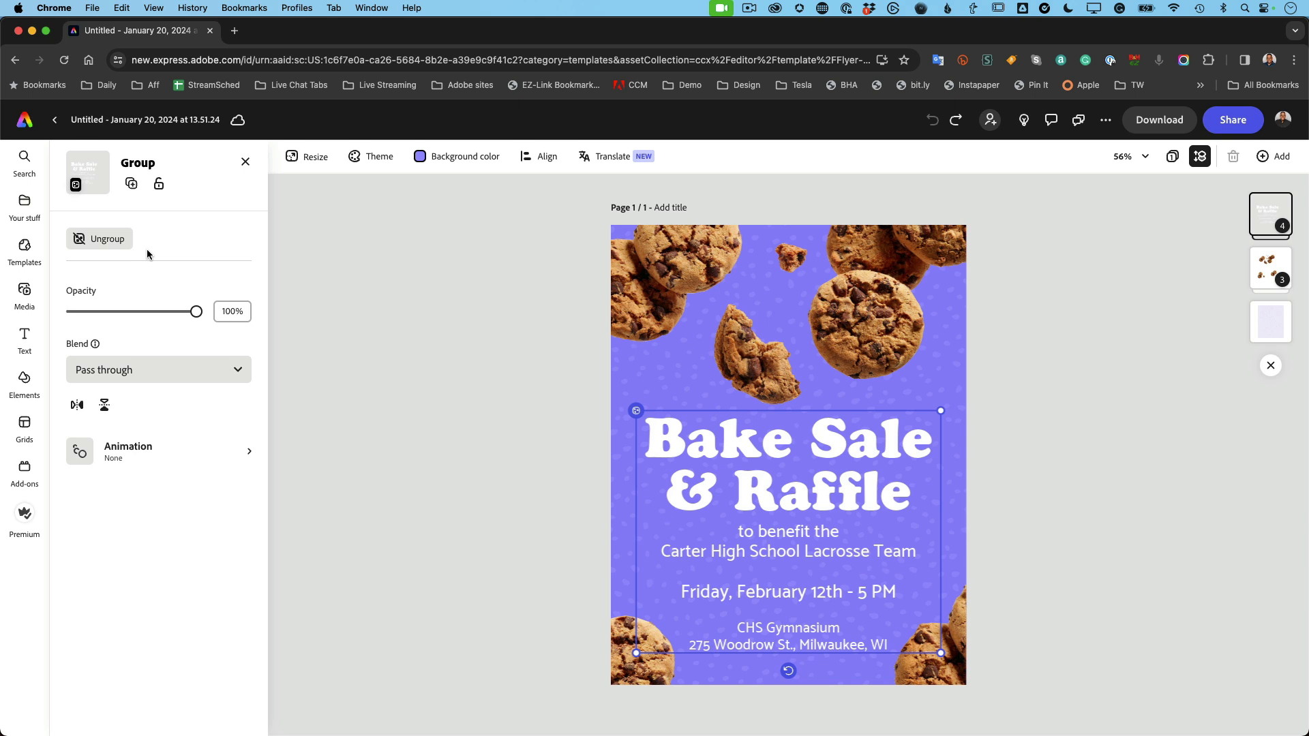
pyautogui.moveTo(865, 494)
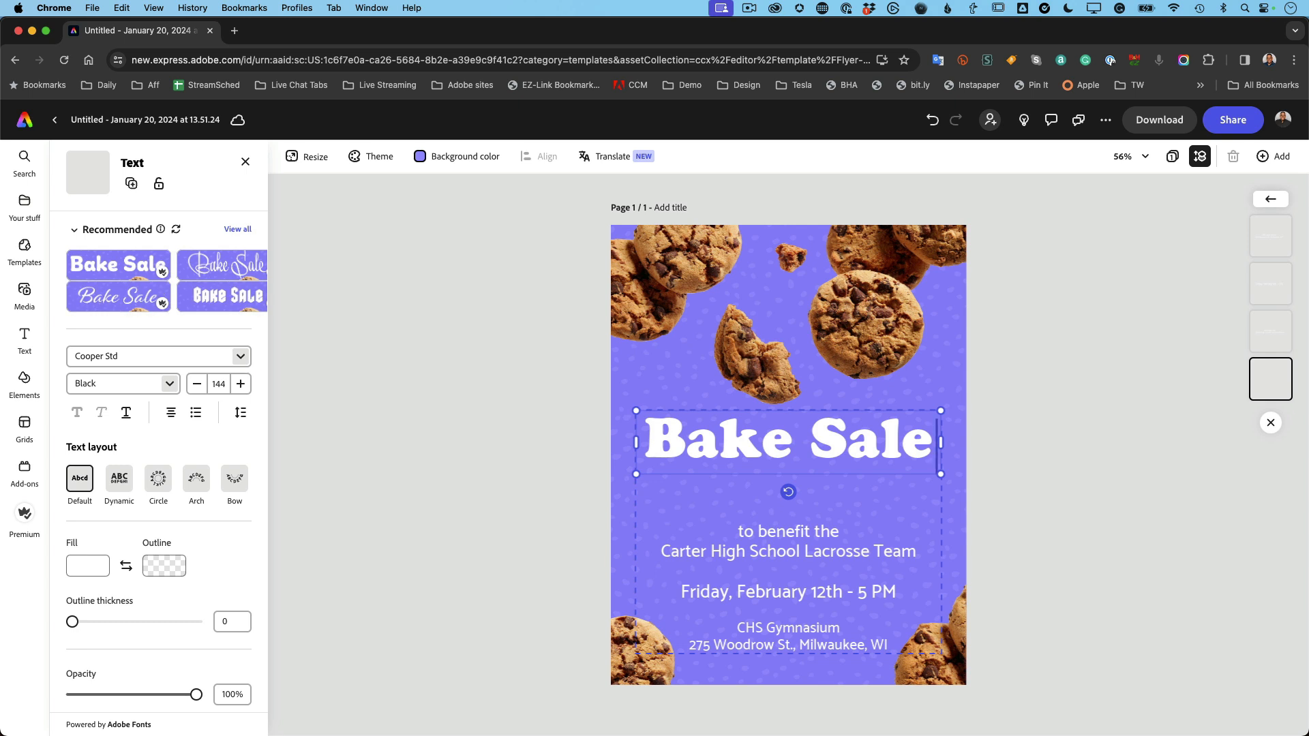
pyautogui.moveTo(705, 555)
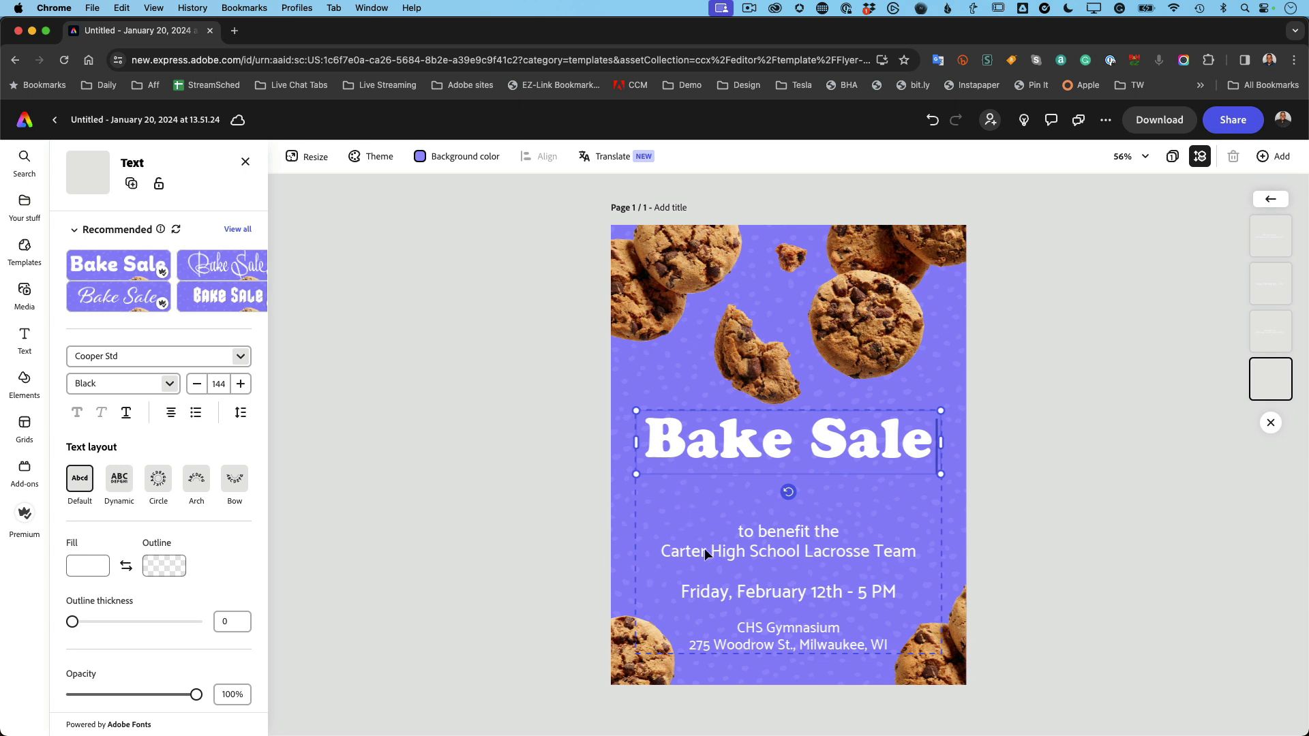
# Step: Reword the subtitle to 'for the Veterans of America' and move the date line up beneath it
pyautogui.click(786, 541)
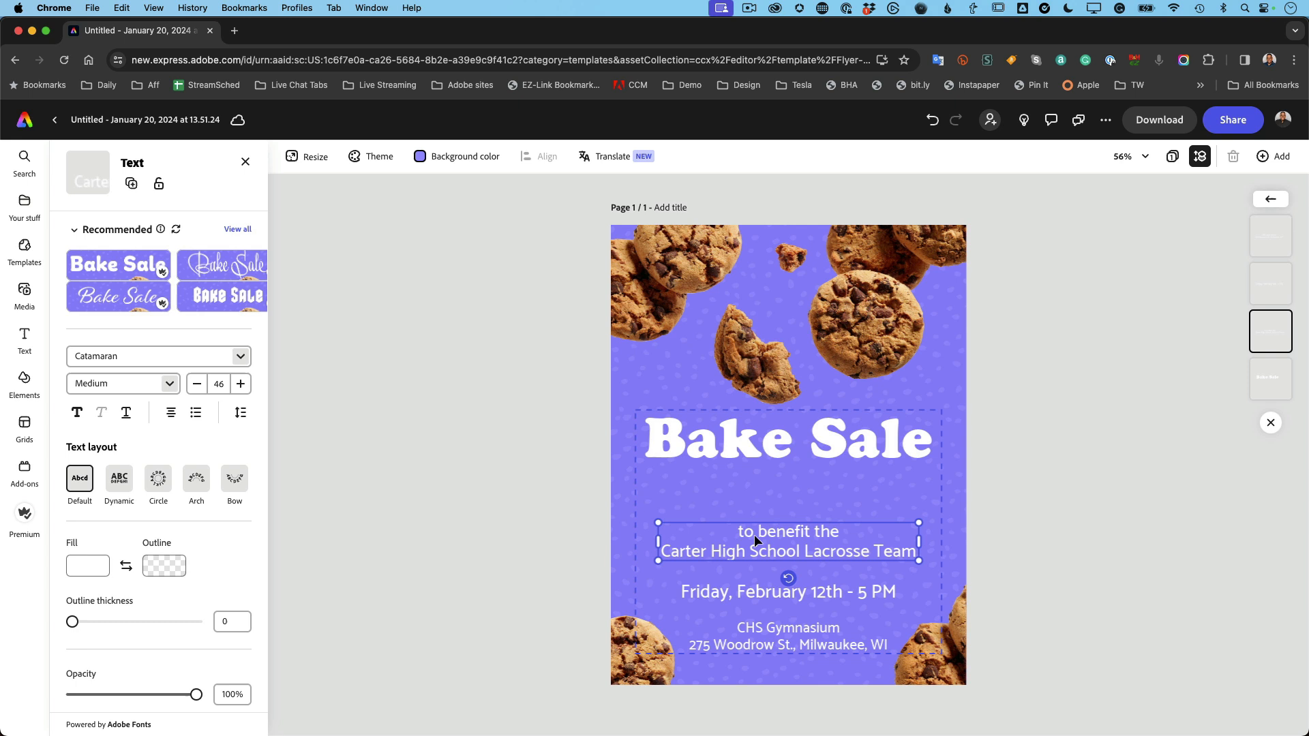
pyautogui.click(786, 541)
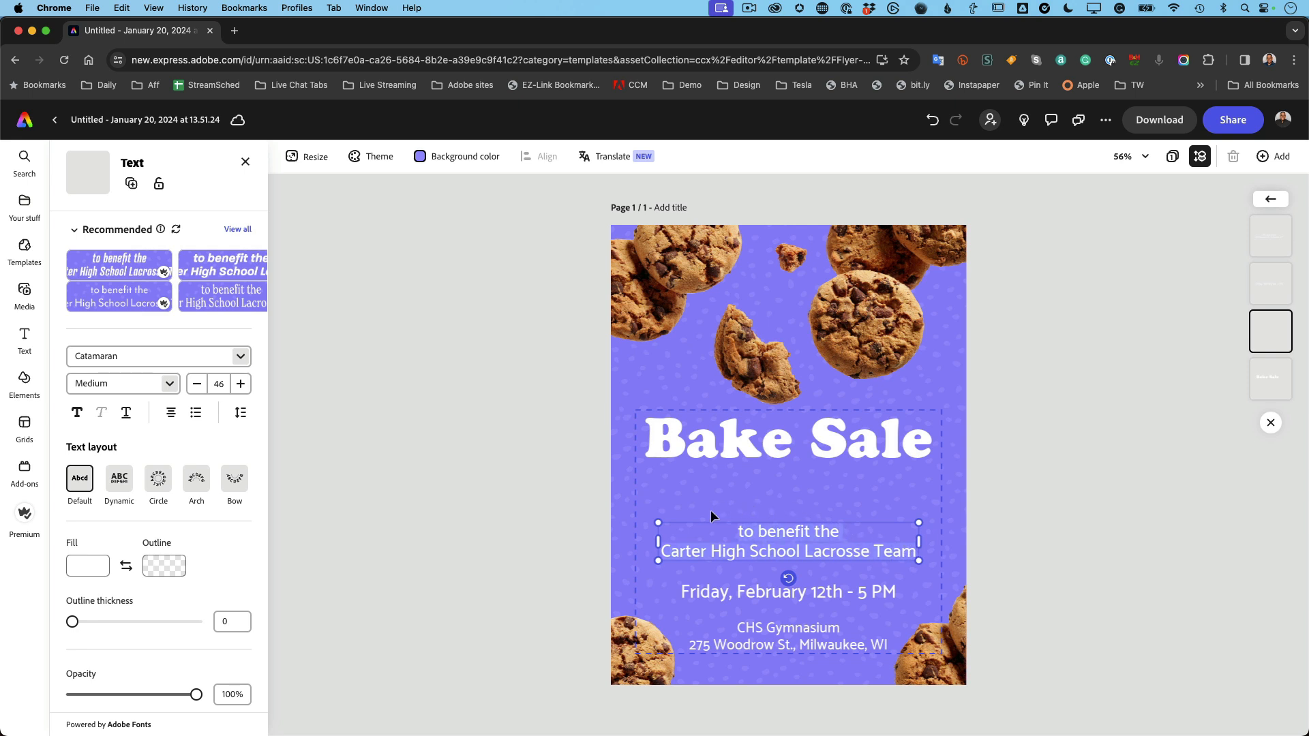
pyautogui.write('for the Veterans of America')
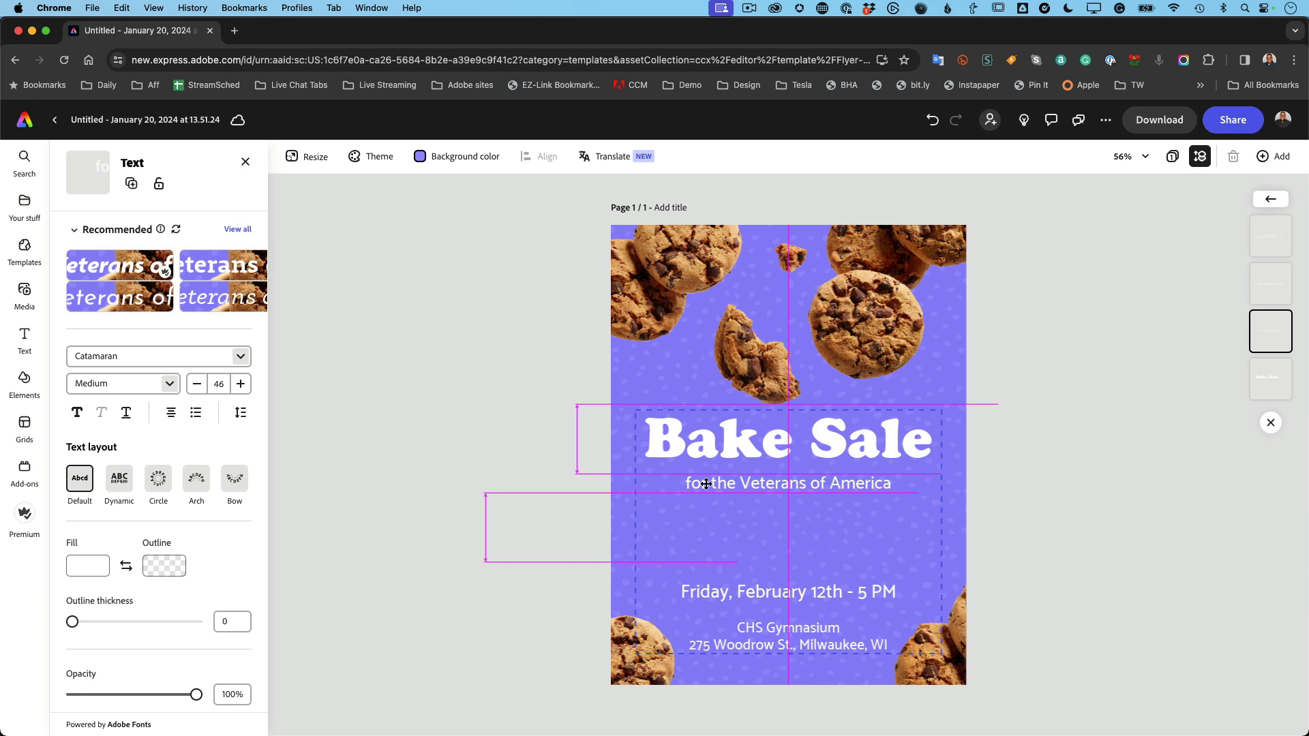
pyautogui.click(788, 483)
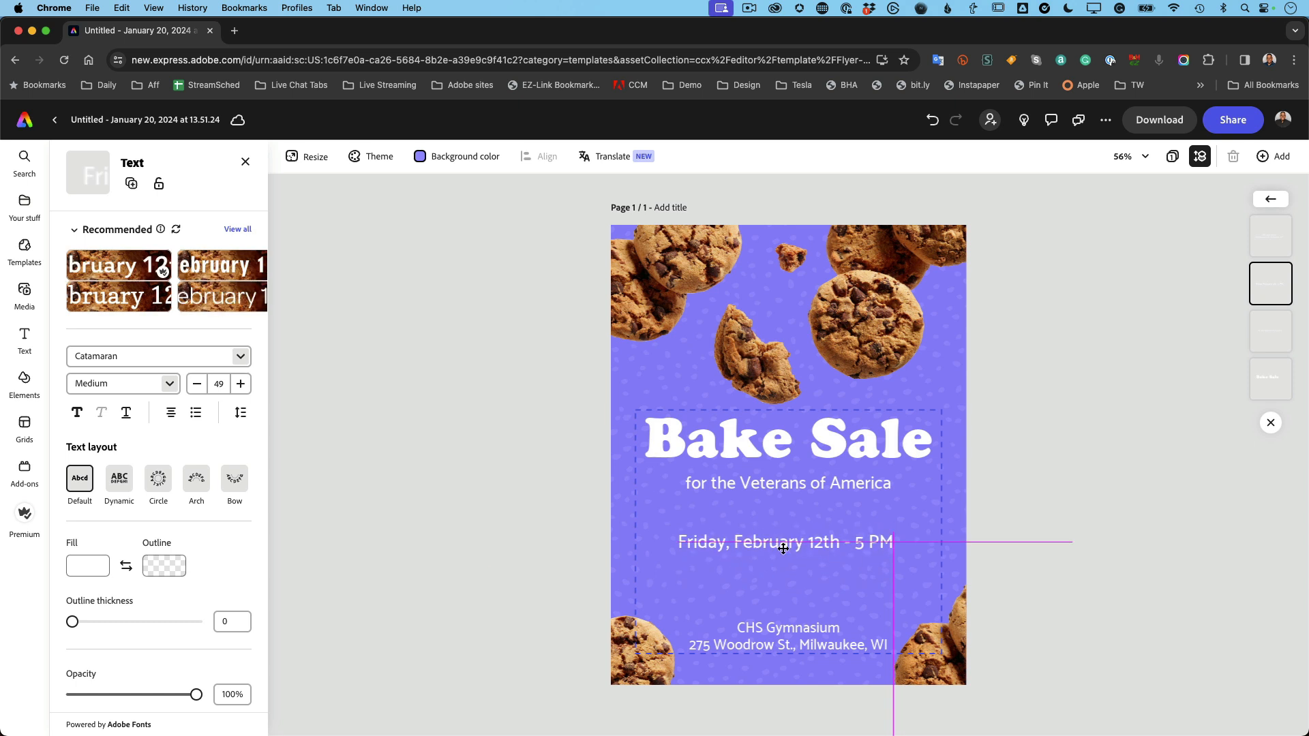
# Step: Change the date line to Friday, February 15th at 3 PM
pyautogui.click(786, 542)
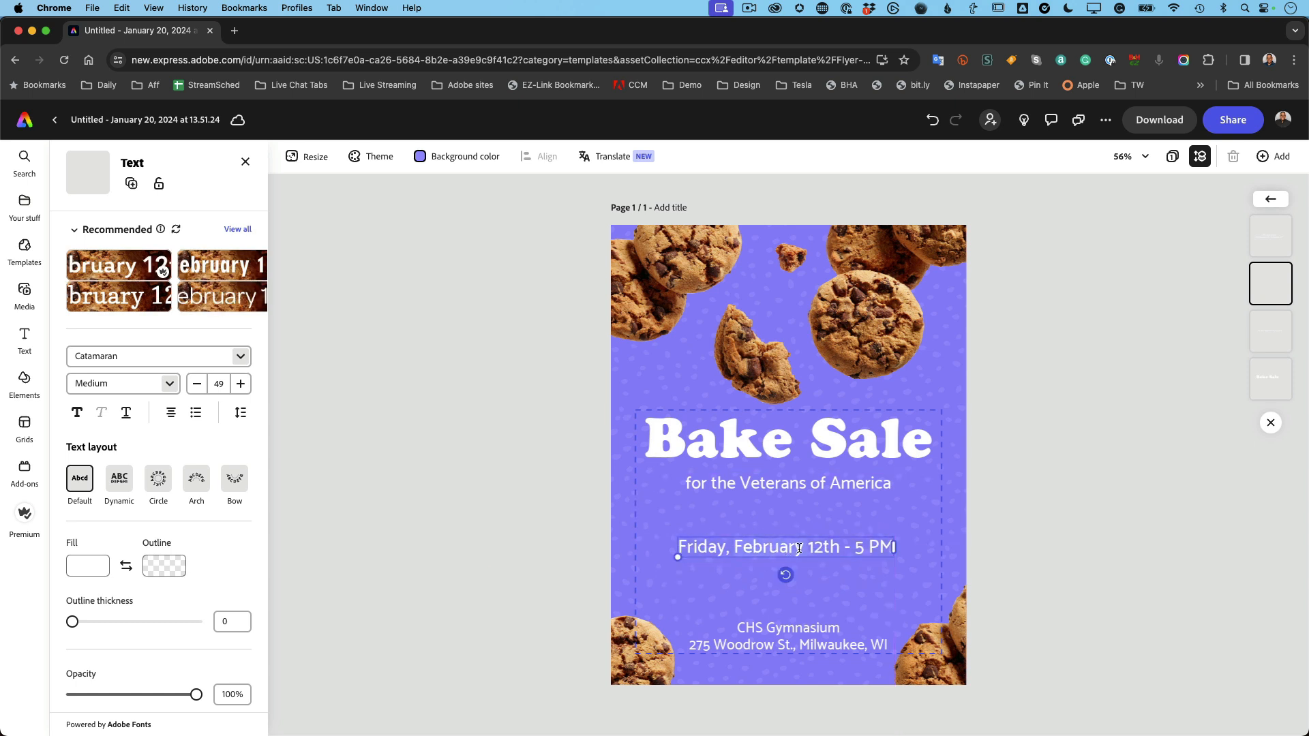
pyautogui.moveTo(839, 552)
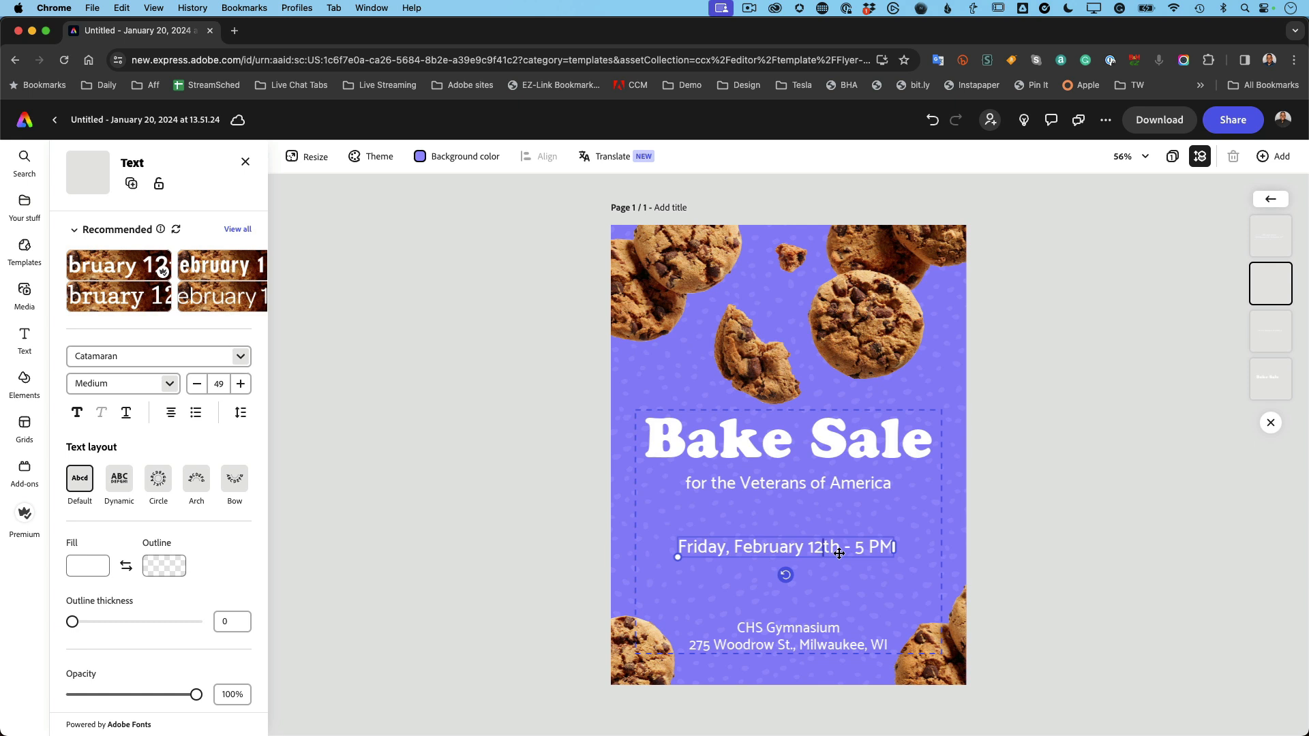
pyautogui.press('Backspace')
pyautogui.write('5')
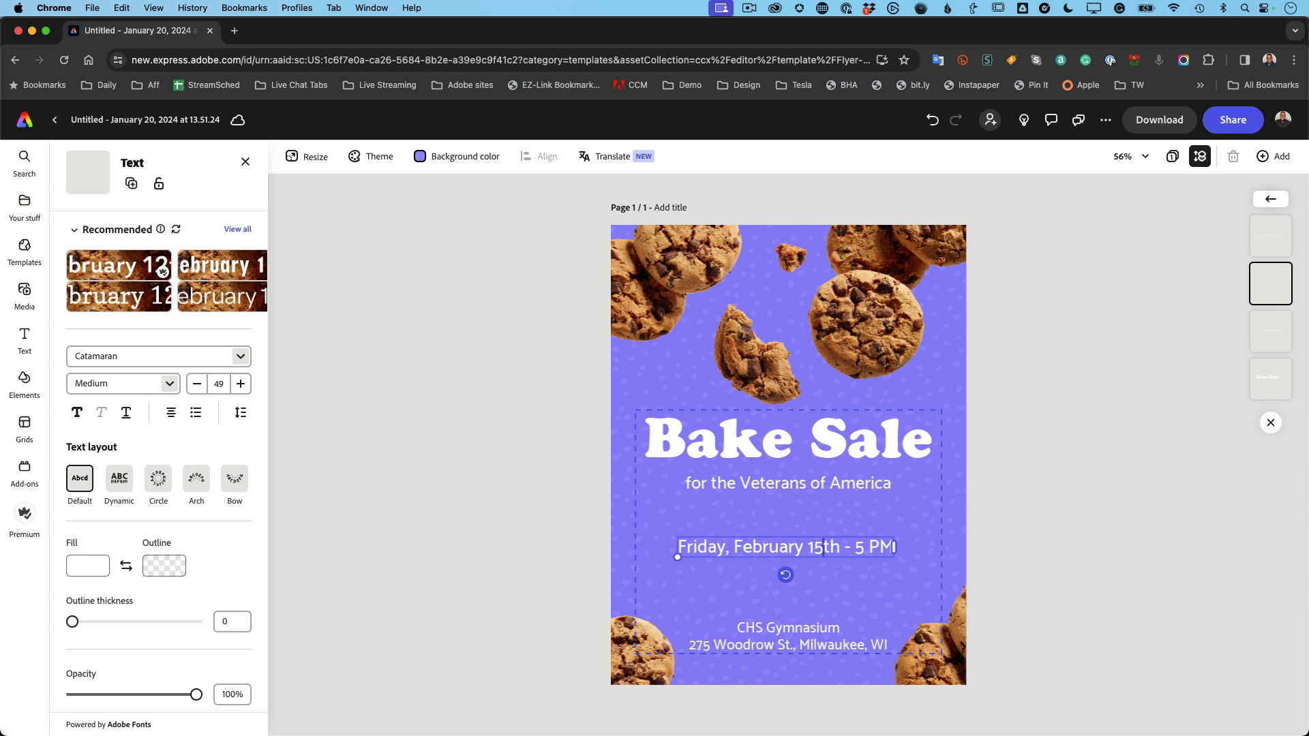
pyautogui.click(864, 547)
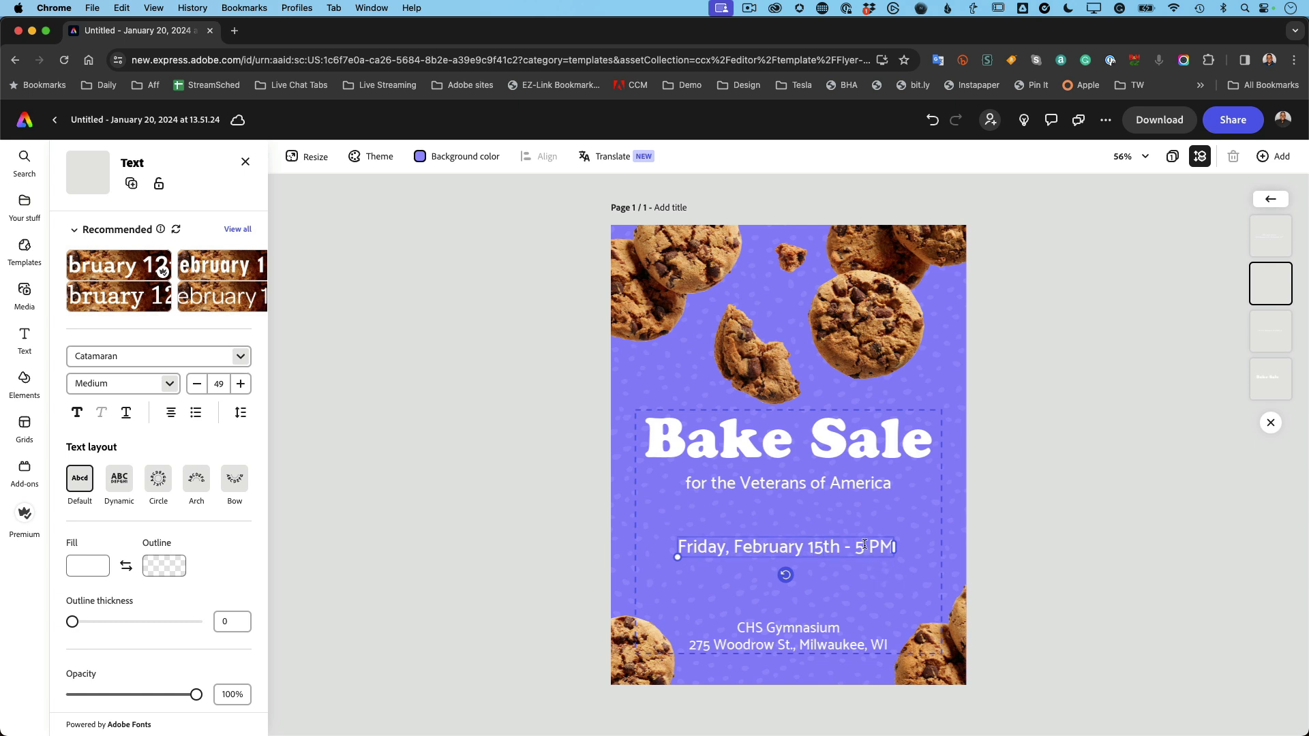
pyautogui.write('3')
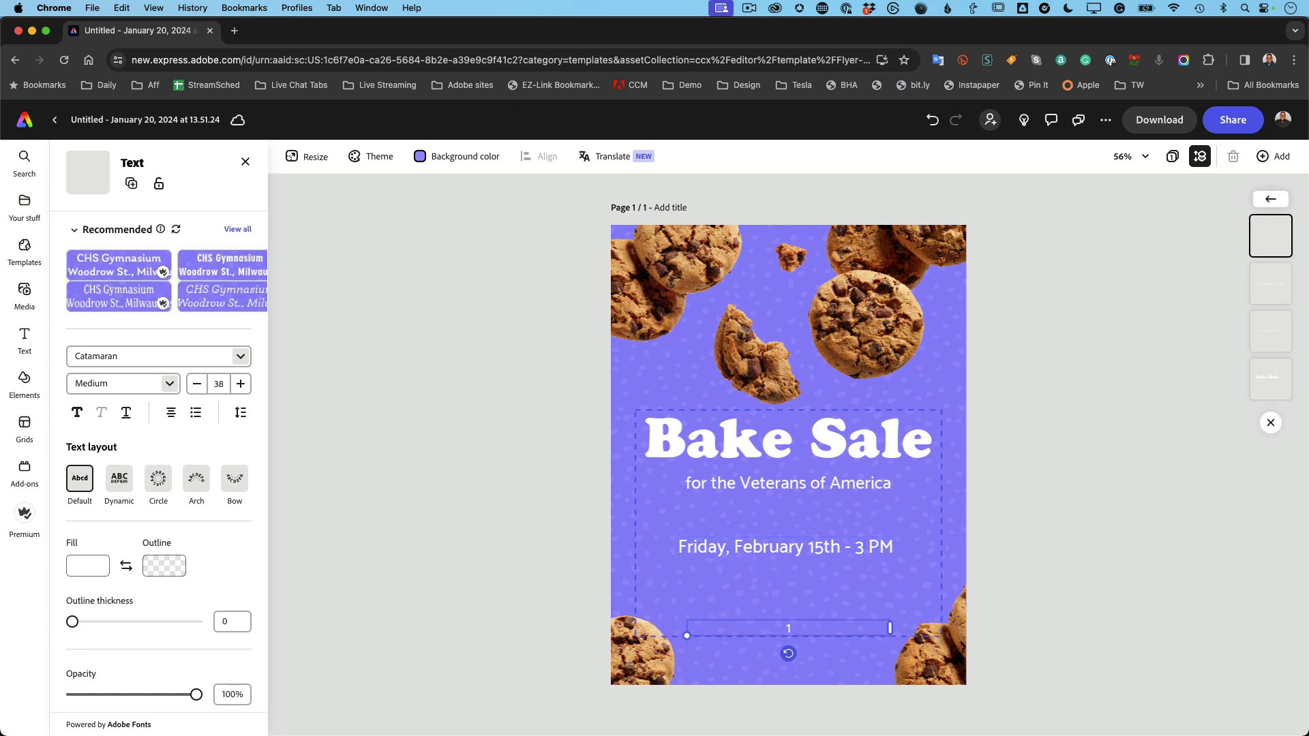
# Step: Replace the venue with the address 123 Main St, Anywhere, GA 30001
pyautogui.write('123 Main')
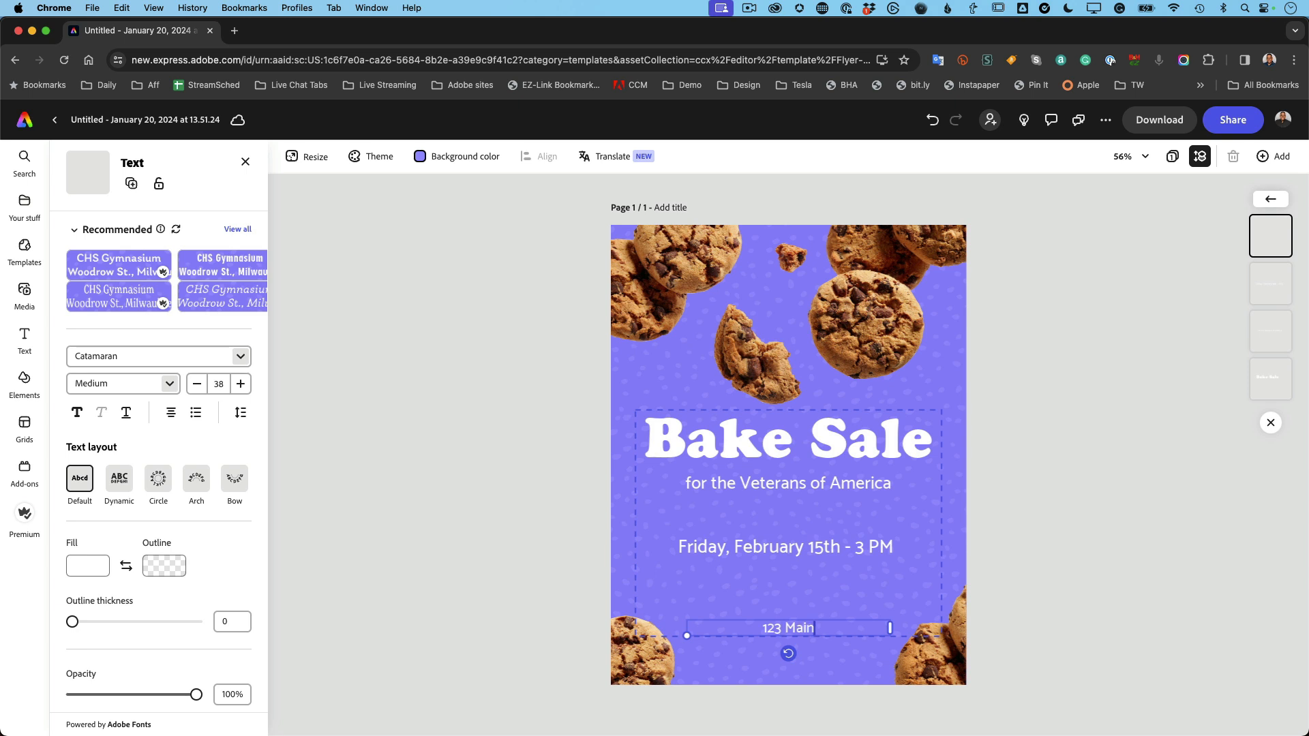
pyautogui.write('St')
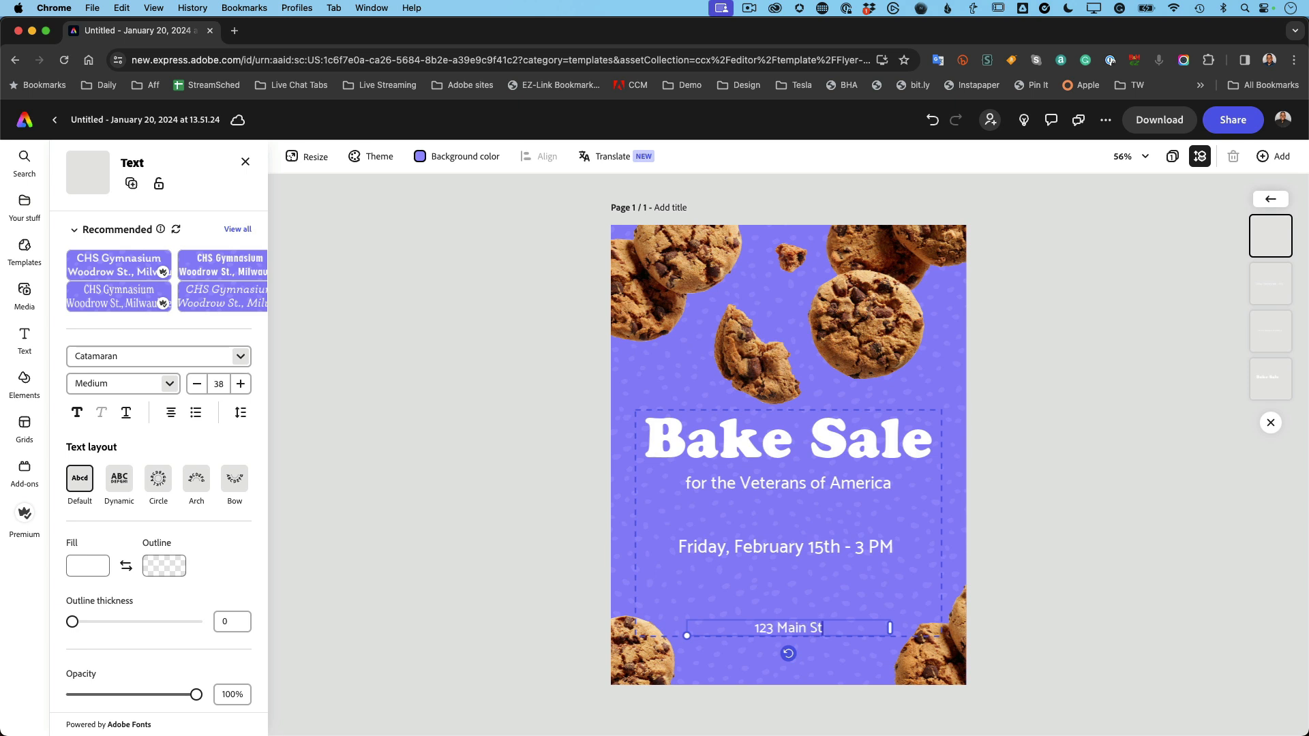
pyautogui.write(', Anywhere, US')
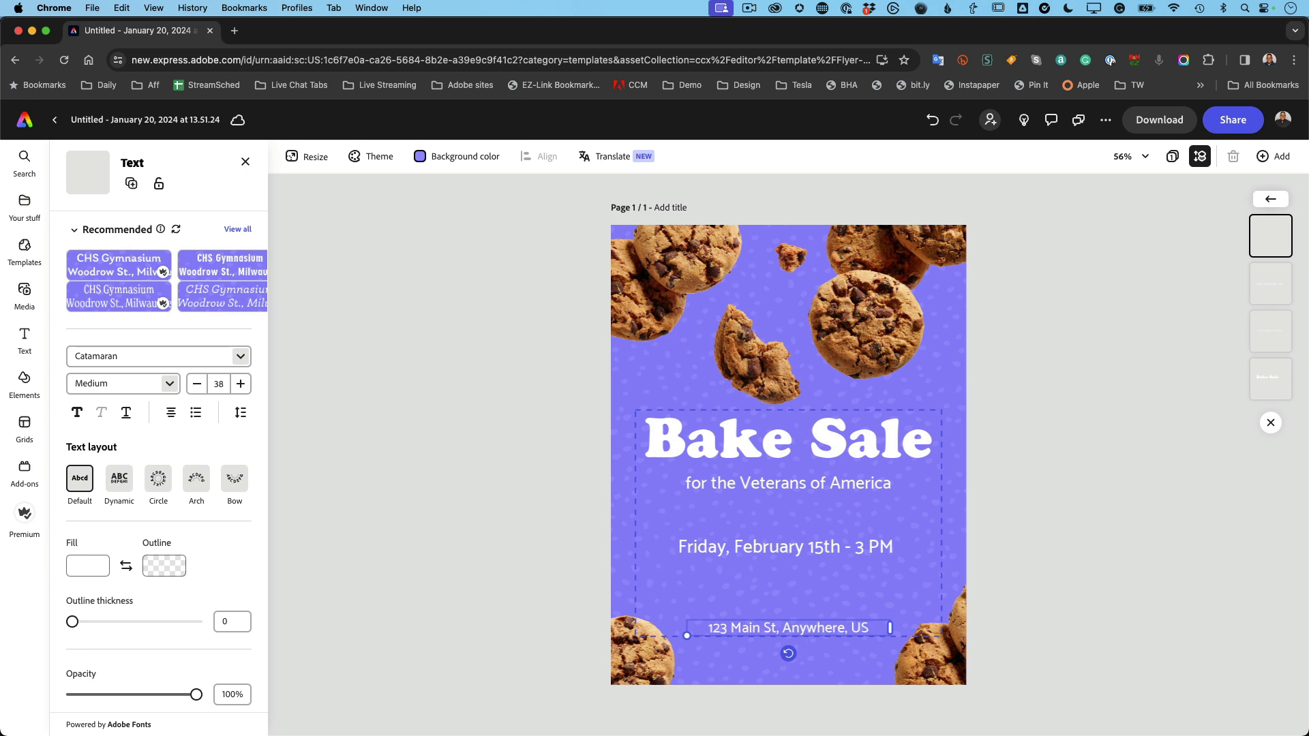
pyautogui.write('GA')
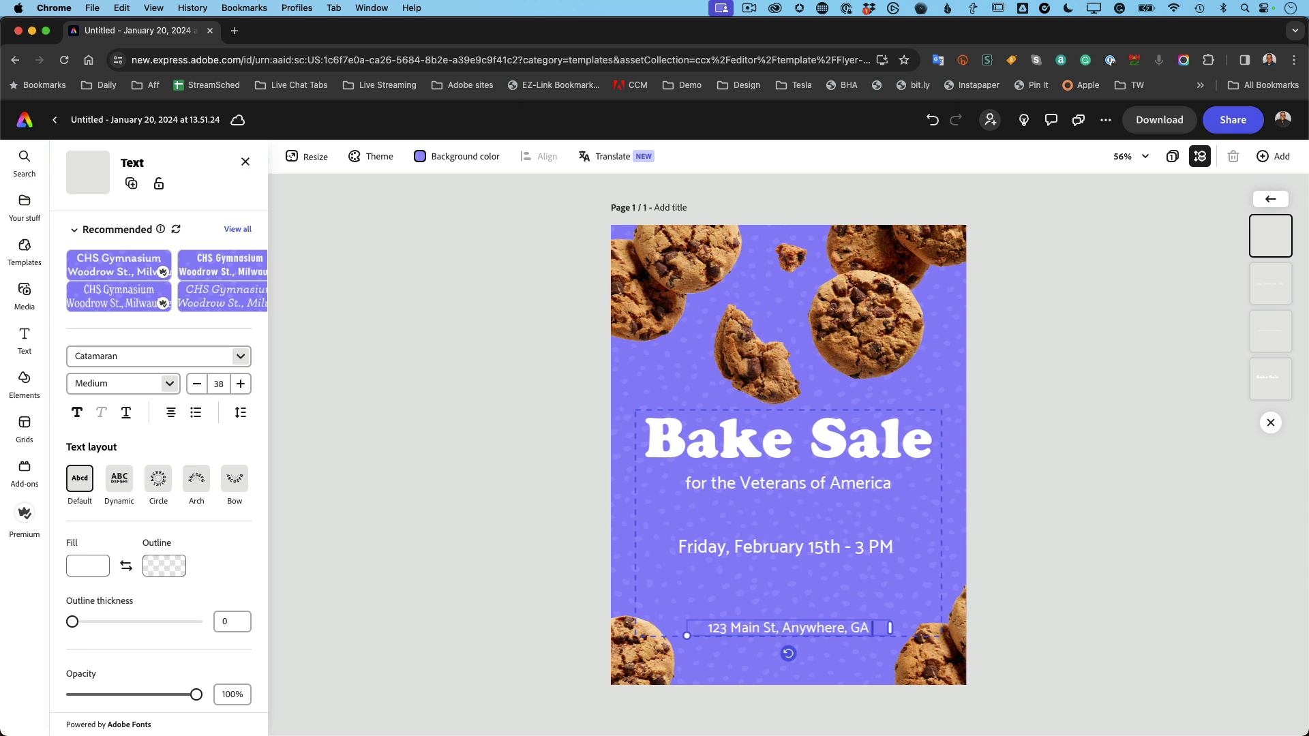
pyautogui.write('30001')
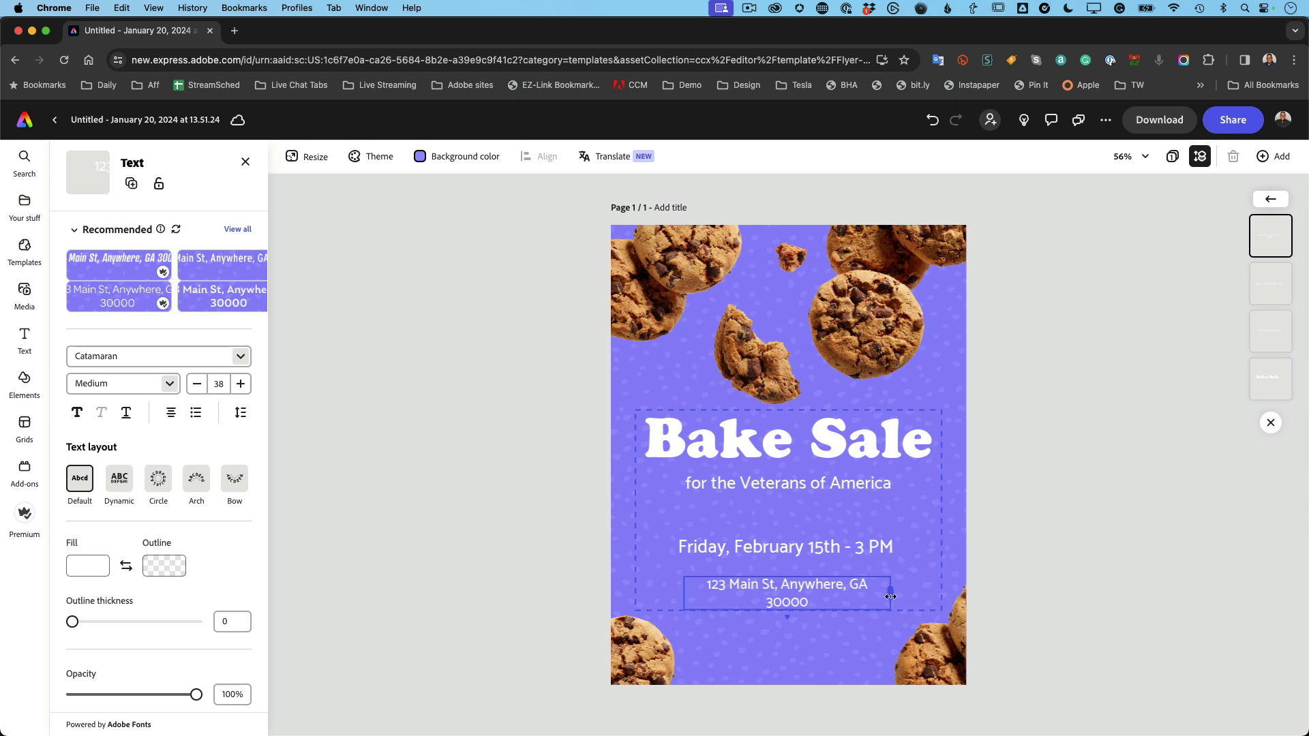
# Step: Widen the address box to one line and move it up beneath the date
pyautogui.moveTo(892, 596); pyautogui.dragTo(831, 596)
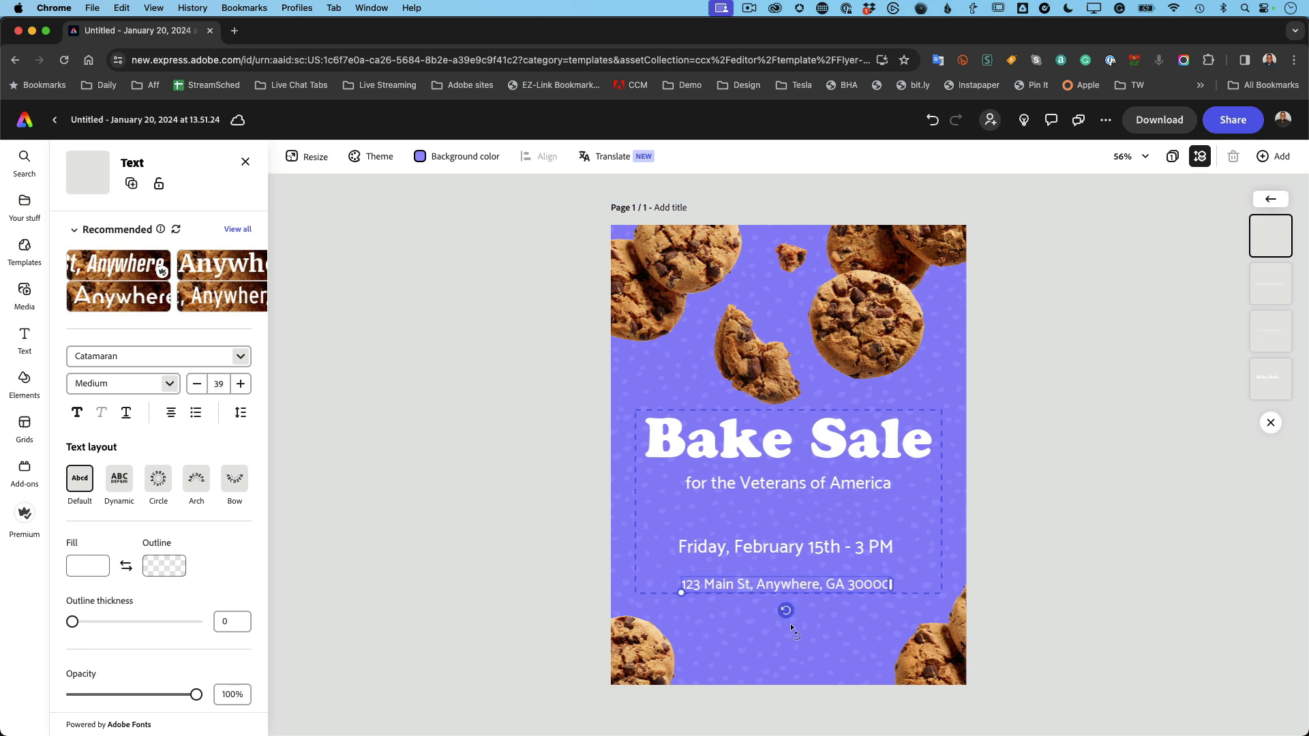
pyautogui.doubleClick(785, 585)
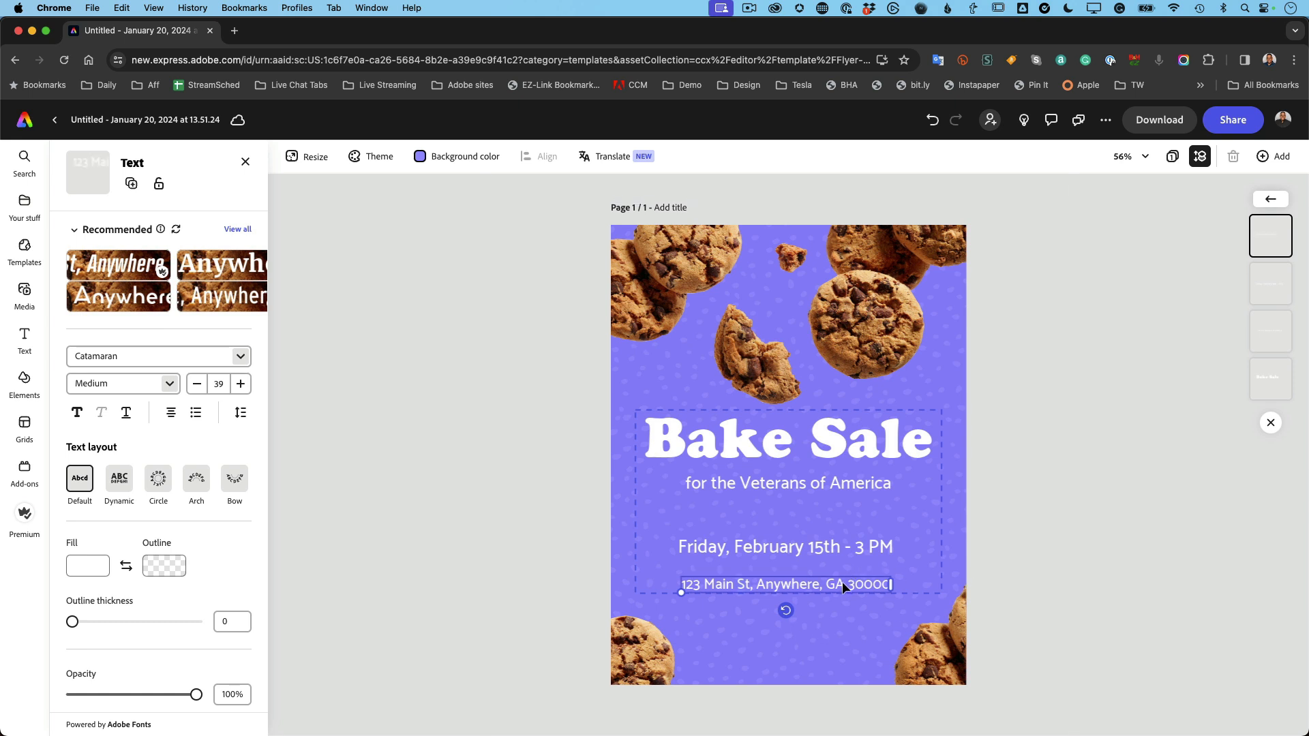
pyautogui.moveTo(785, 585); pyautogui.dragTo(785, 570)
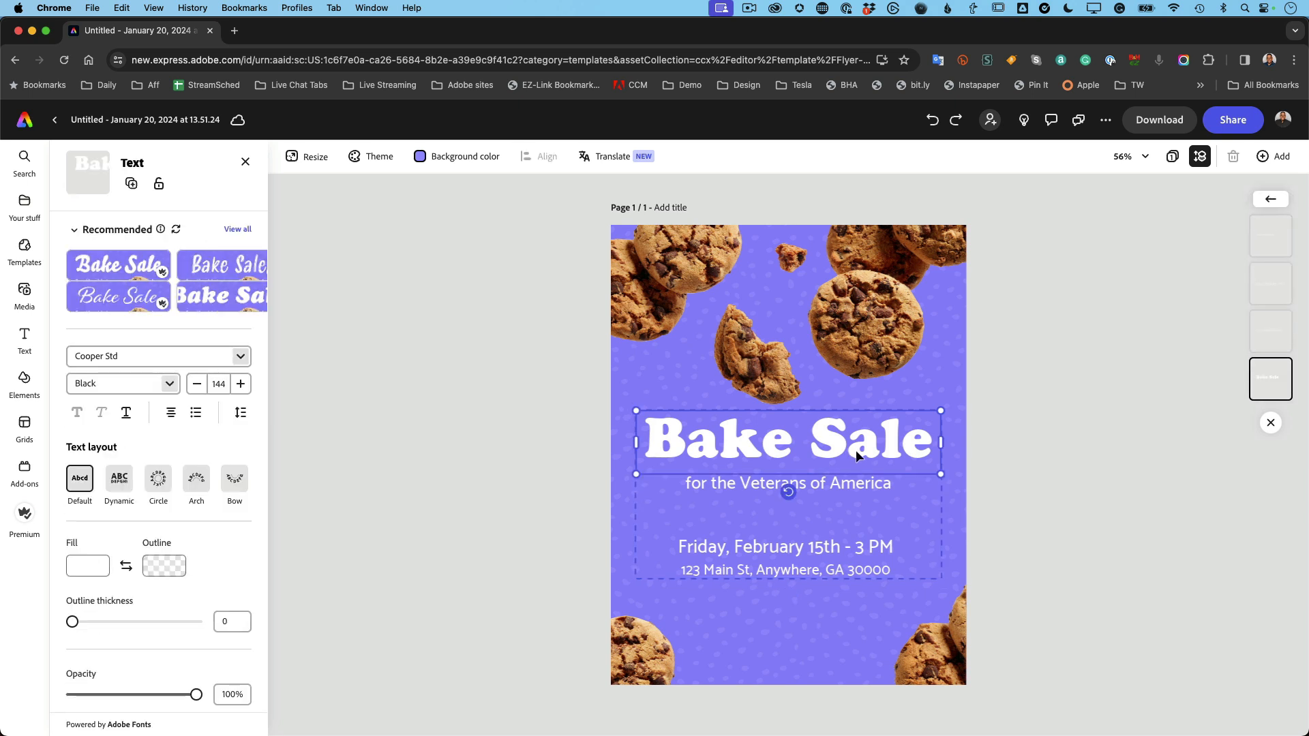
pyautogui.moveTo(254, 335)
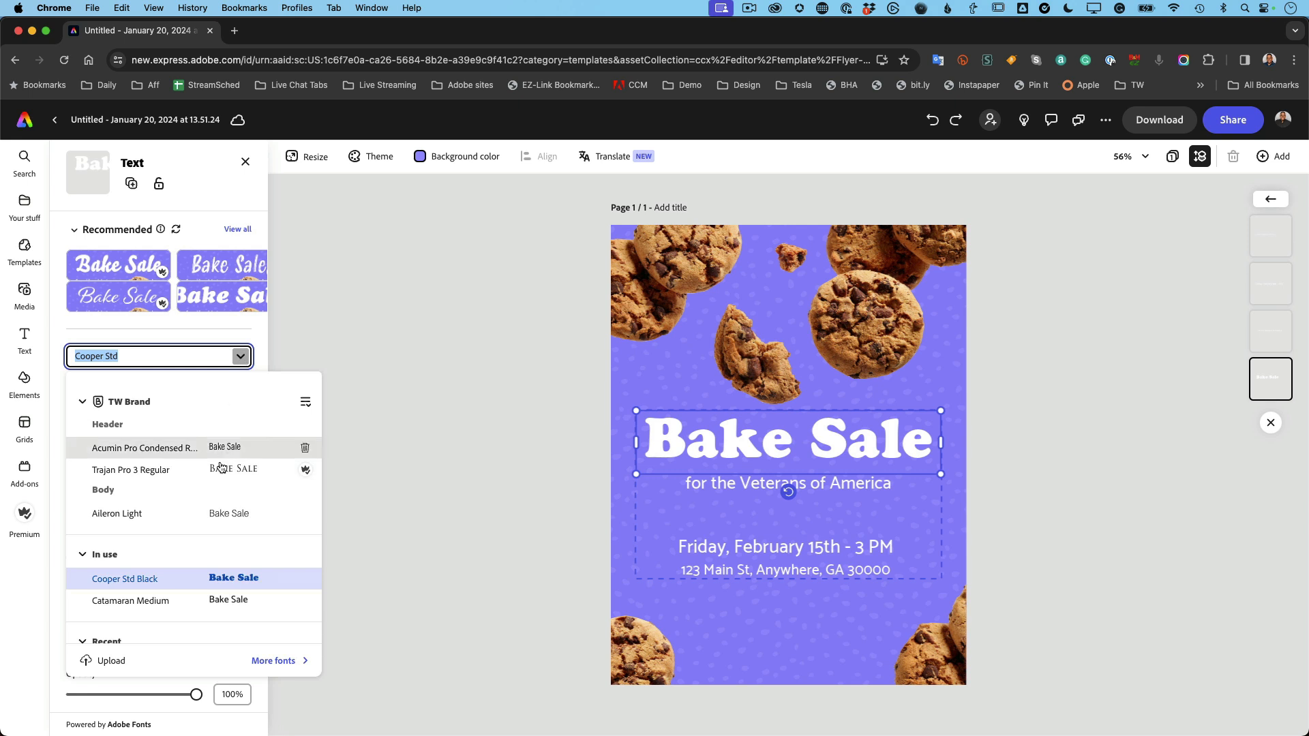
# Step: Browse down through the font list and recommended font styles for the headline
pyautogui.scroll(-3)
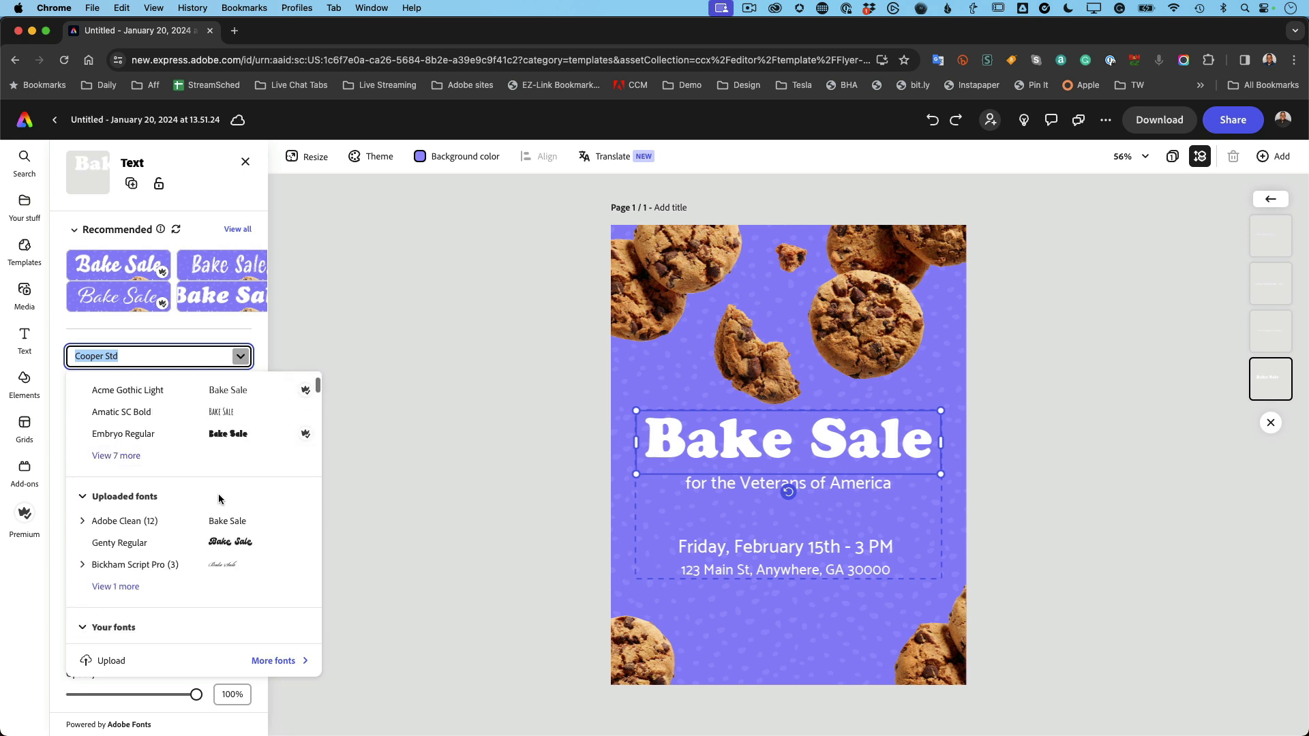
pyautogui.scroll(-3)
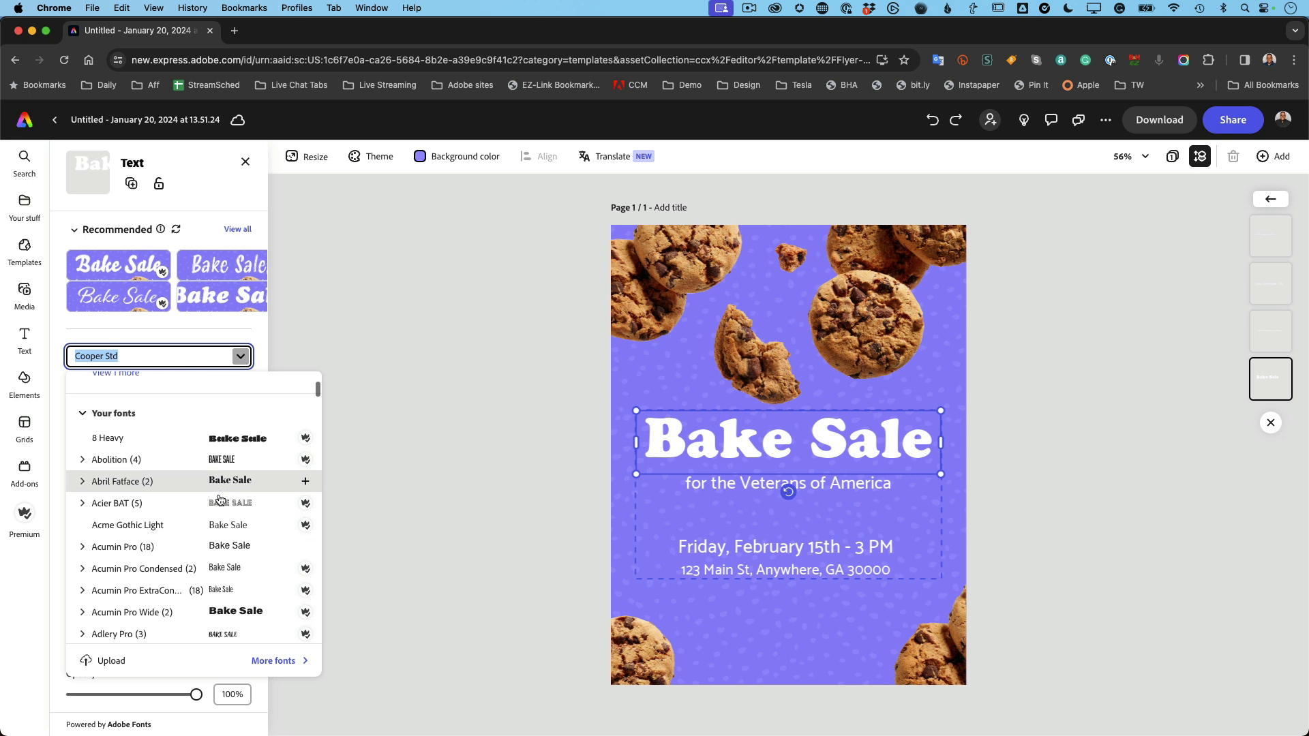
pyautogui.scroll(-3)
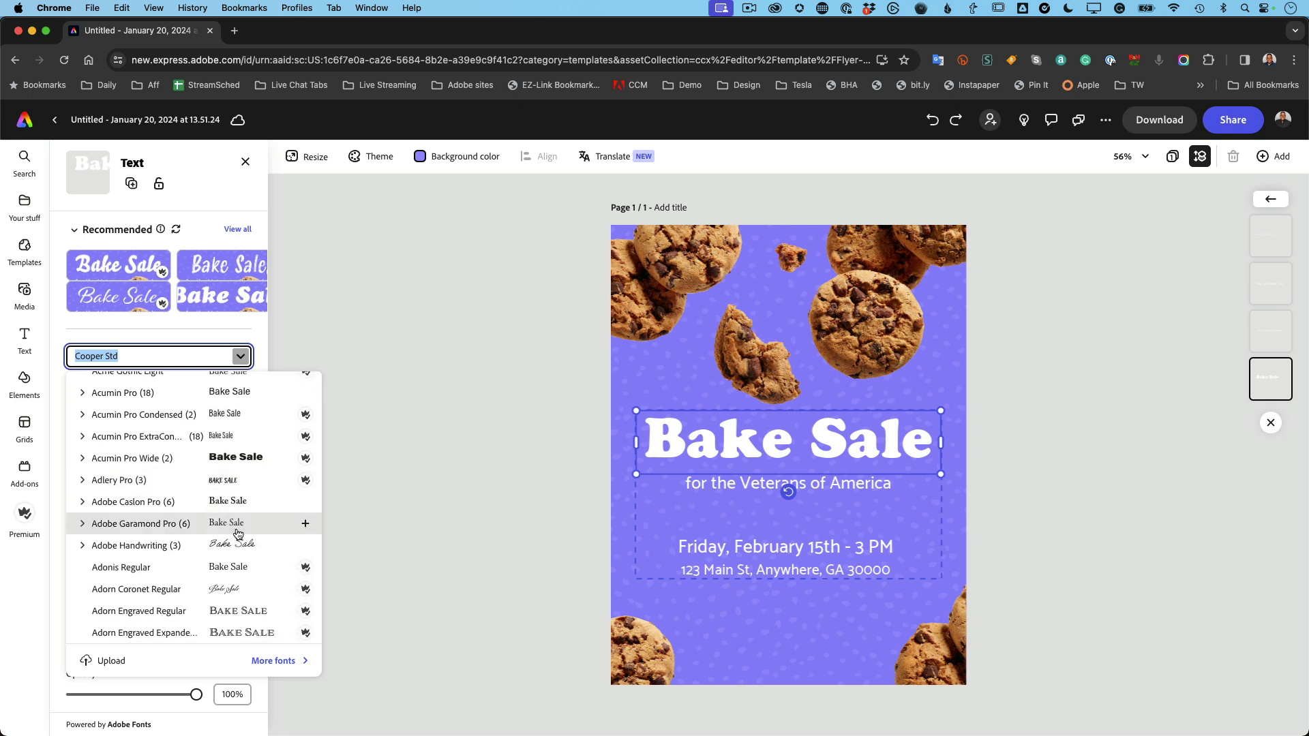
pyautogui.moveTo(244, 599)
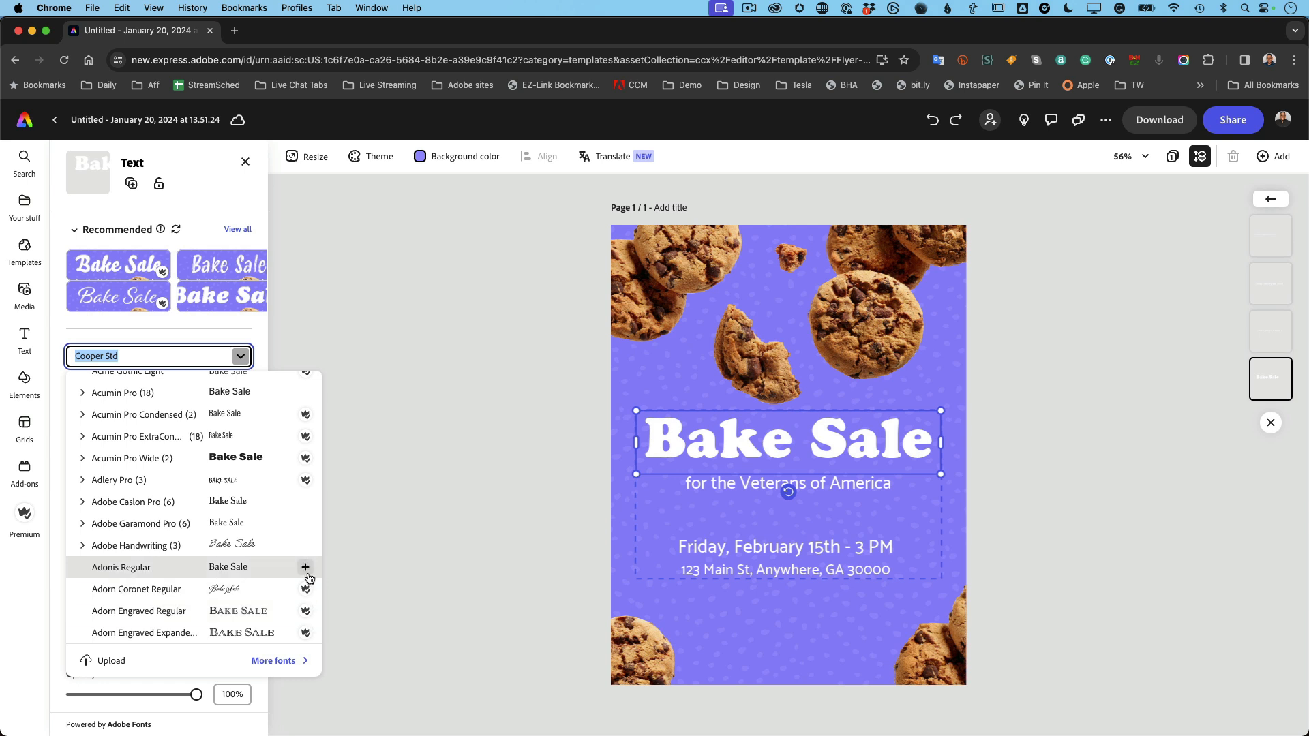
pyautogui.moveTo(305, 567)
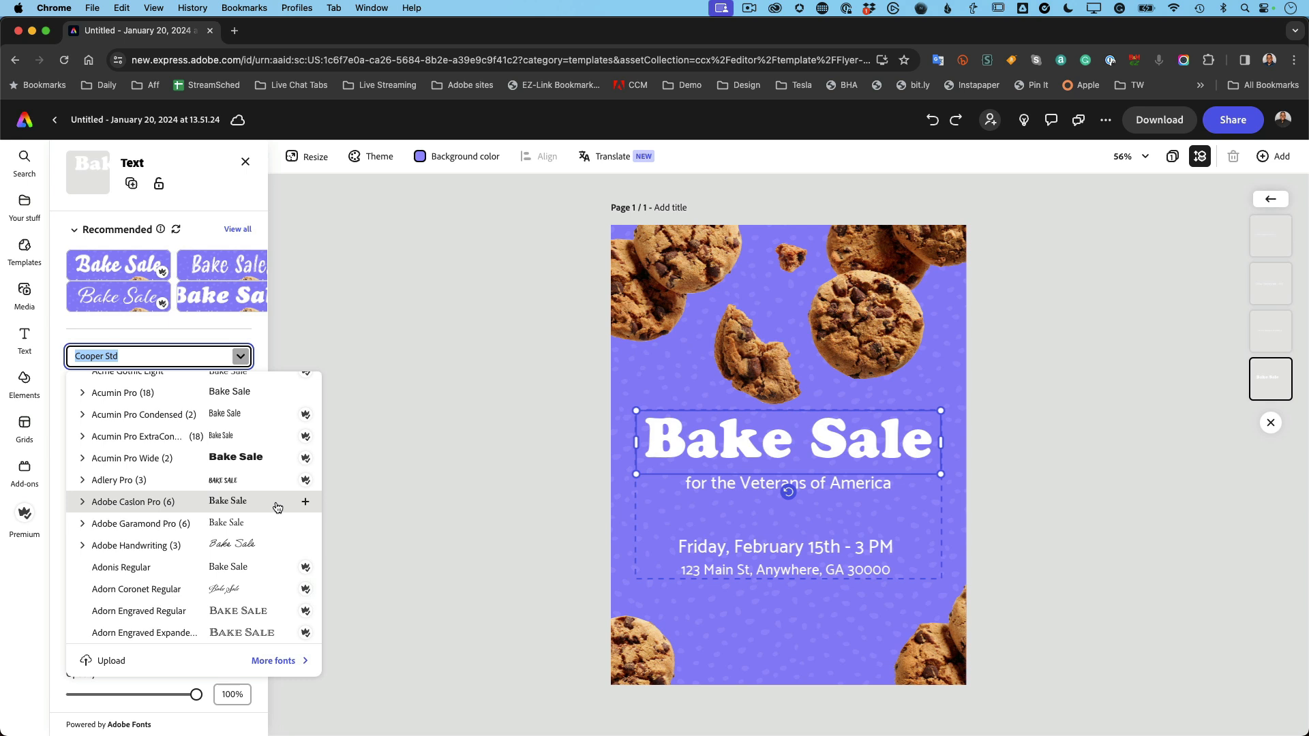
pyautogui.scroll(-3)
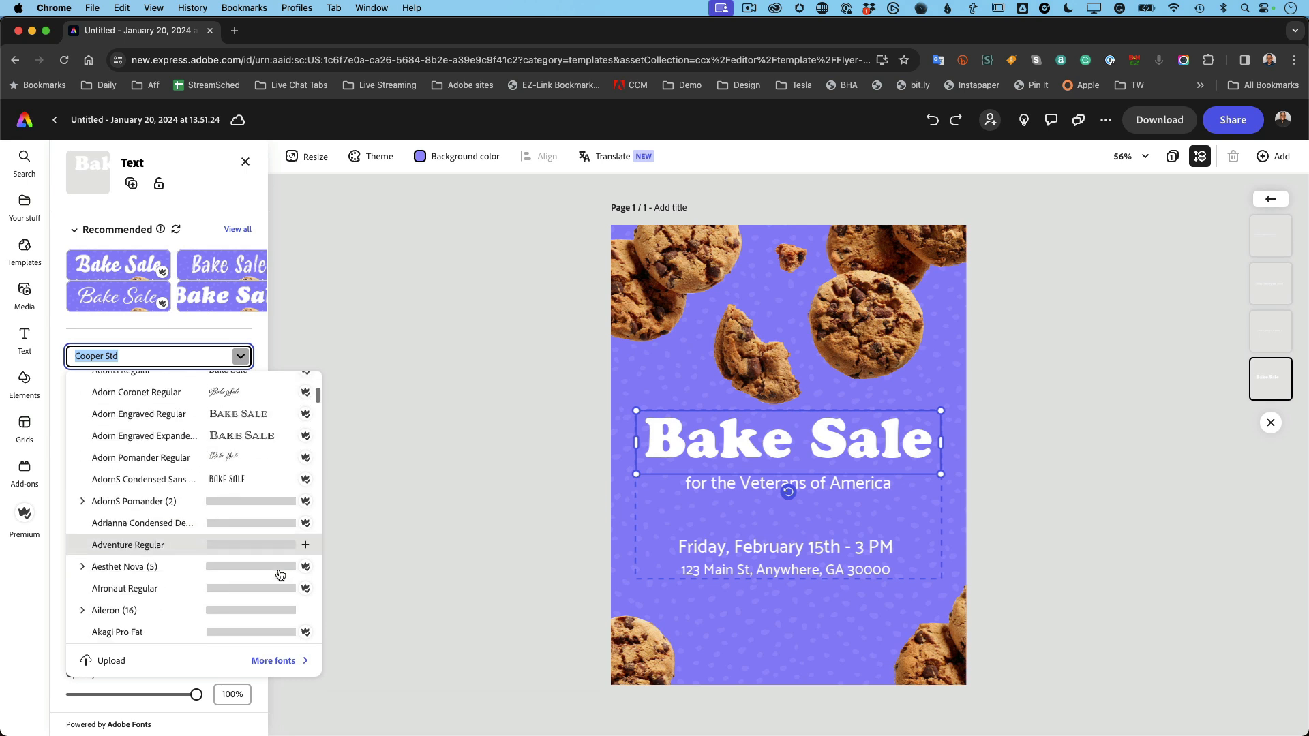
pyautogui.scroll(-3)
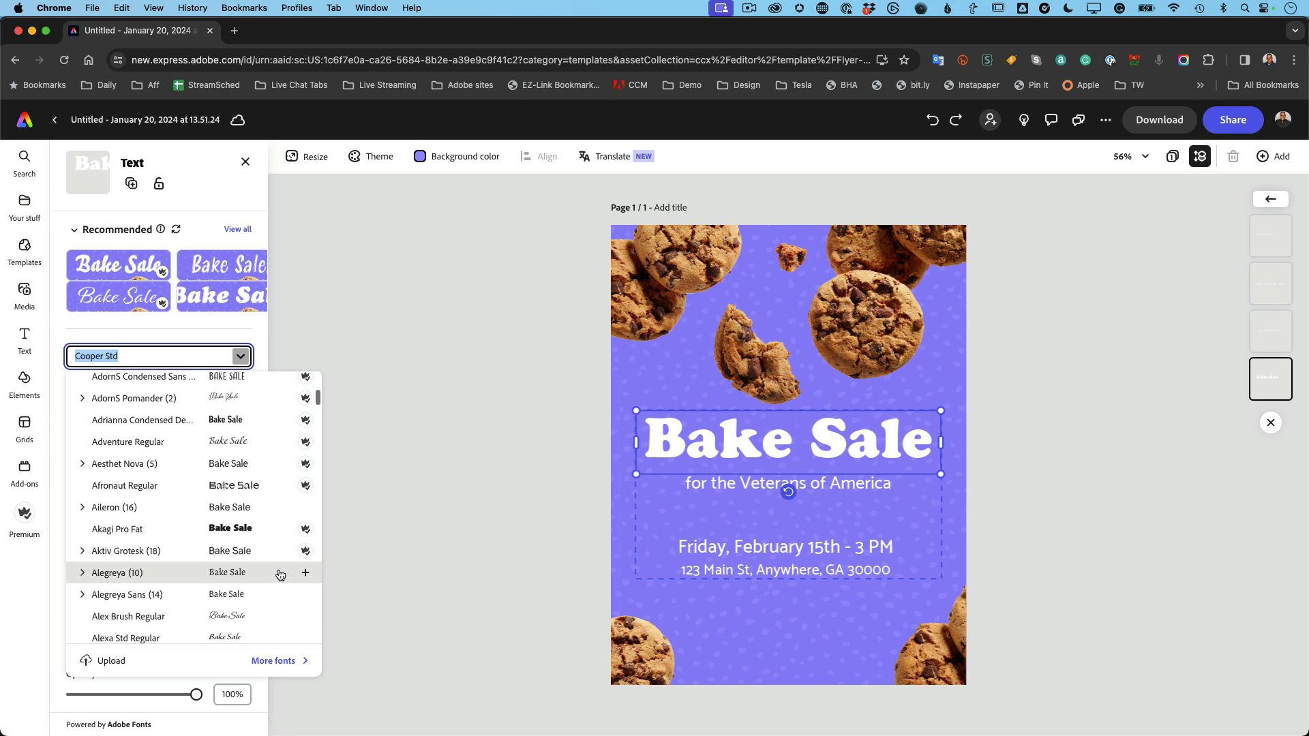
pyautogui.scroll(-3)
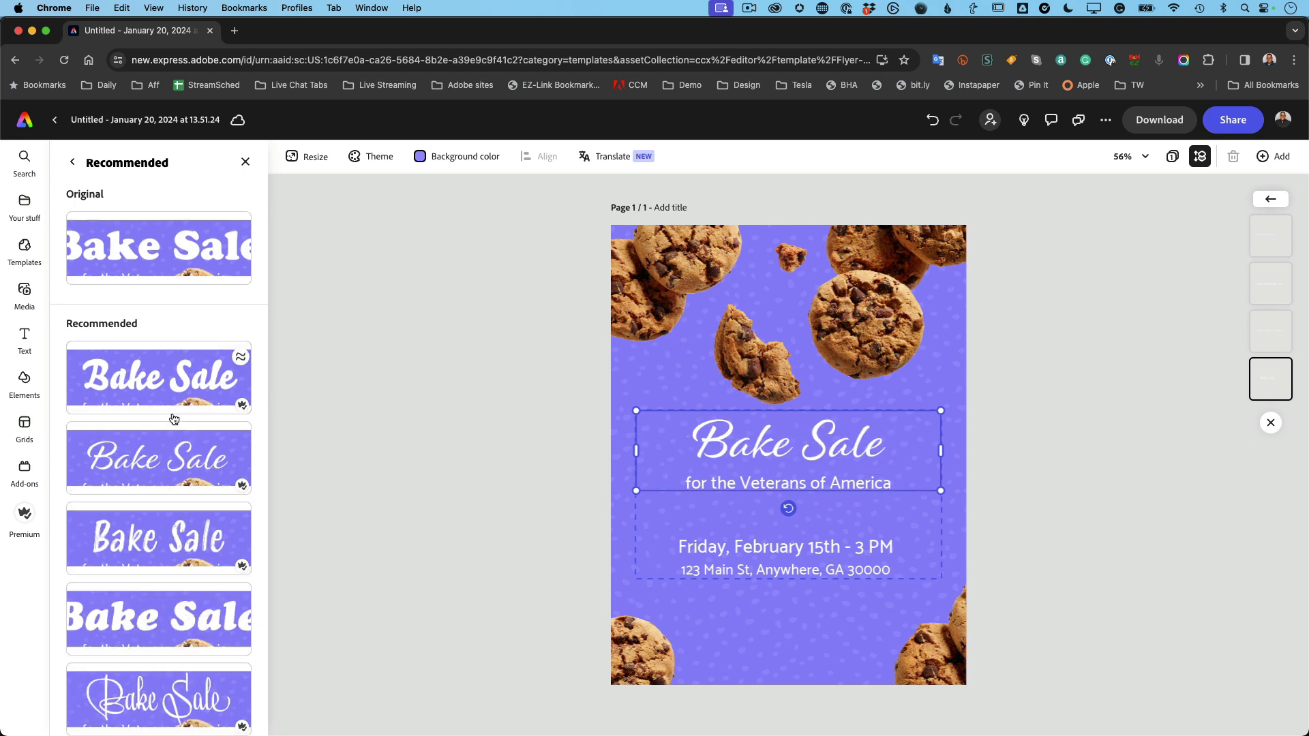
# Step: Try script and italic recommended fonts on the headline, then show similar fonts
pyautogui.scroll(-3)
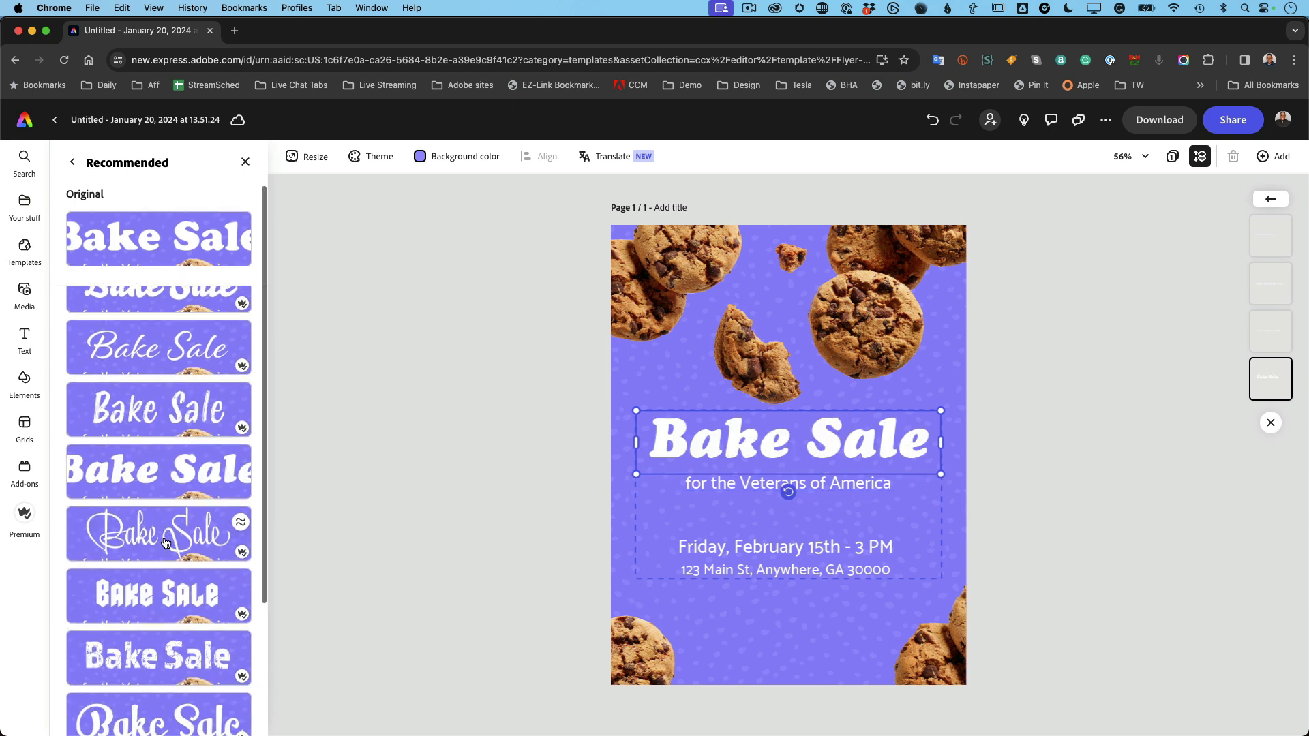
pyautogui.click(159, 589)
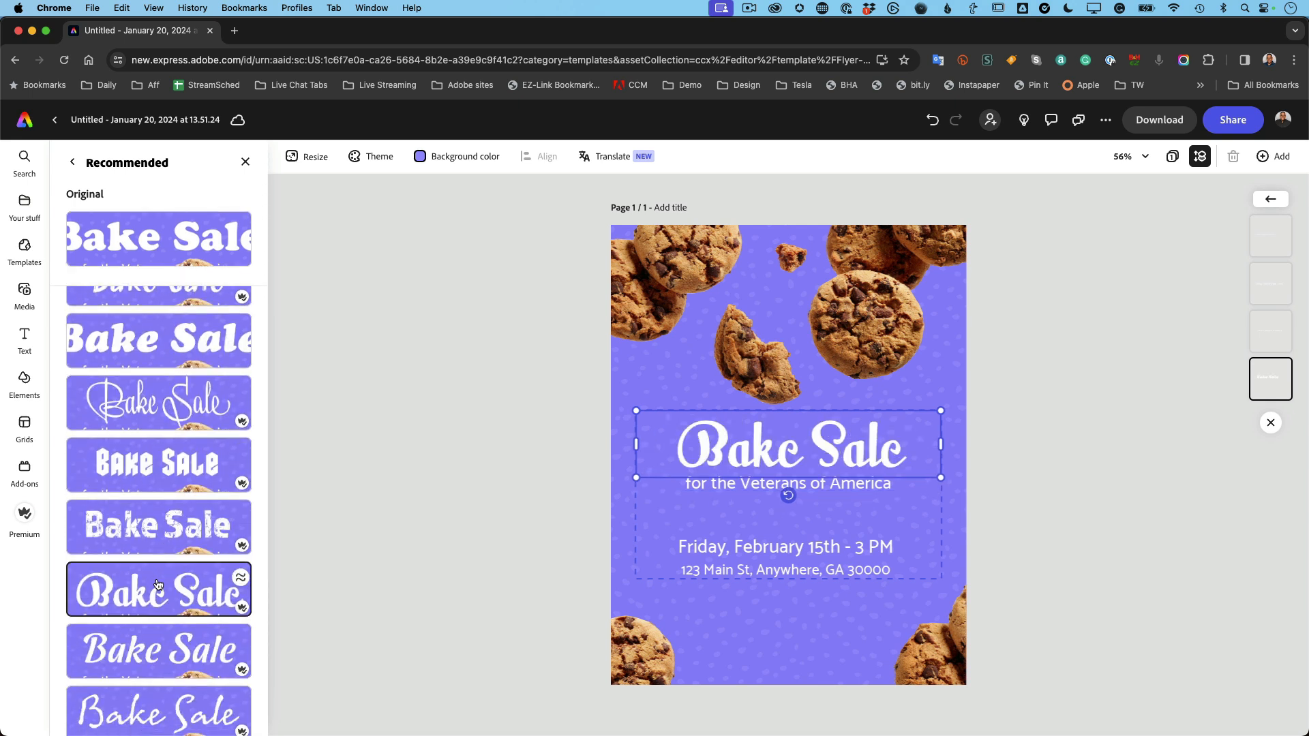
pyautogui.scroll(-3)
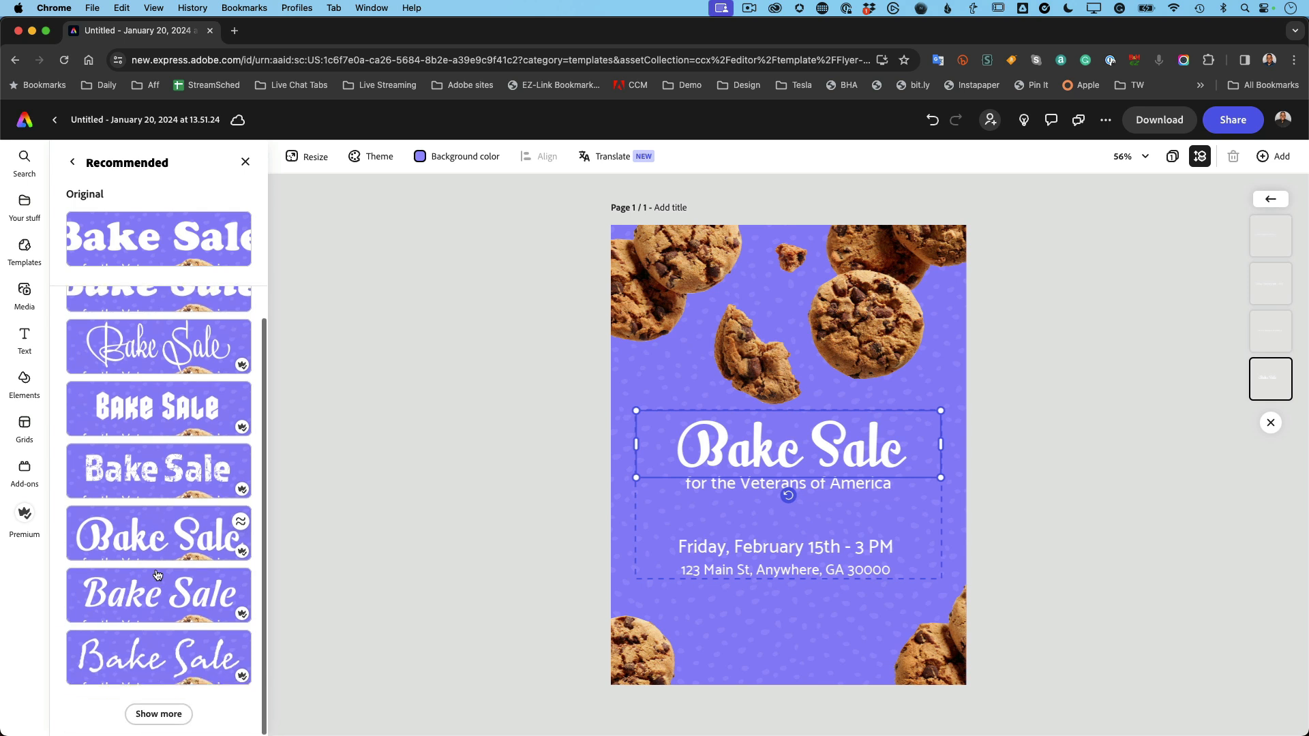
pyautogui.click(159, 596)
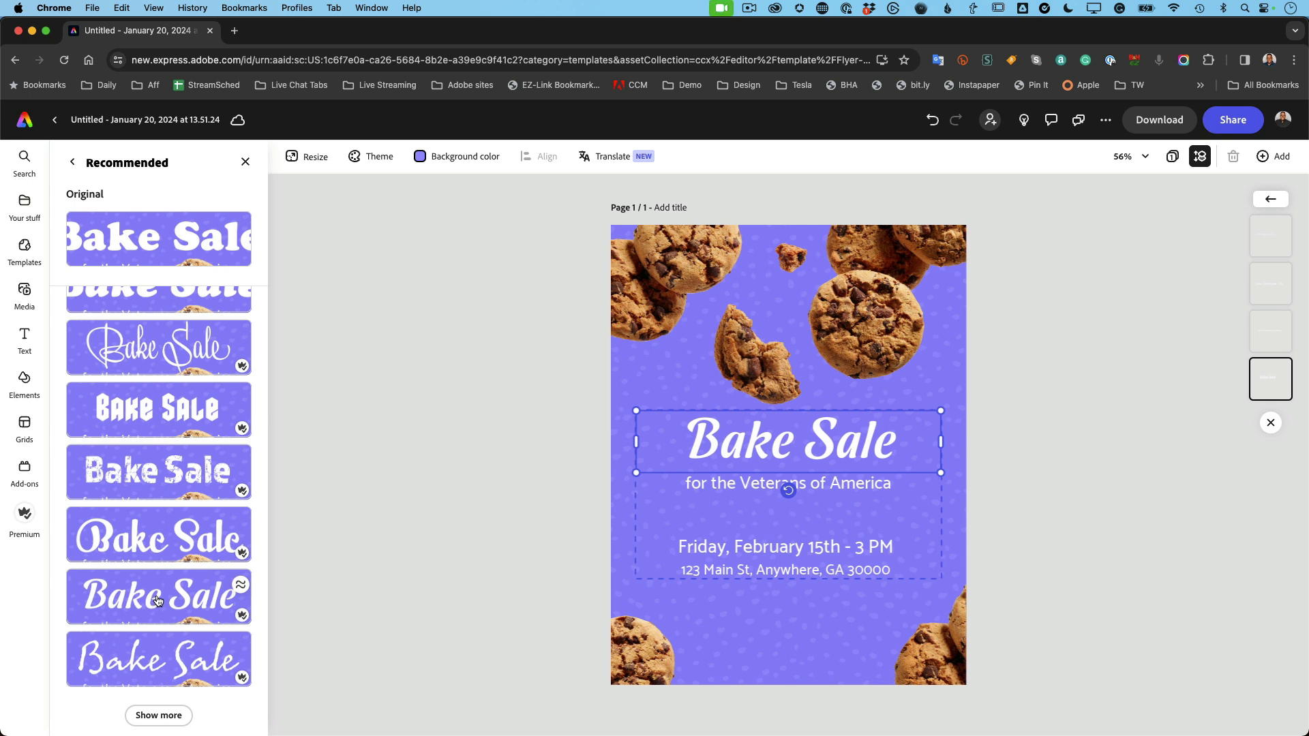
pyautogui.moveTo(217, 550)
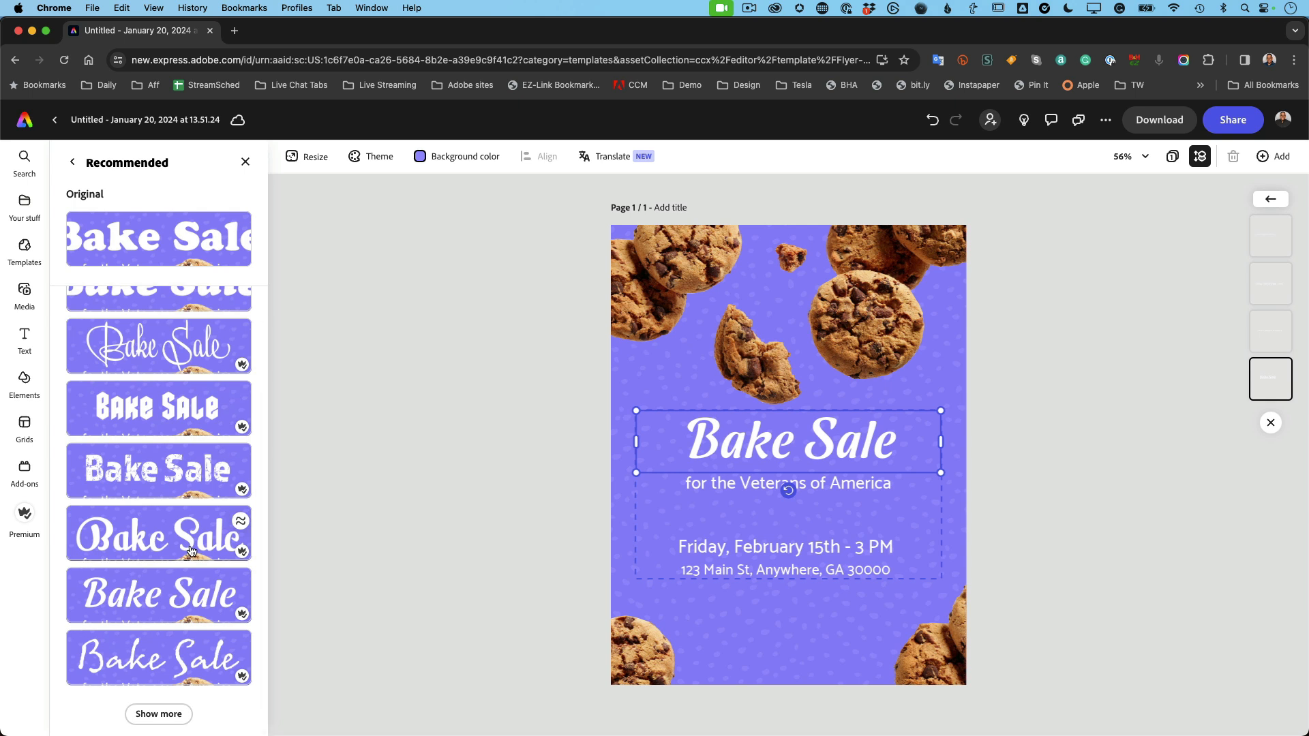
pyautogui.moveTo(191, 550)
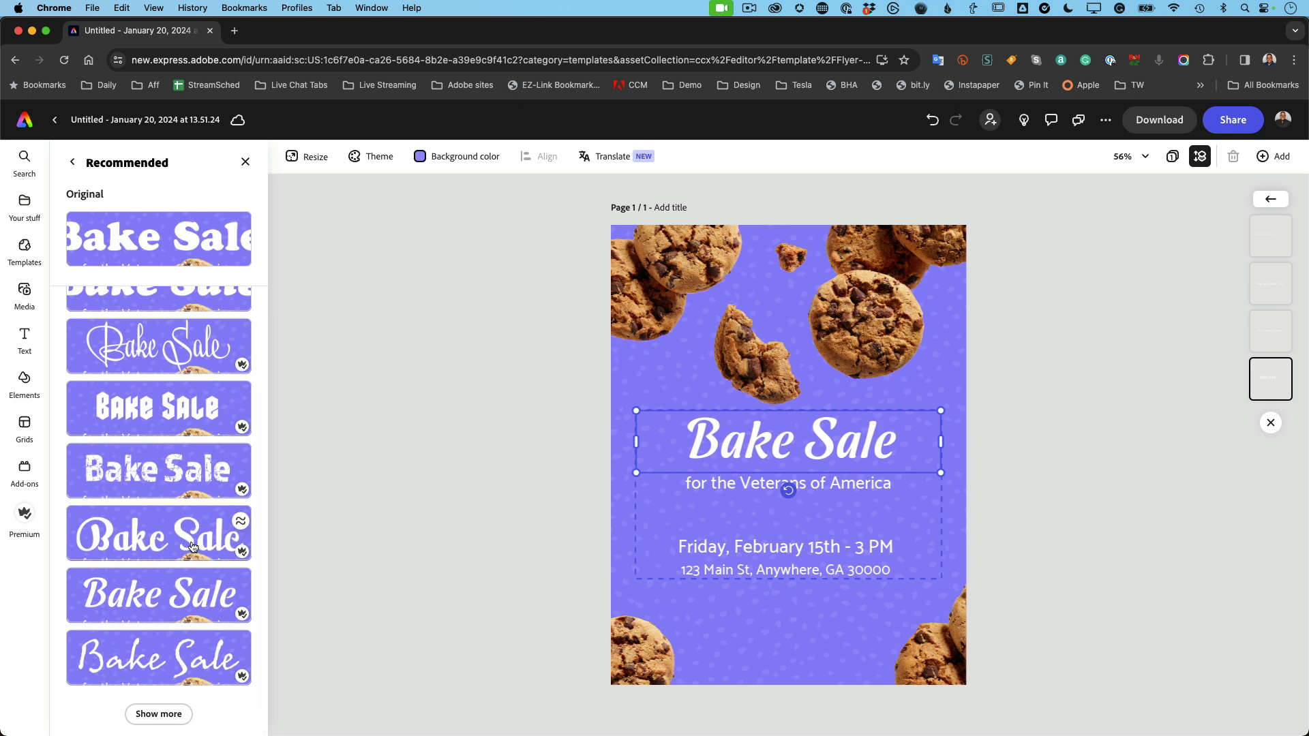
pyautogui.click(158, 535)
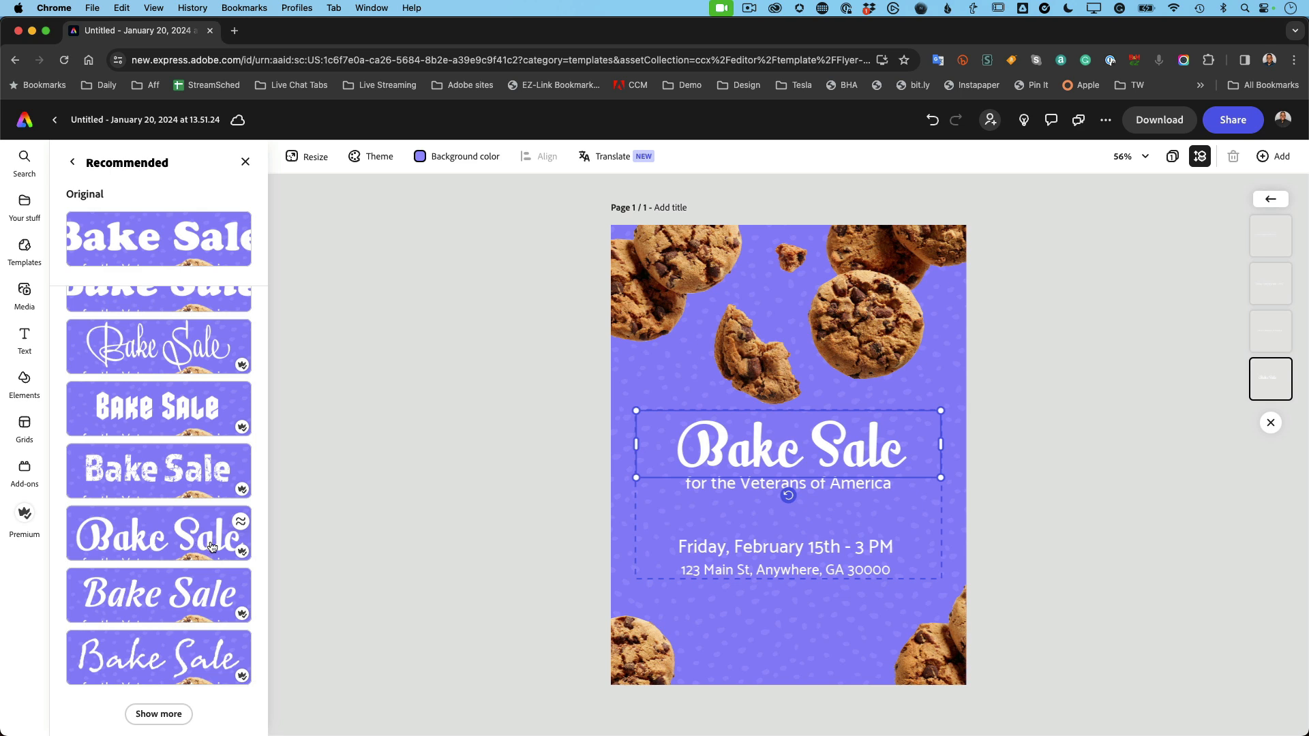
pyautogui.moveTo(243, 536)
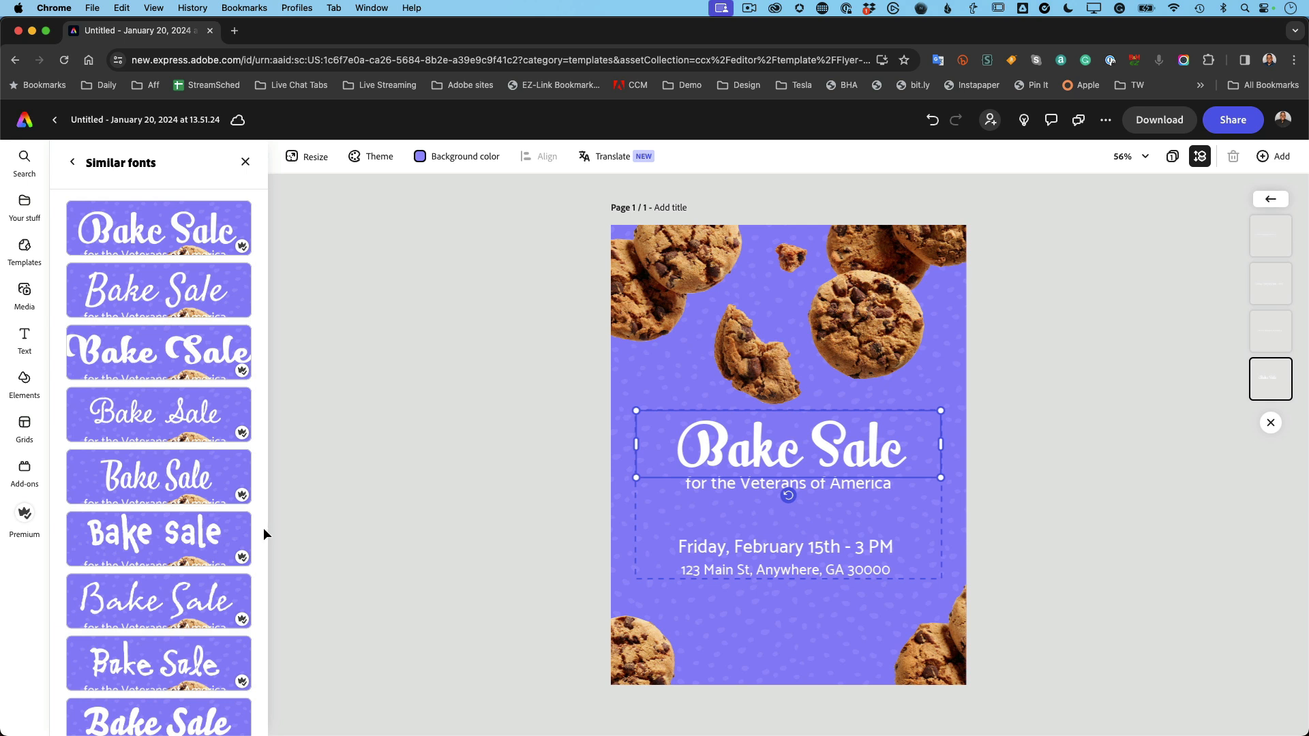
# Step: Try similar script and playful fonts, then return to the first script font
pyautogui.scroll(-3)
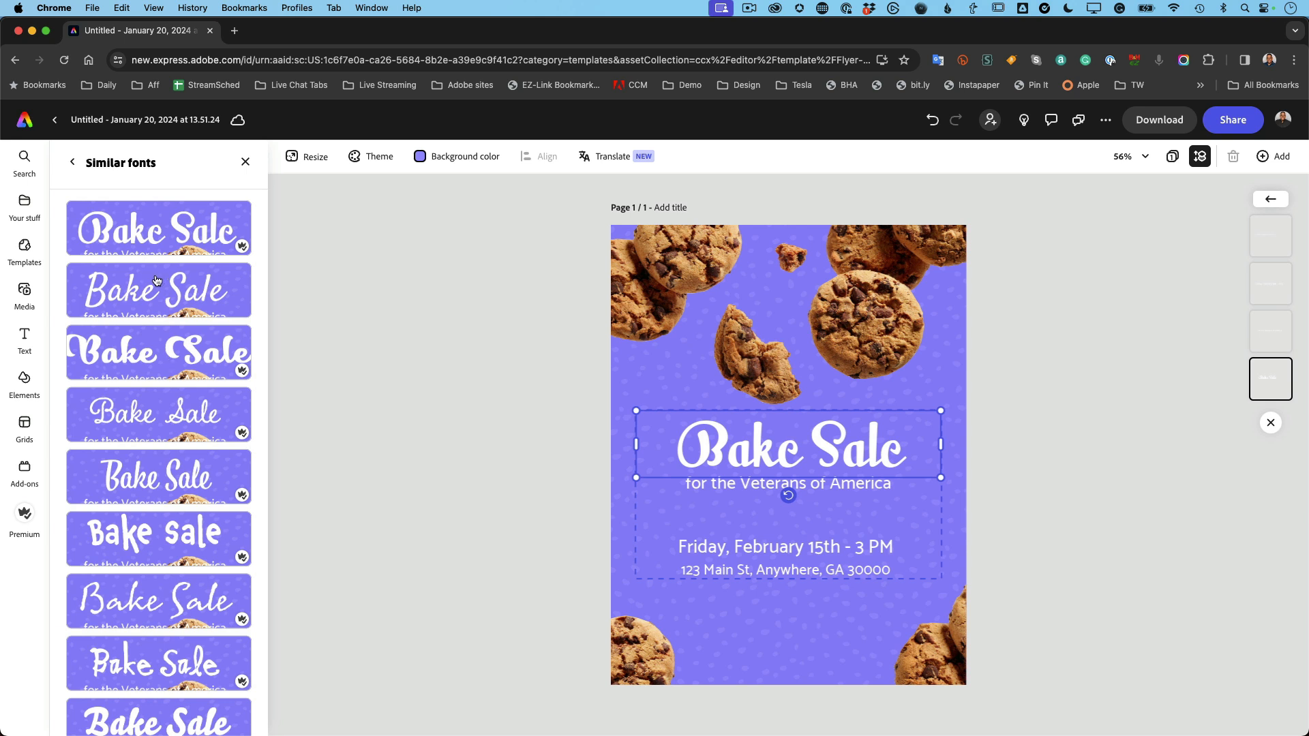
pyautogui.click(158, 415)
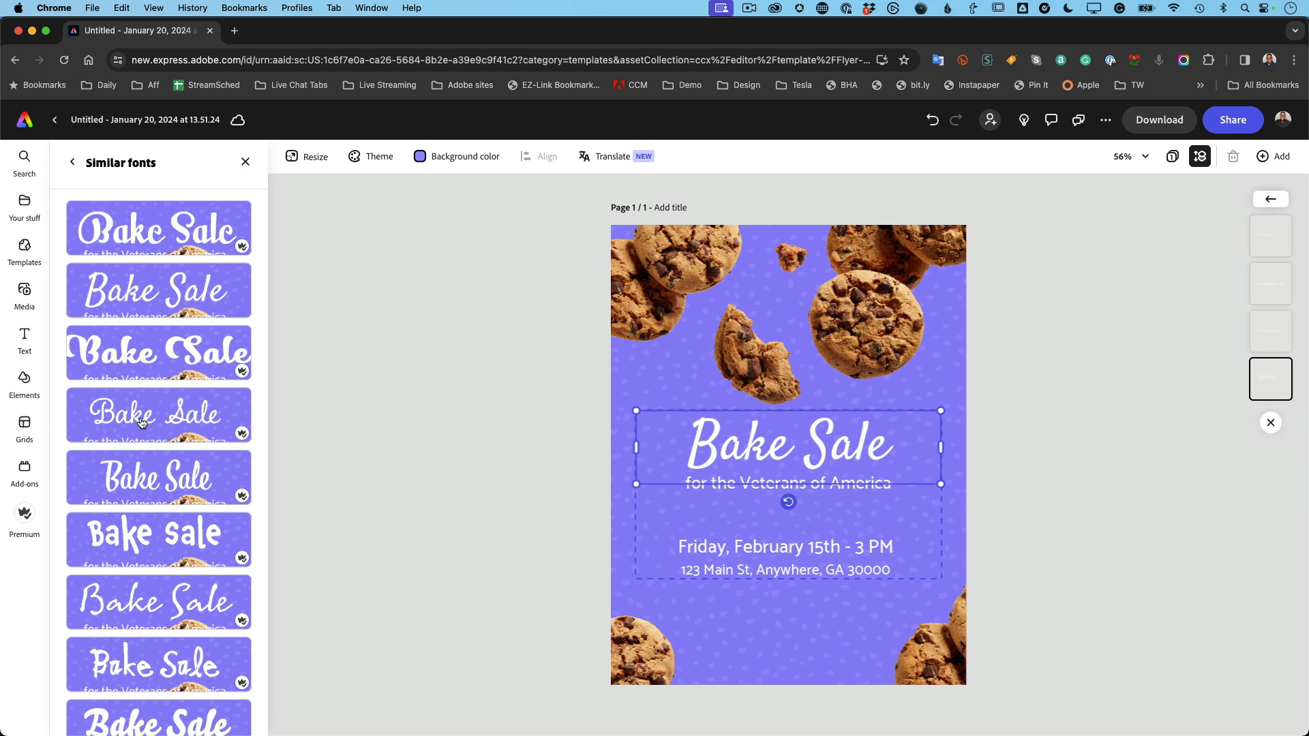
pyautogui.click(158, 540)
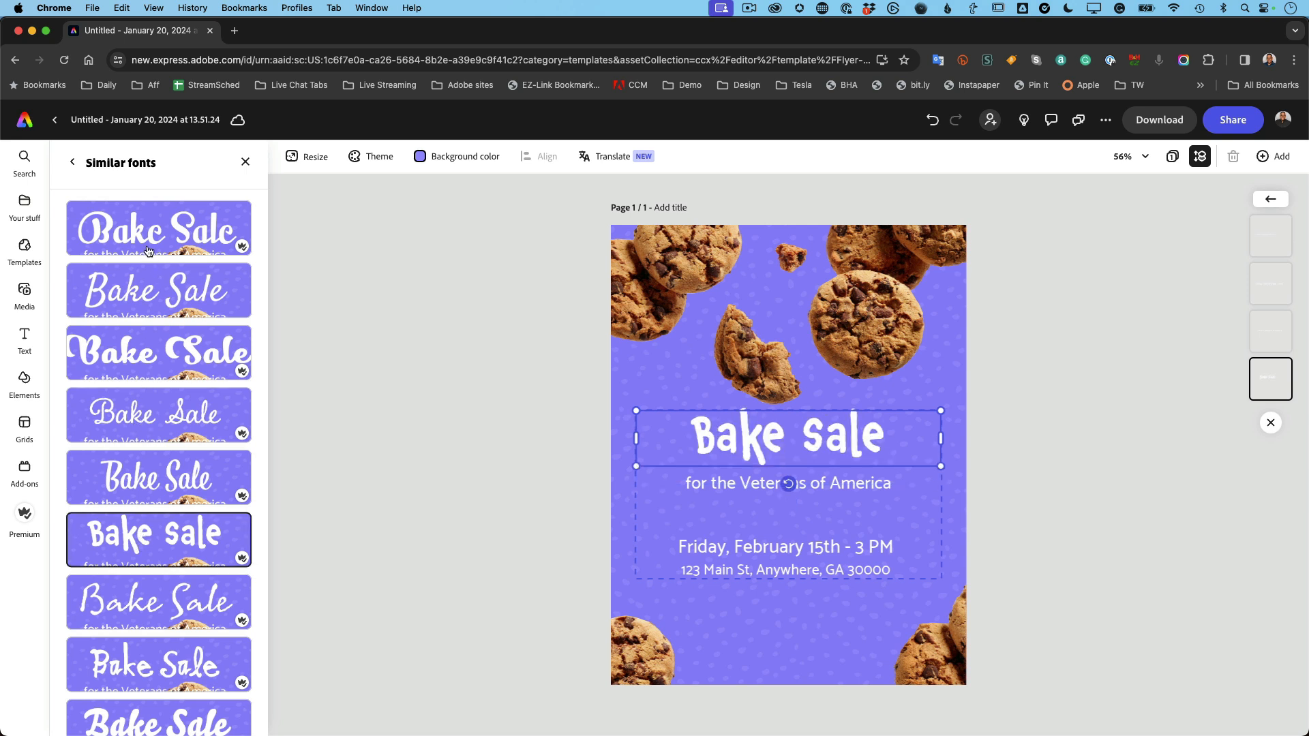
pyautogui.click(158, 228)
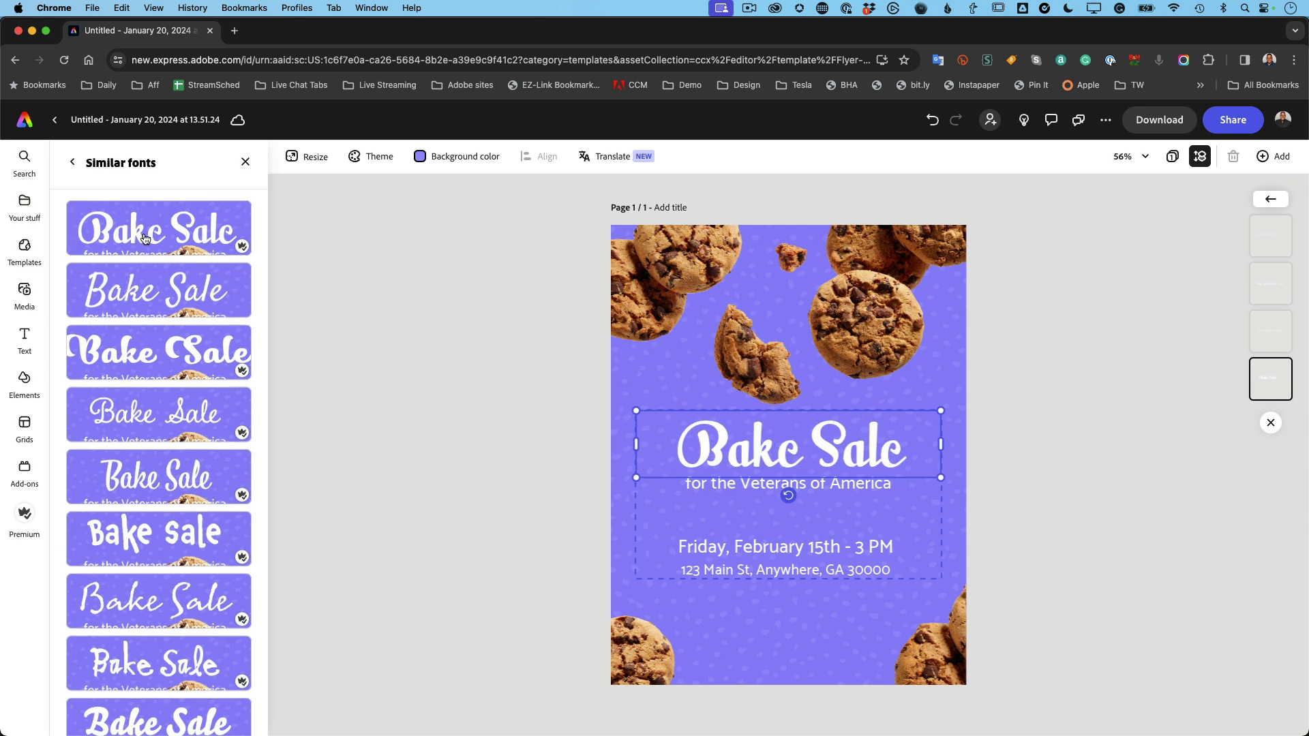
pyautogui.moveTo(126, 170)
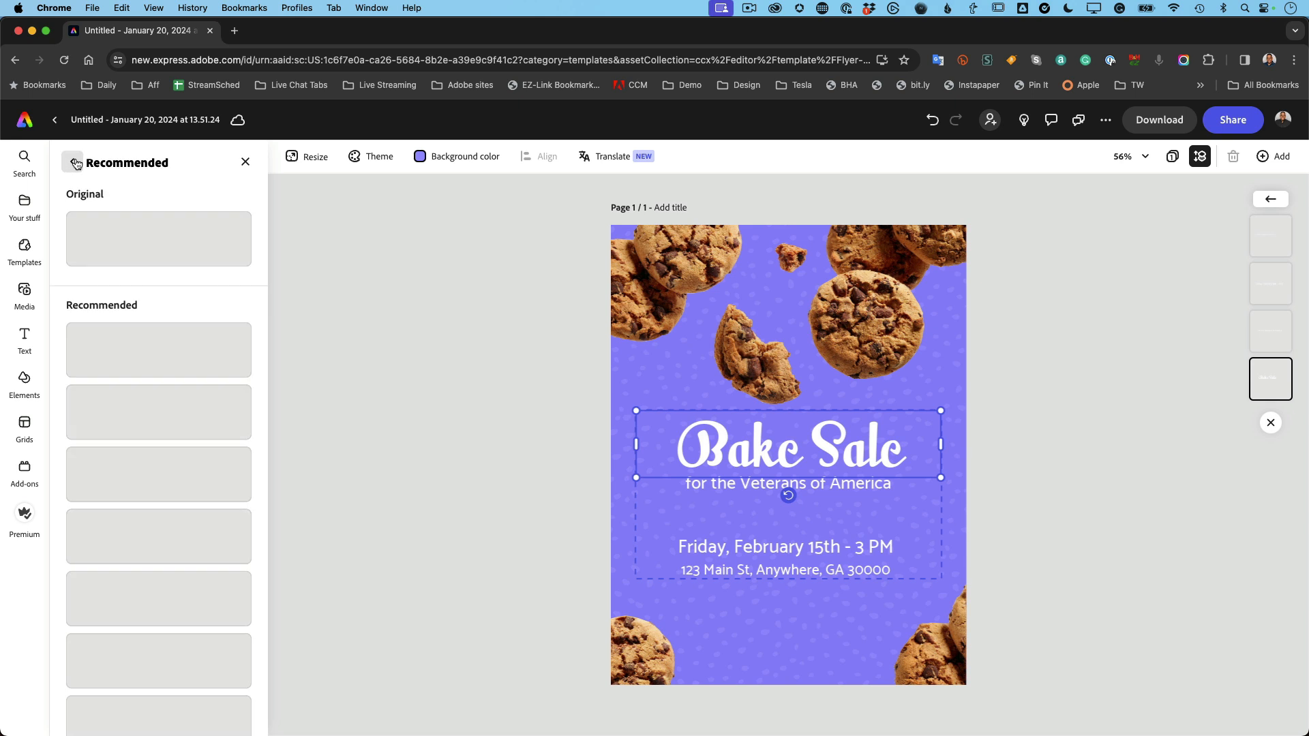
# Step: Enlarge the Milk Script headline to about size 164, trim the box slightly and deselect
pyautogui.click(786, 445)
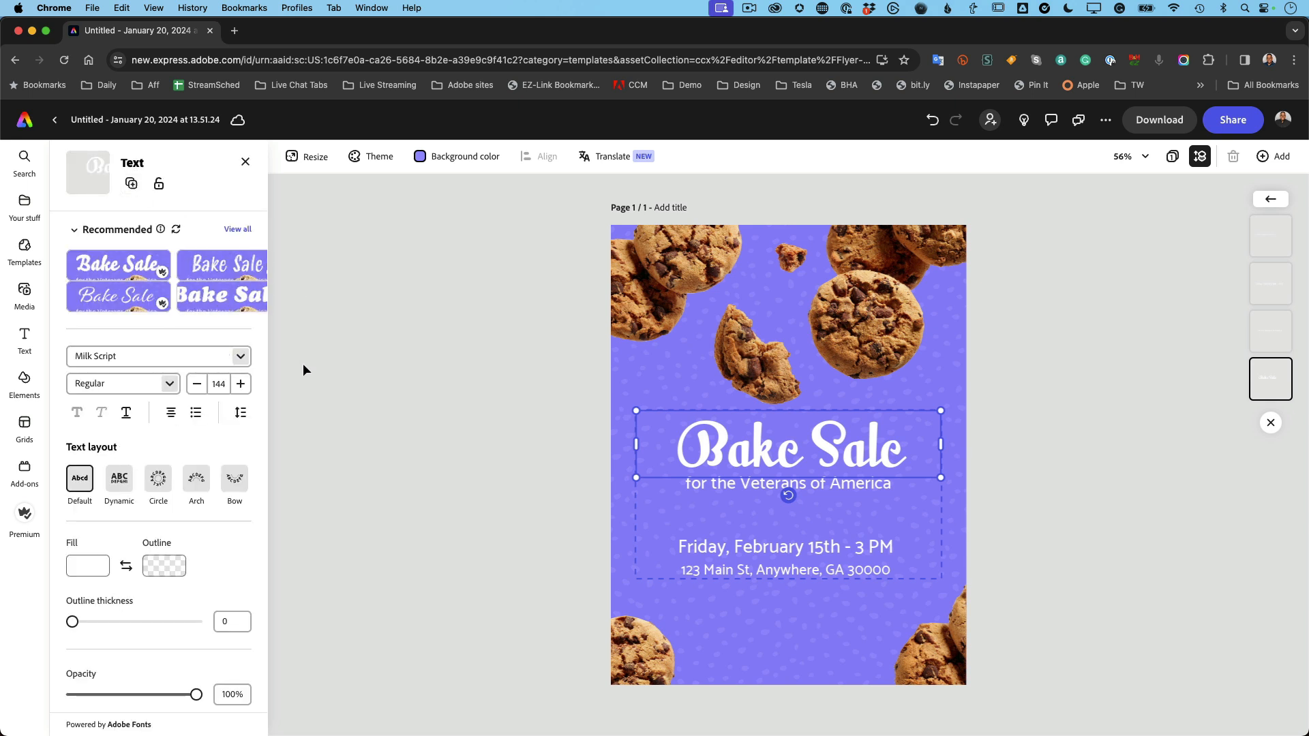
pyautogui.moveTo(270, 399)
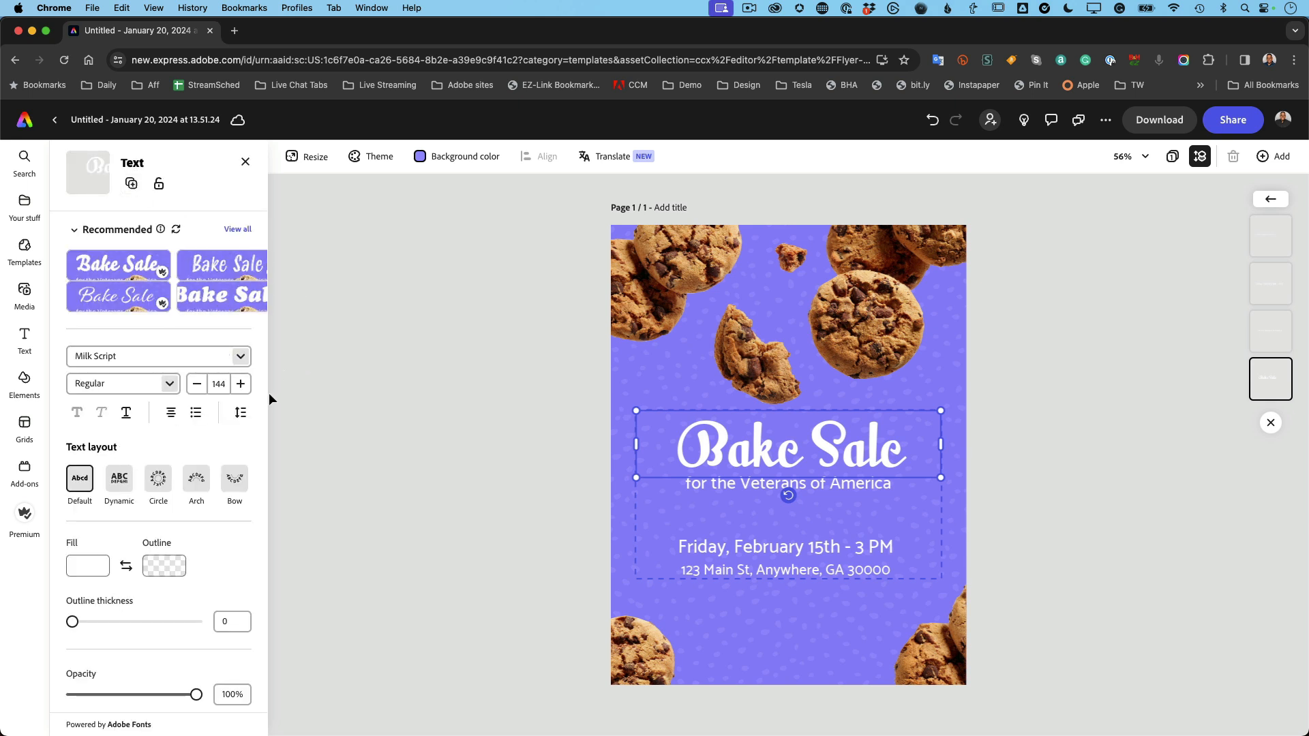
pyautogui.click(240, 383)
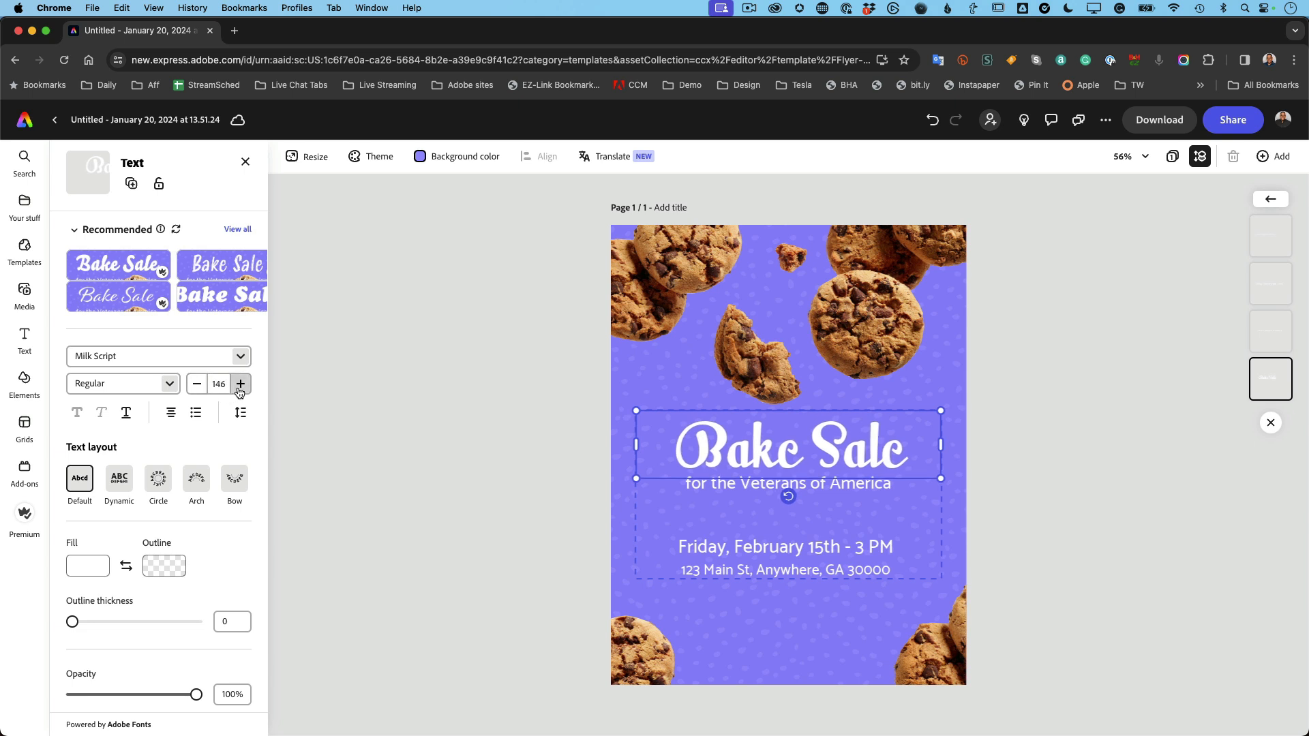
pyautogui.click(240, 383)
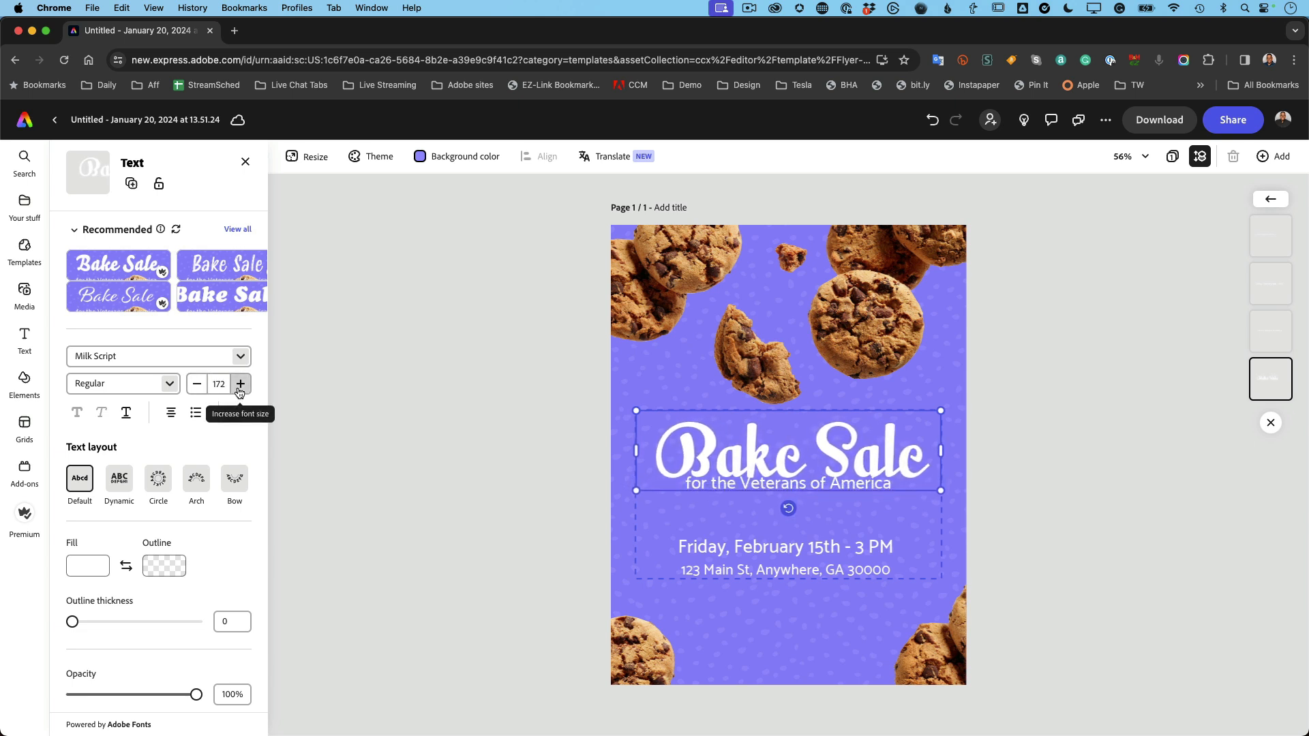
pyautogui.click(240, 385)
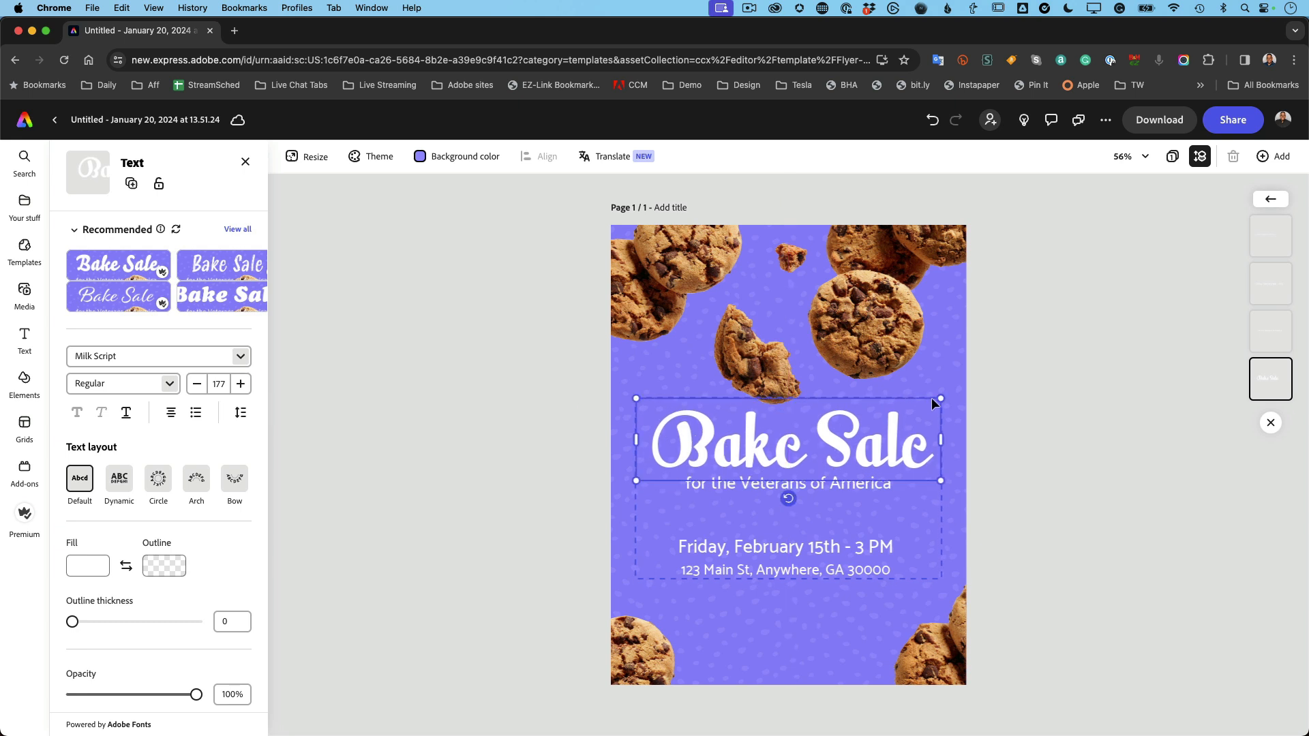
pyautogui.moveTo(939, 399); pyautogui.dragTo(924, 405)
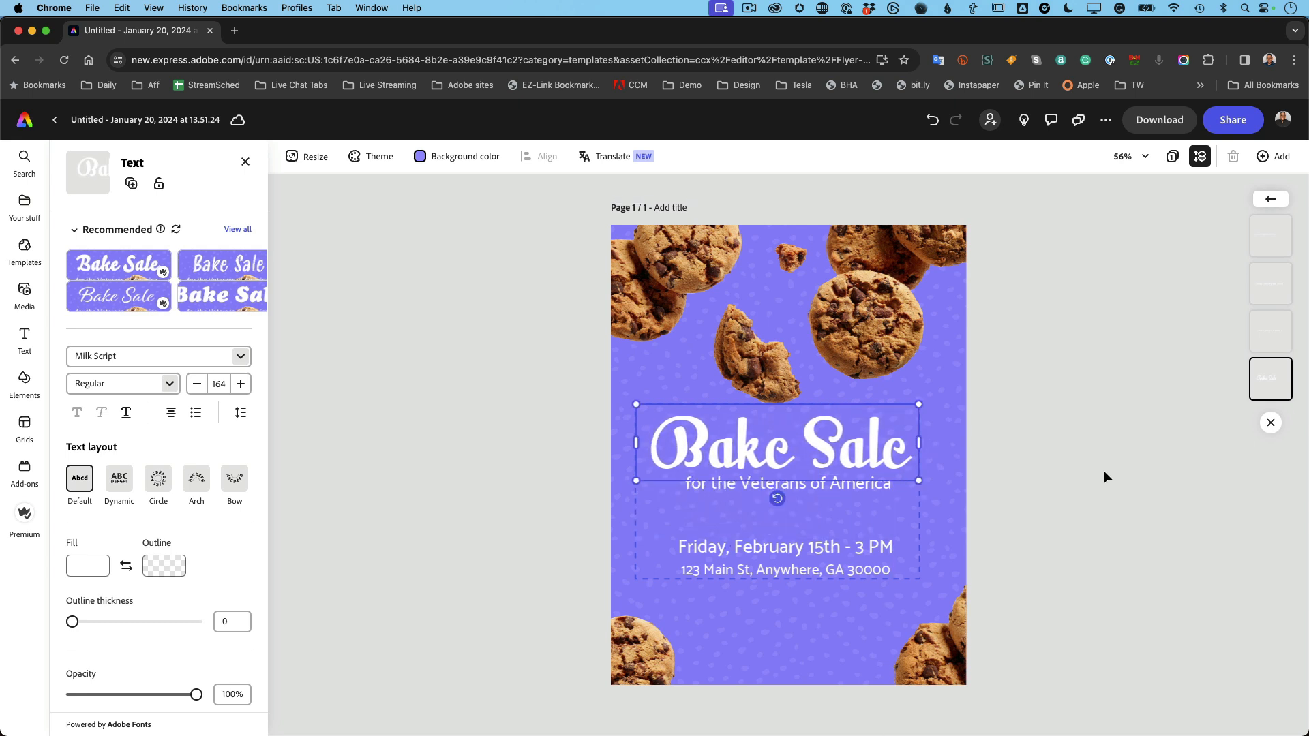
pyautogui.click(24, 251)
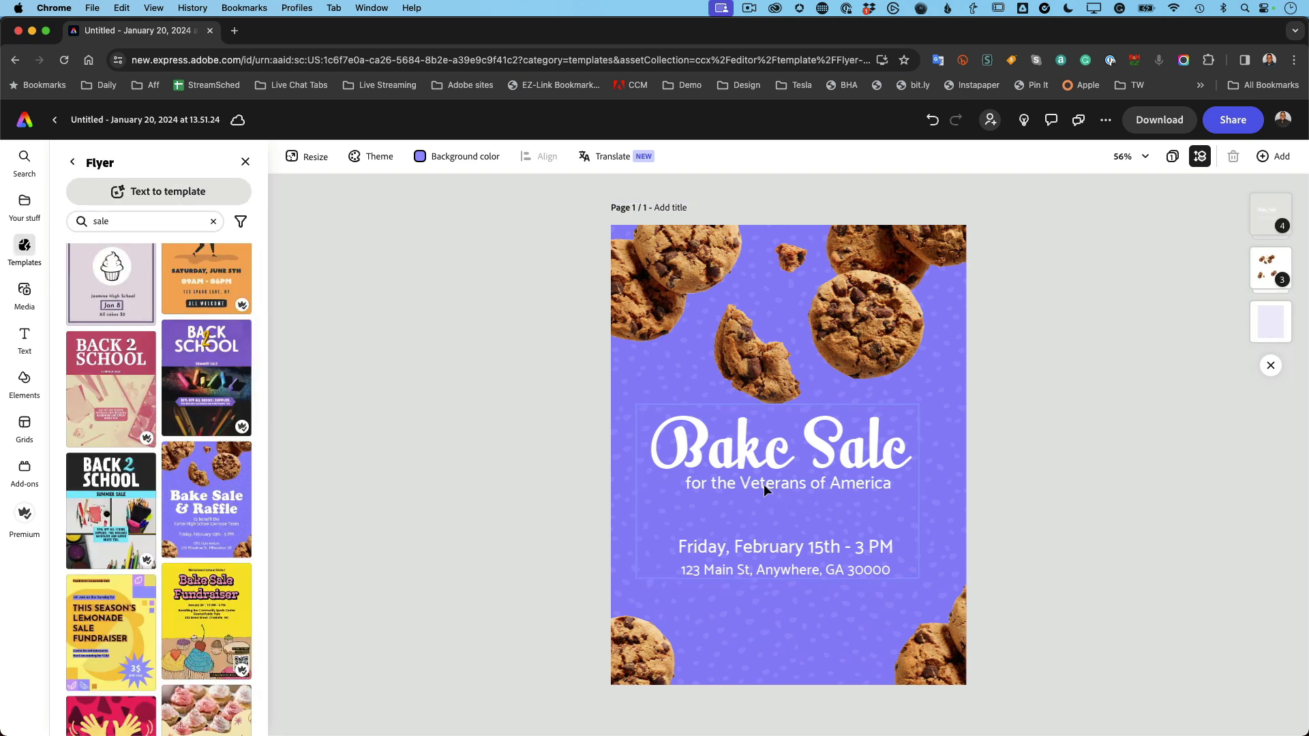
# Step: Try purple then white fill on the 'for the Veterans of America' subtitle
pyautogui.click(785, 482)
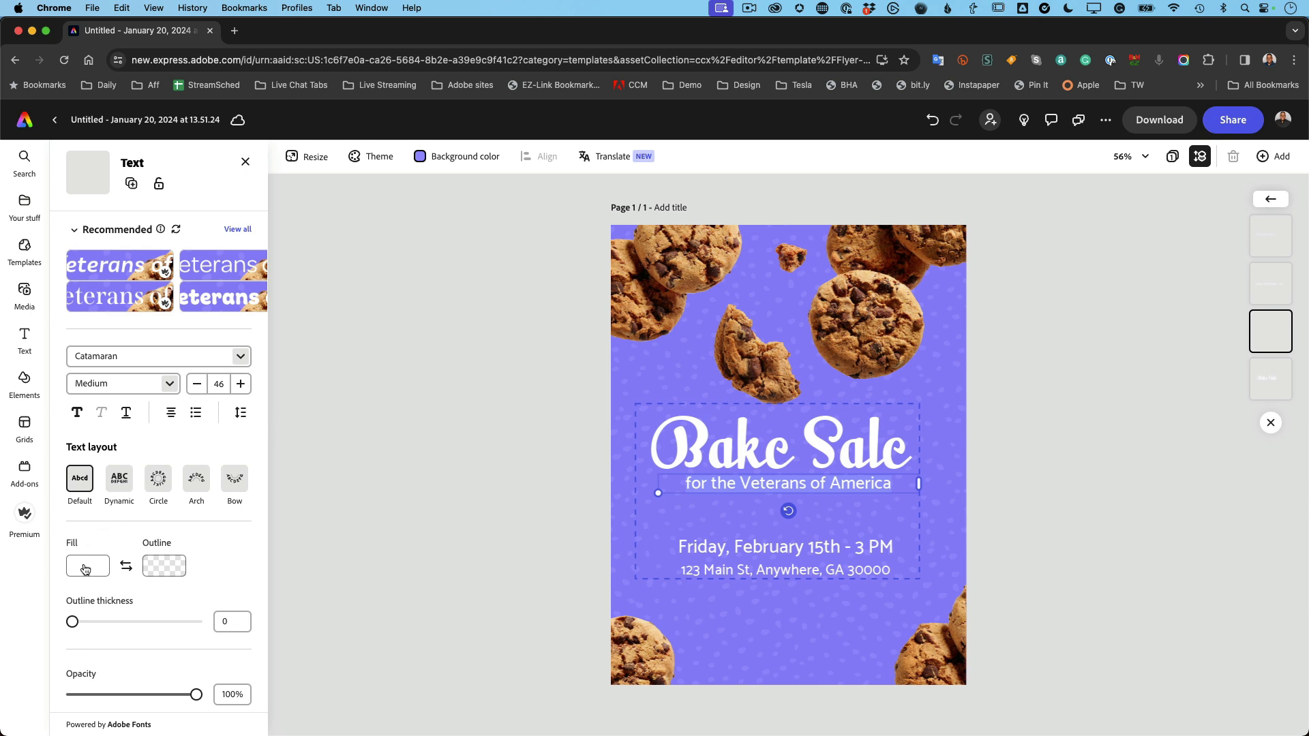
pyautogui.click(88, 566)
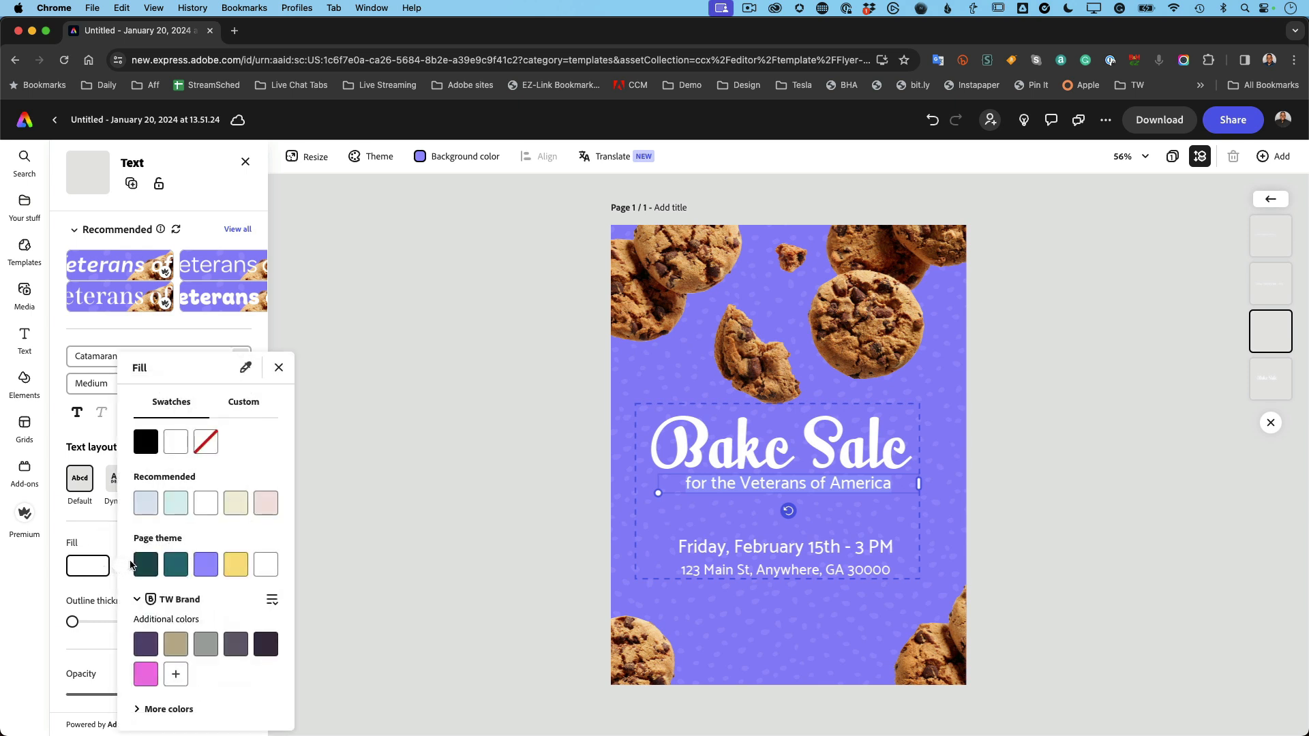
pyautogui.moveTo(144, 564)
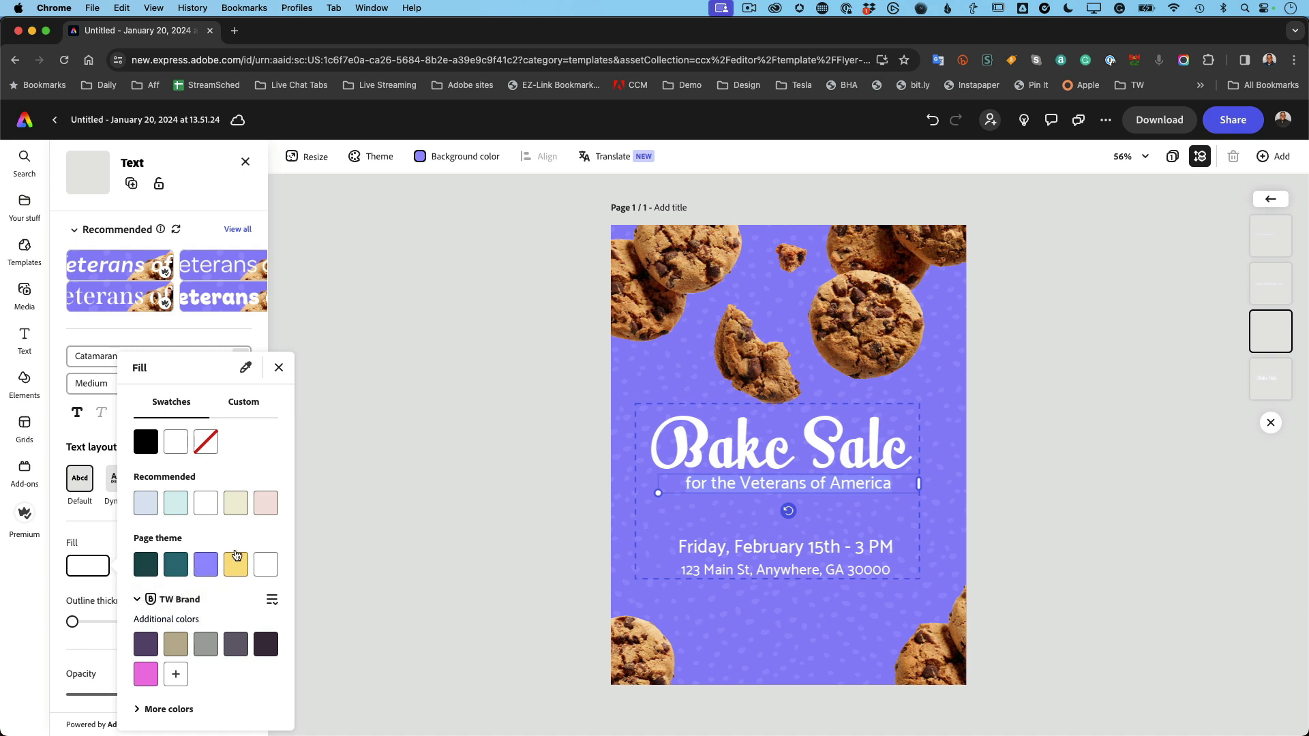
pyautogui.moveTo(197, 512)
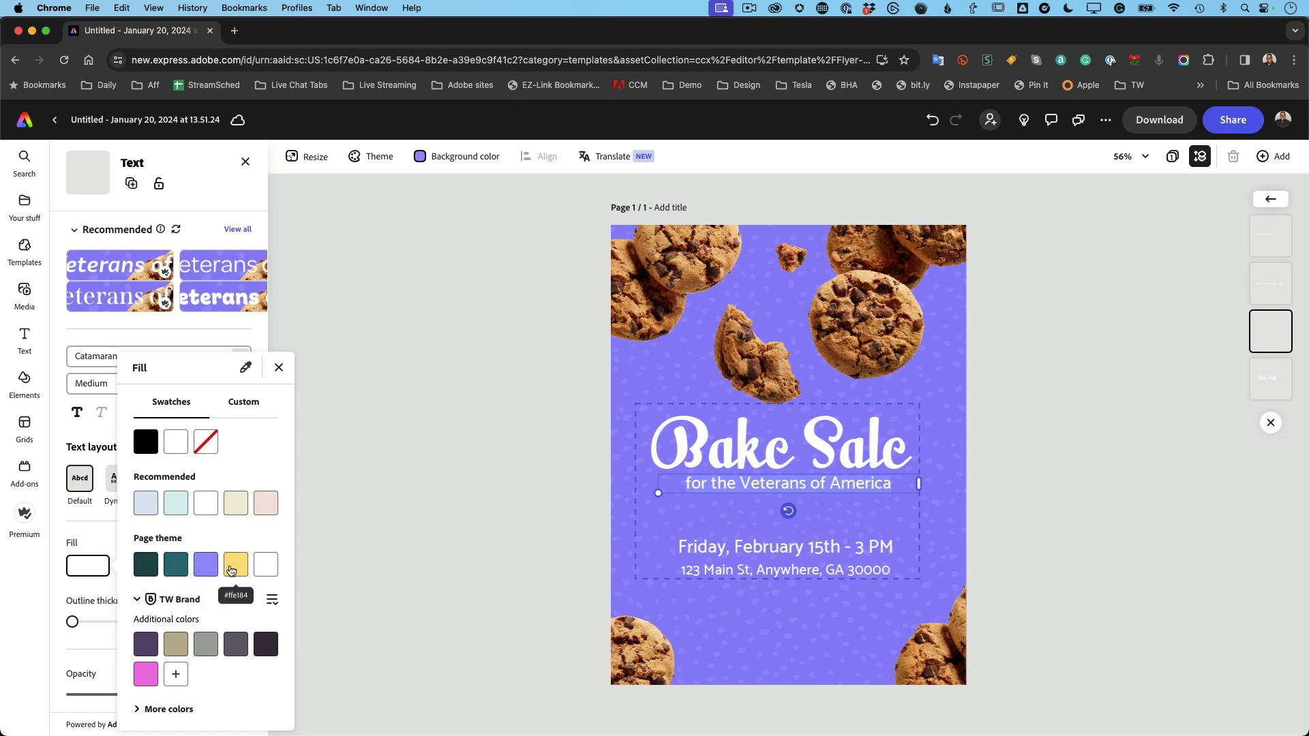
pyautogui.click(206, 564)
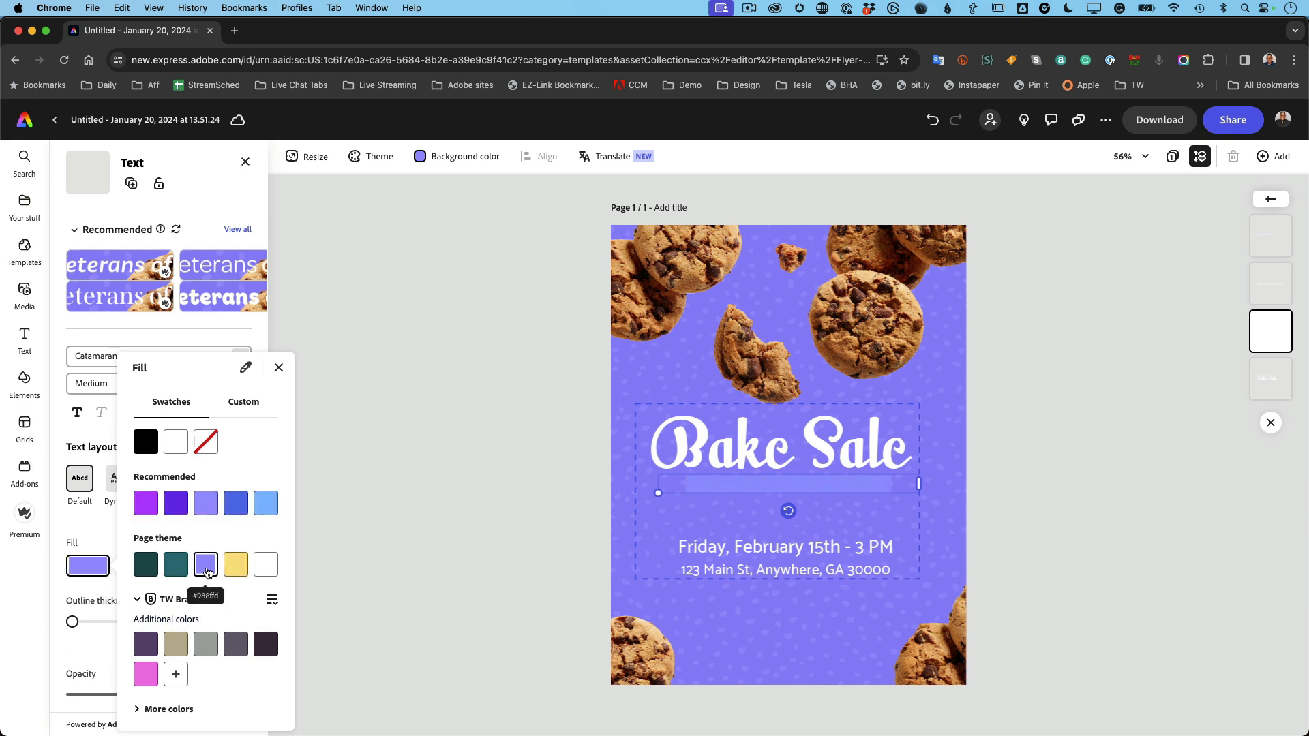
pyautogui.click(176, 565)
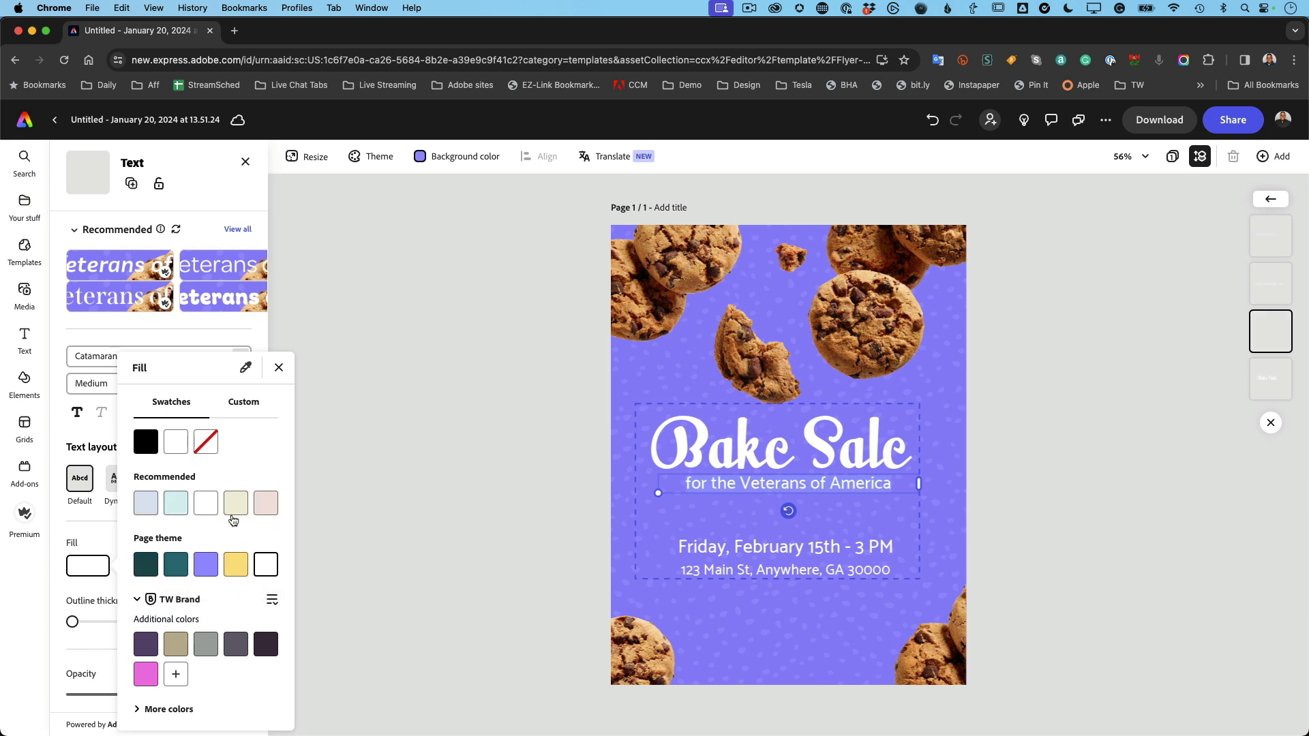
# Step: Make the subtitle a brighter orange and move on to a custom colour
pyautogui.click(236, 502)
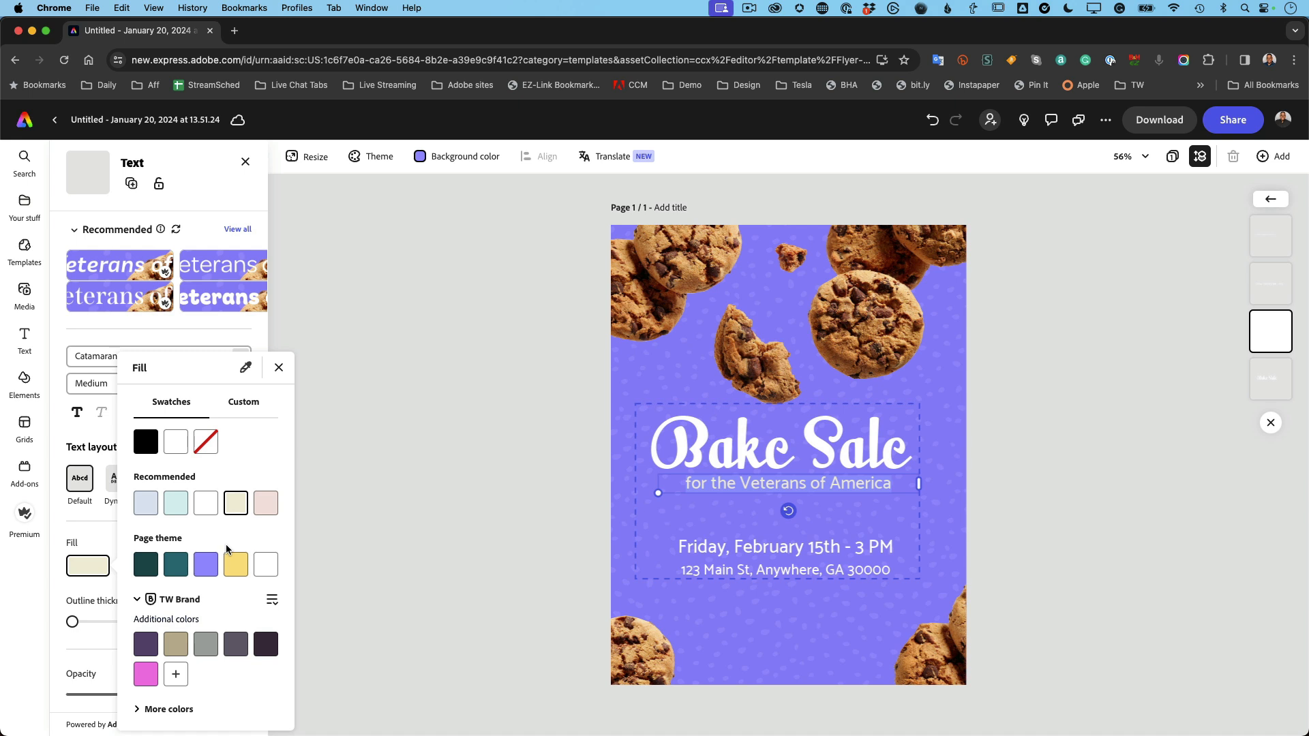
pyautogui.moveTo(248, 381)
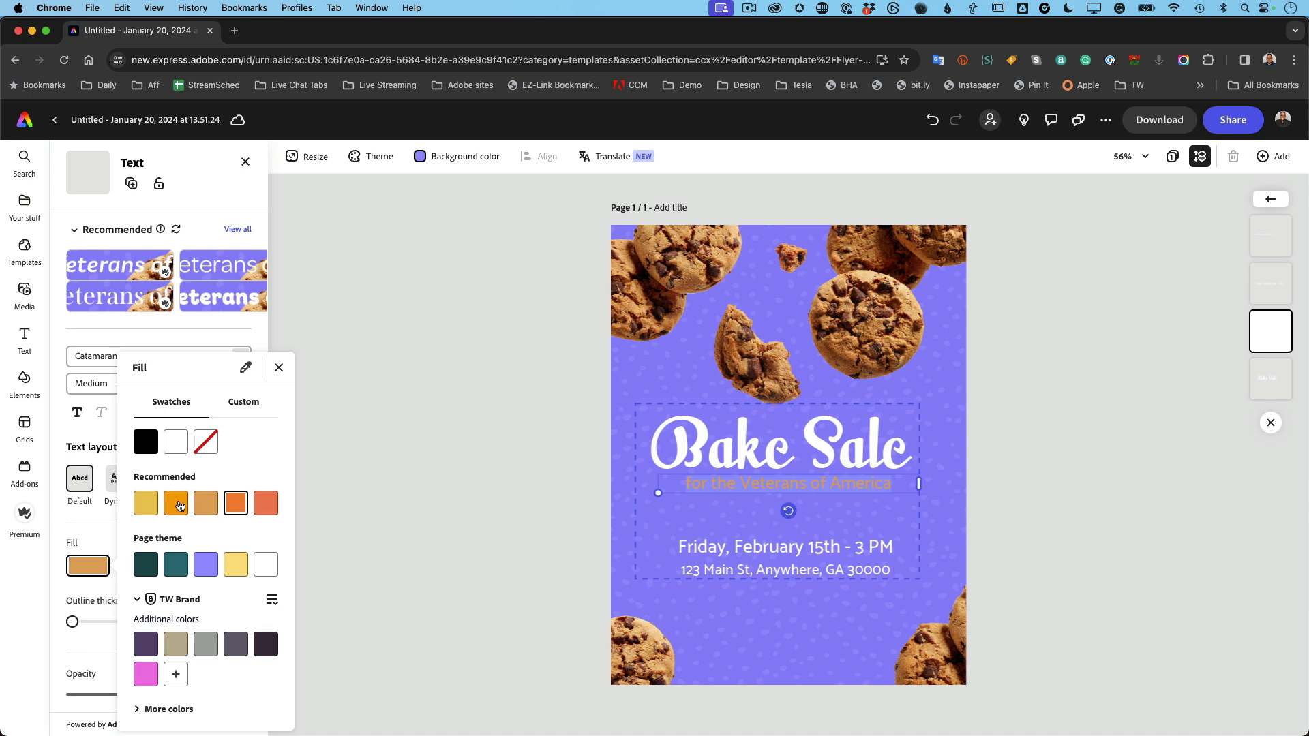
pyautogui.click(176, 503)
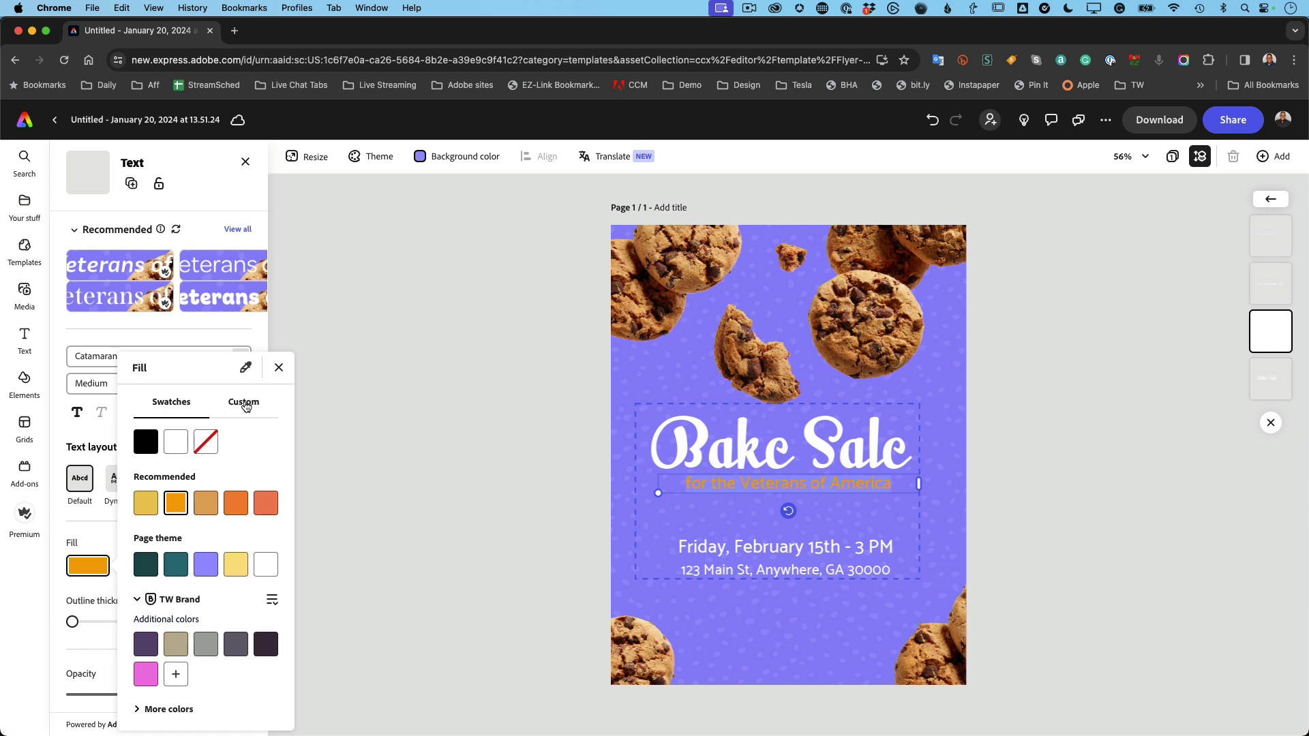
pyautogui.click(243, 400)
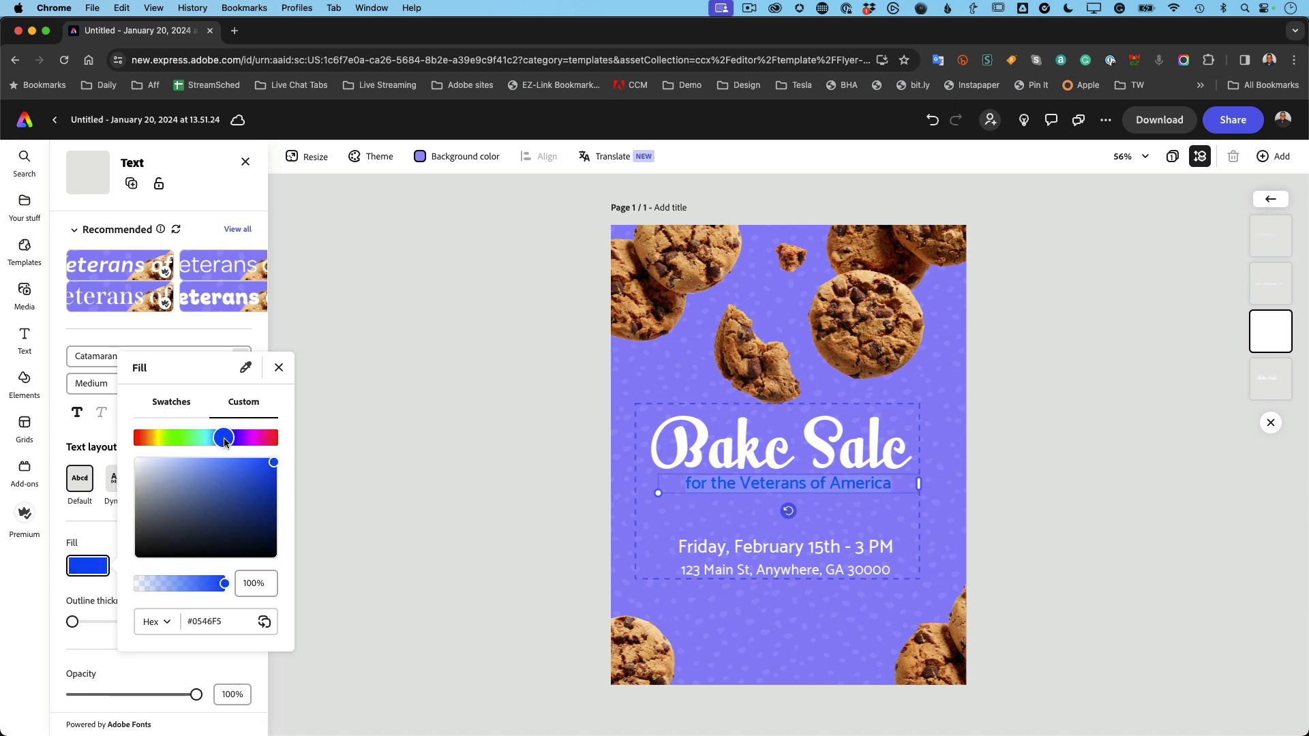
# Step: Set the whole subtitle to a deep blue custom colour
pyautogui.moveTo(222, 438); pyautogui.dragTo(236, 438)
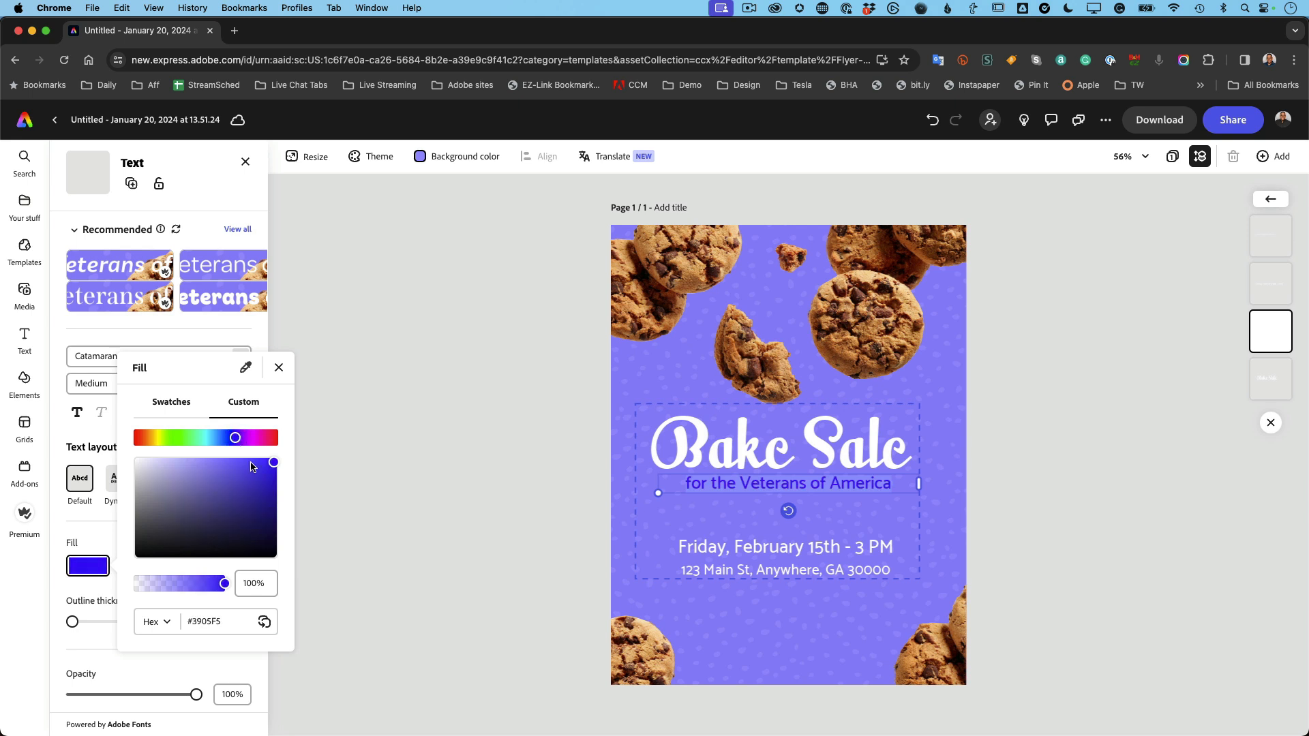
pyautogui.moveTo(256, 488)
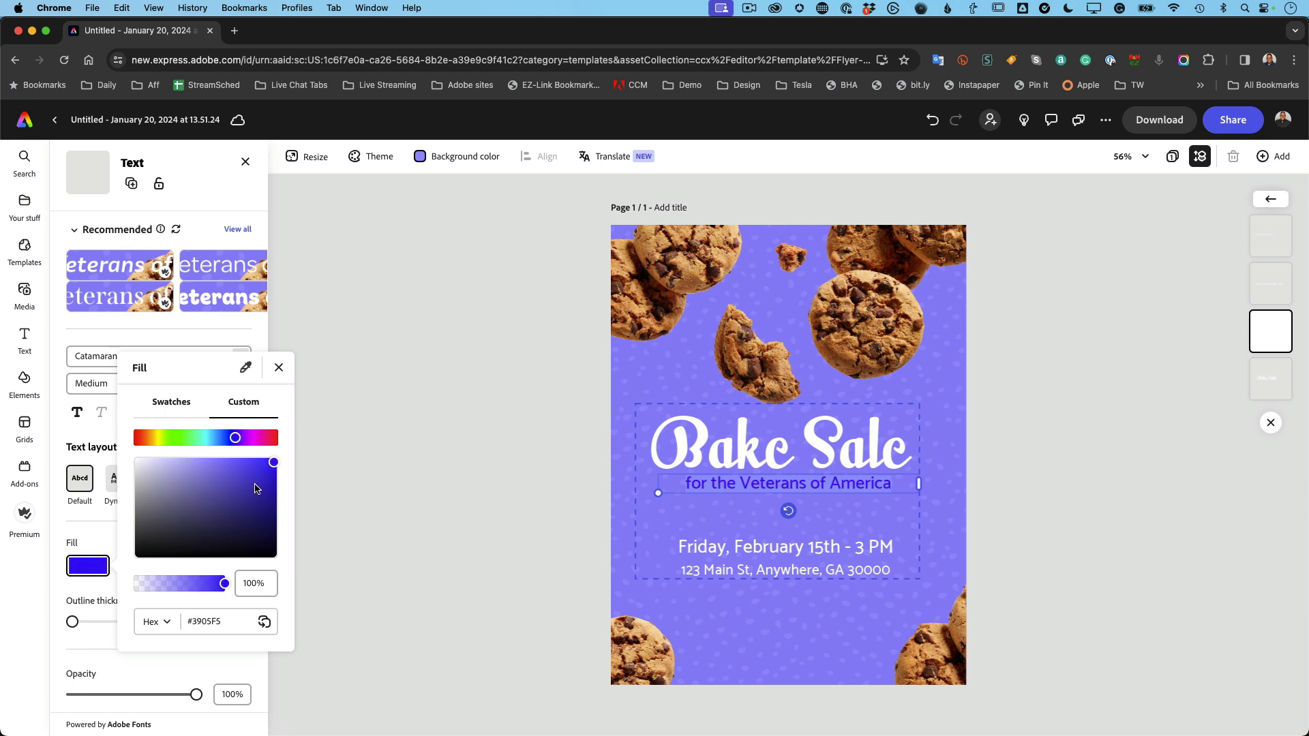
pyautogui.click(278, 366)
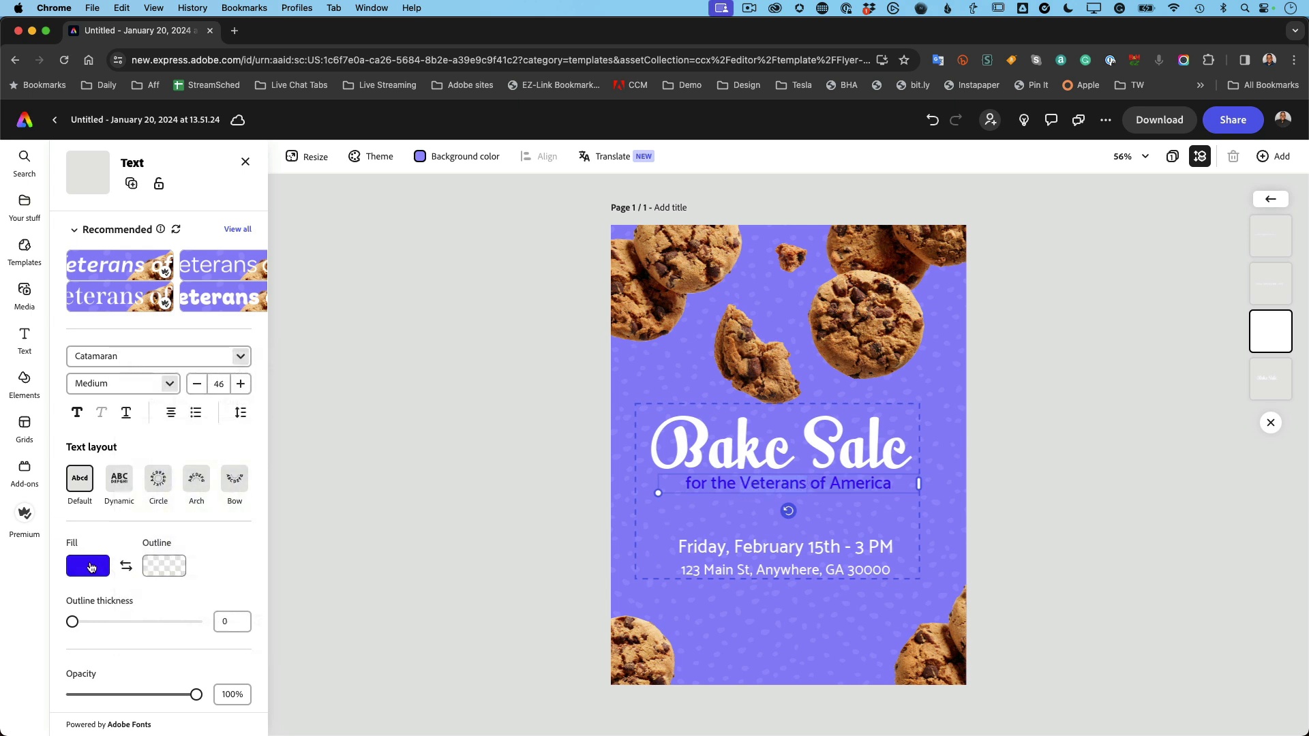
pyautogui.click(88, 565)
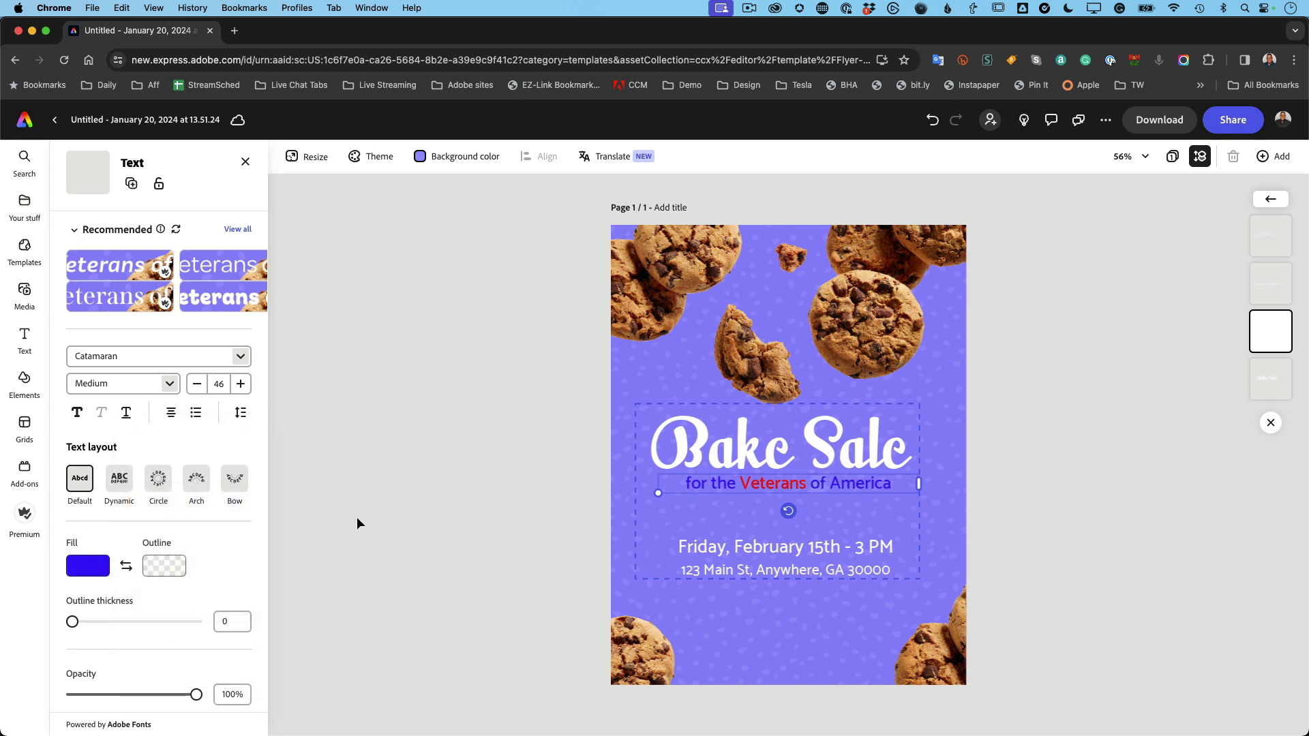
# Step: Recolour the words 'of' and 'for the' white, leaving Veterans and America coloured
pyautogui.click(88, 565)
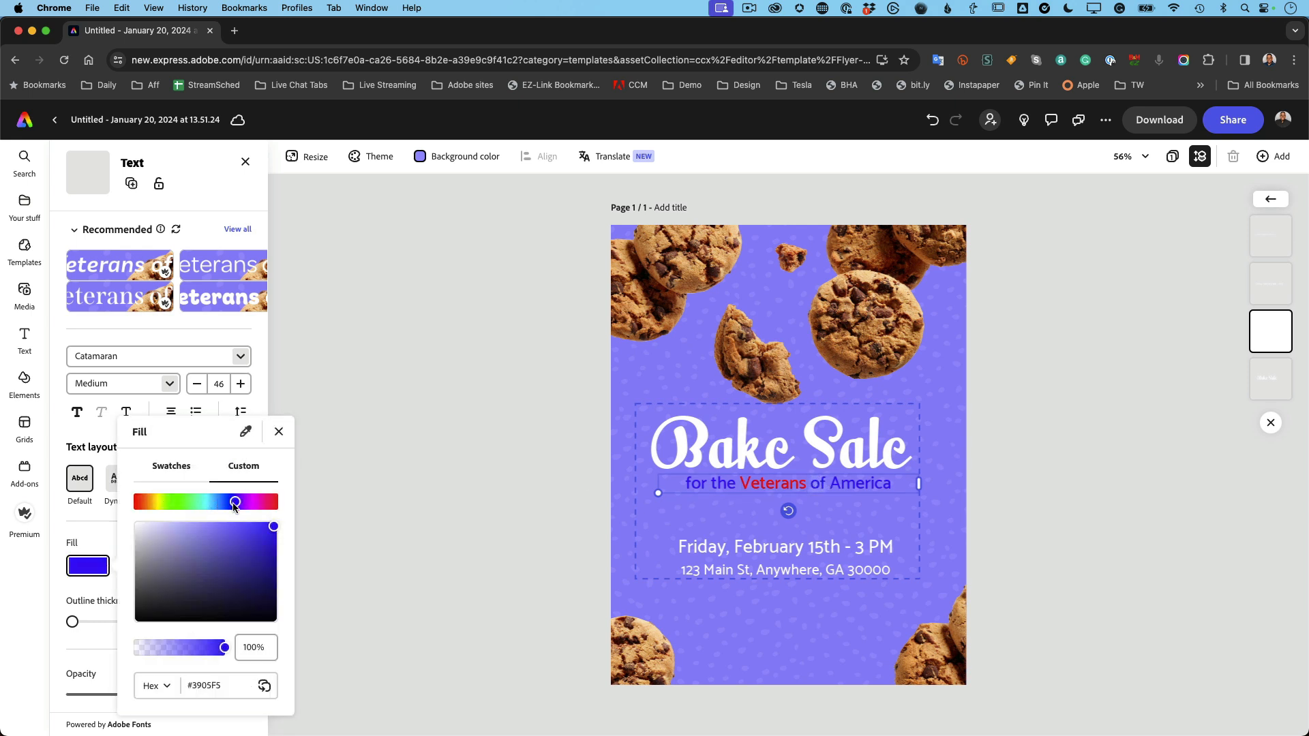
pyautogui.click(137, 522)
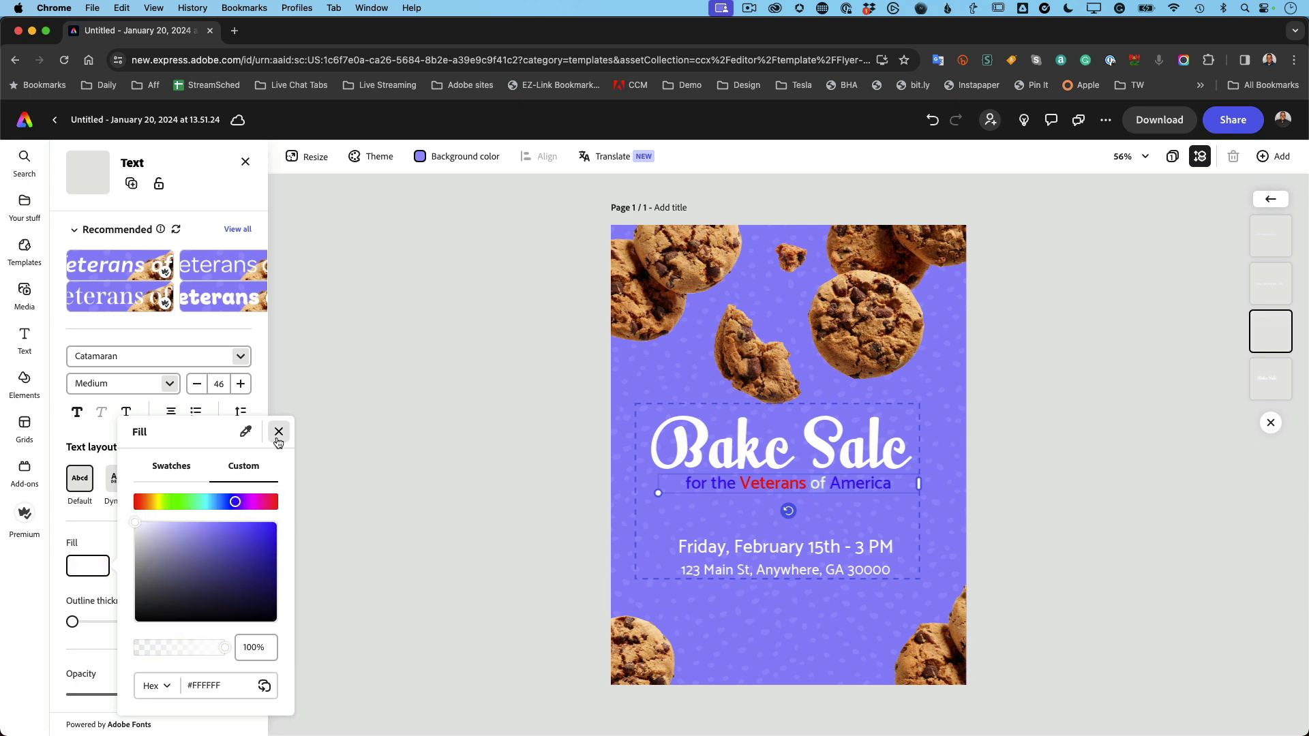
pyautogui.click(279, 432)
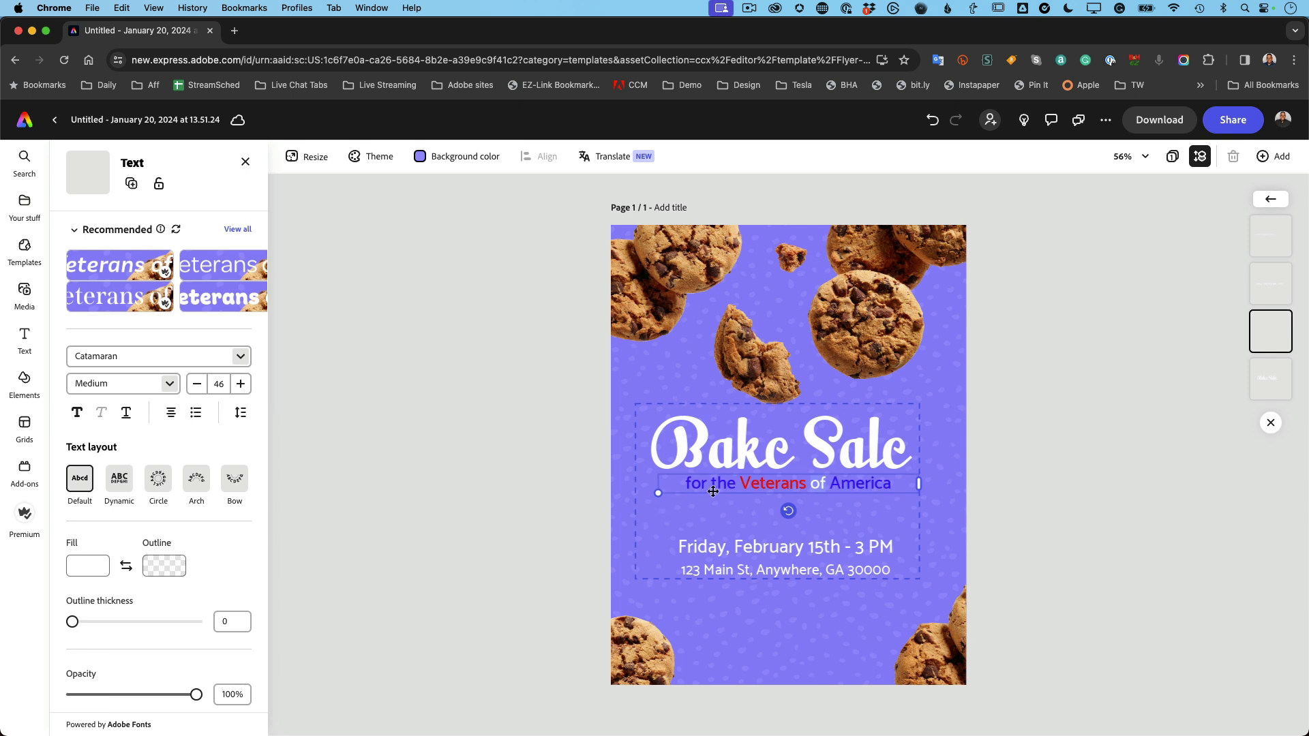
pyautogui.click(87, 565)
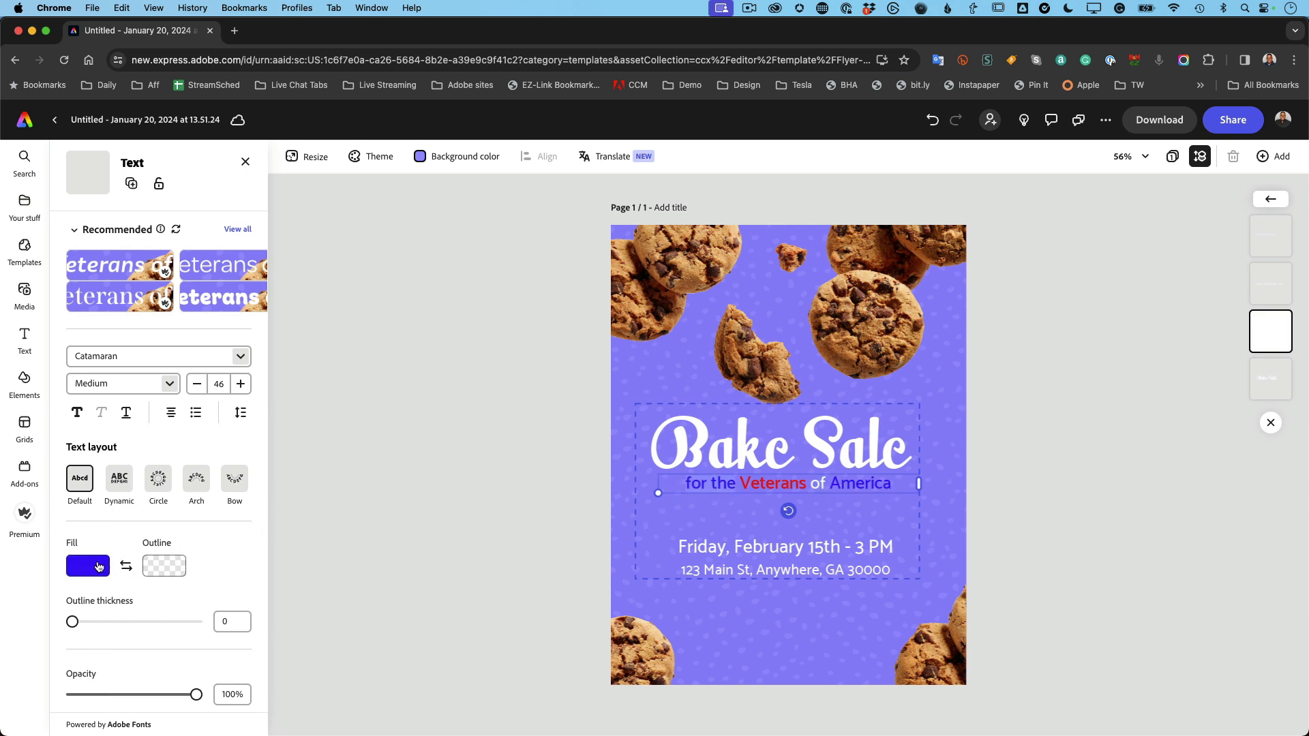
pyautogui.click(87, 565)
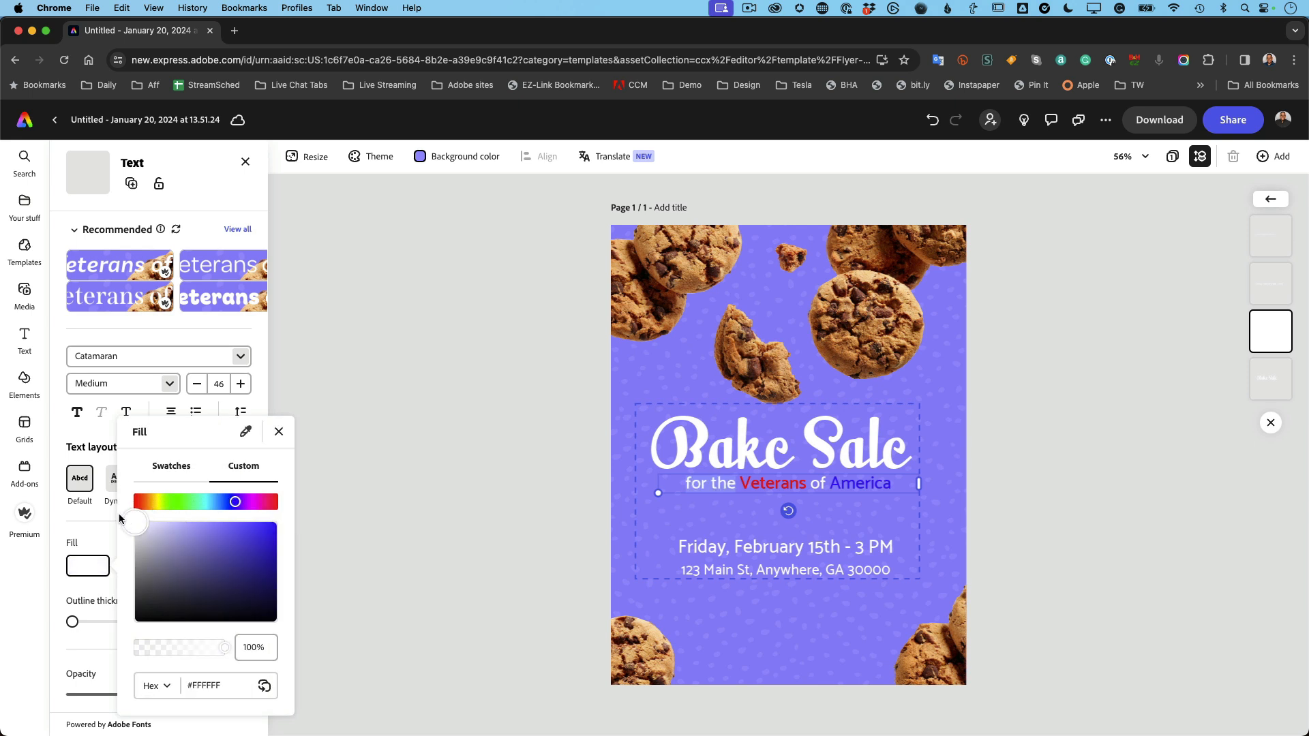
pyautogui.click(278, 433)
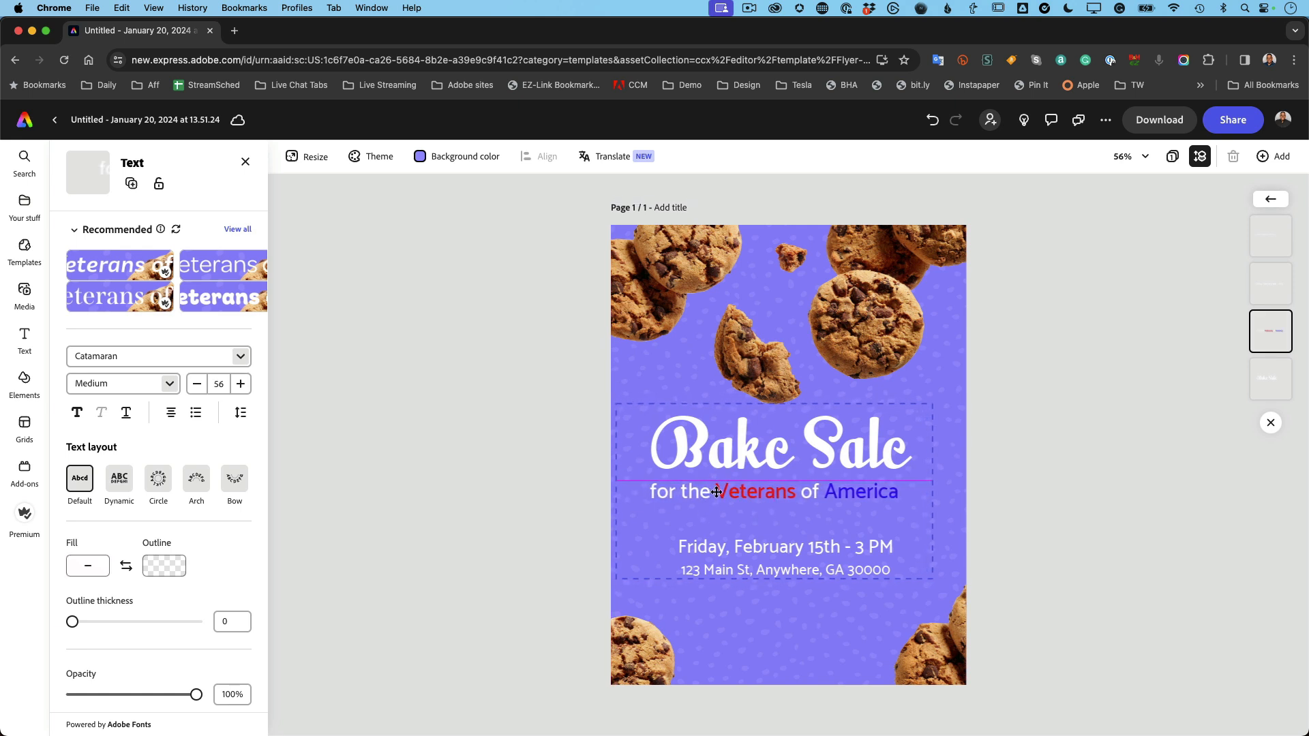
pyautogui.click(716, 491)
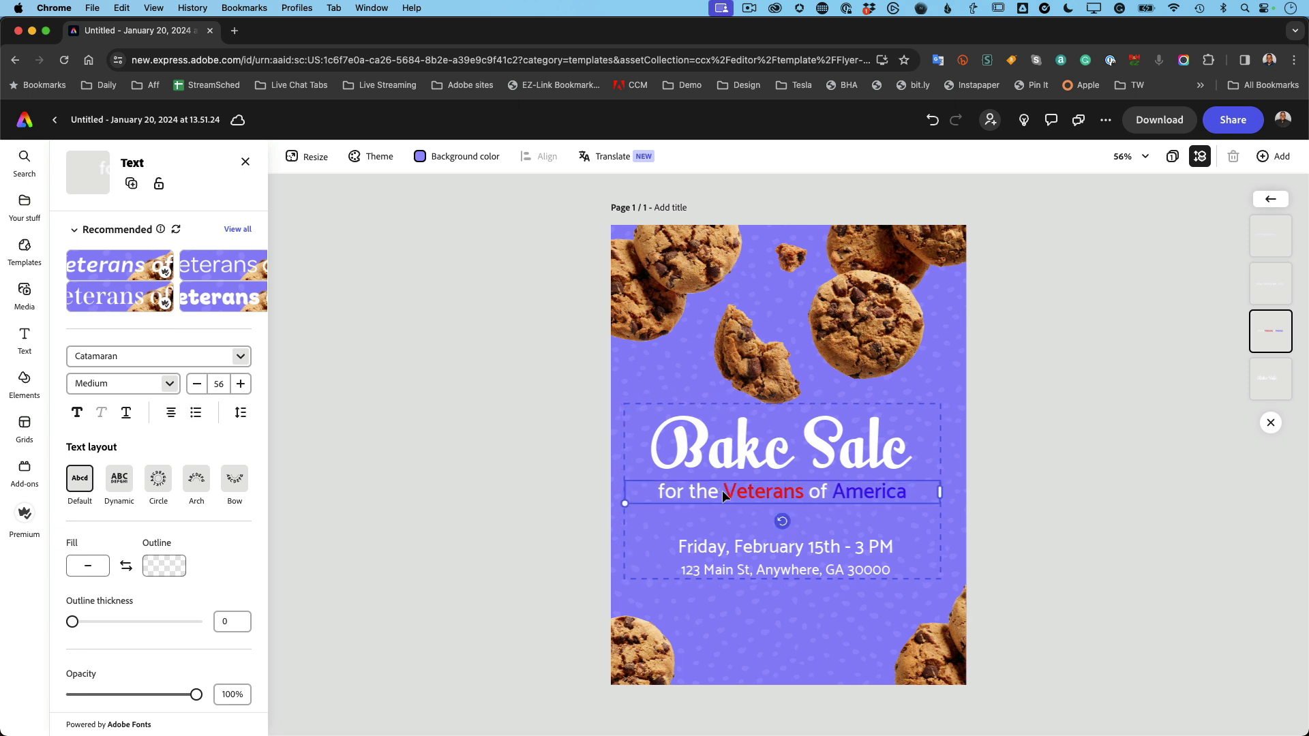
pyautogui.click(237, 229)
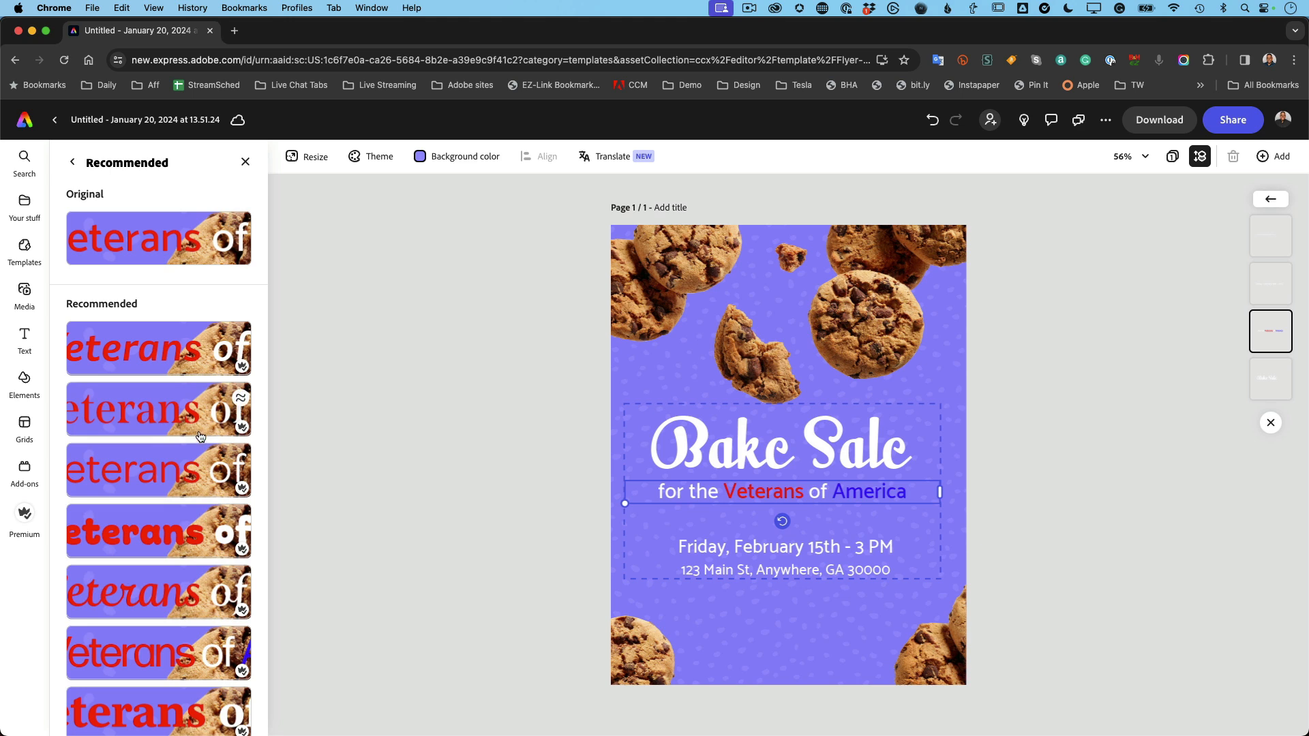
pyautogui.scroll(-3)
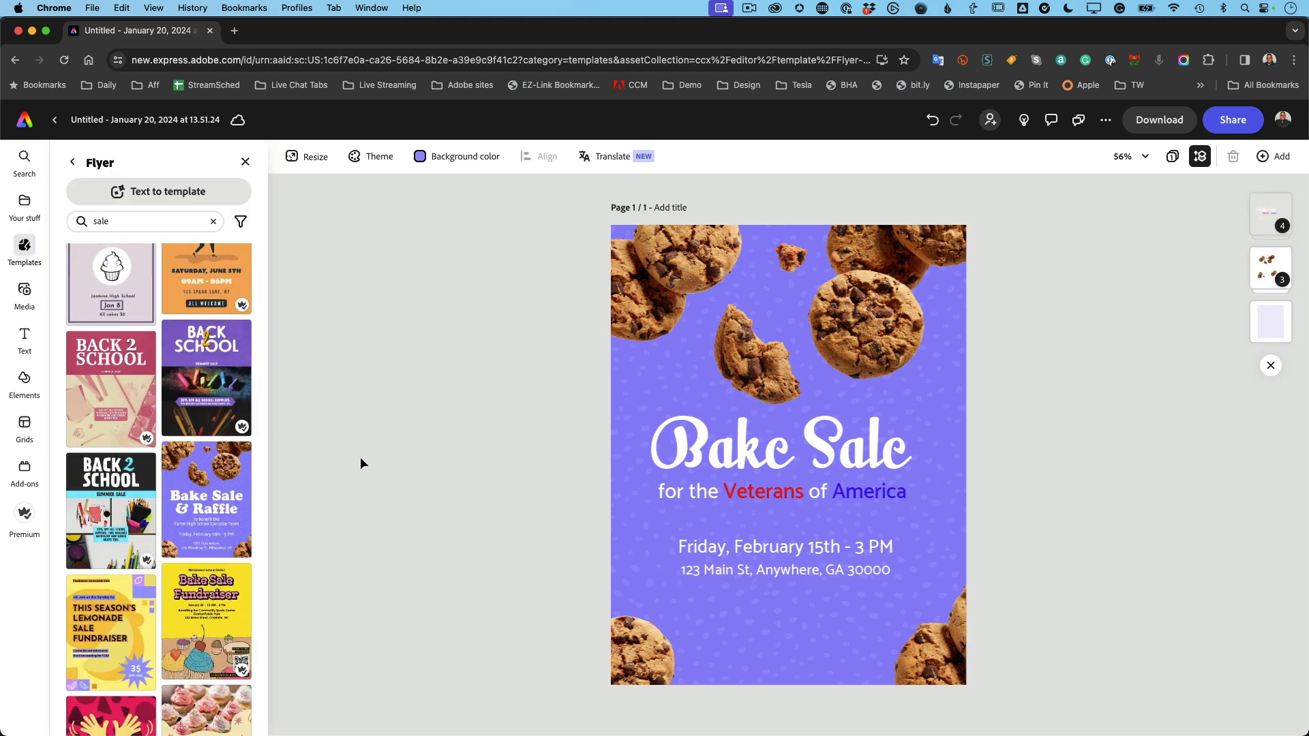
pyautogui.click(675, 593)
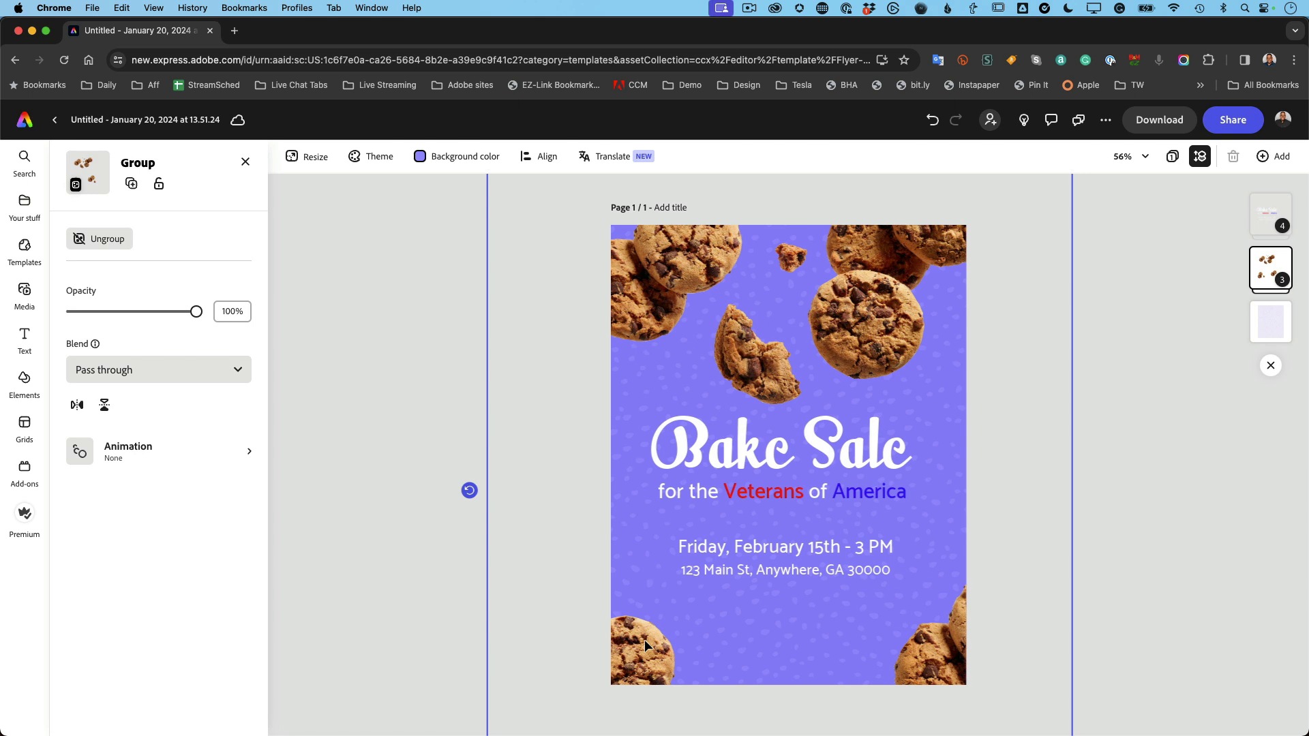
# Step: Delete the cookies along the bottom edge of the flyer and clear the selection
pyautogui.click(645, 645)
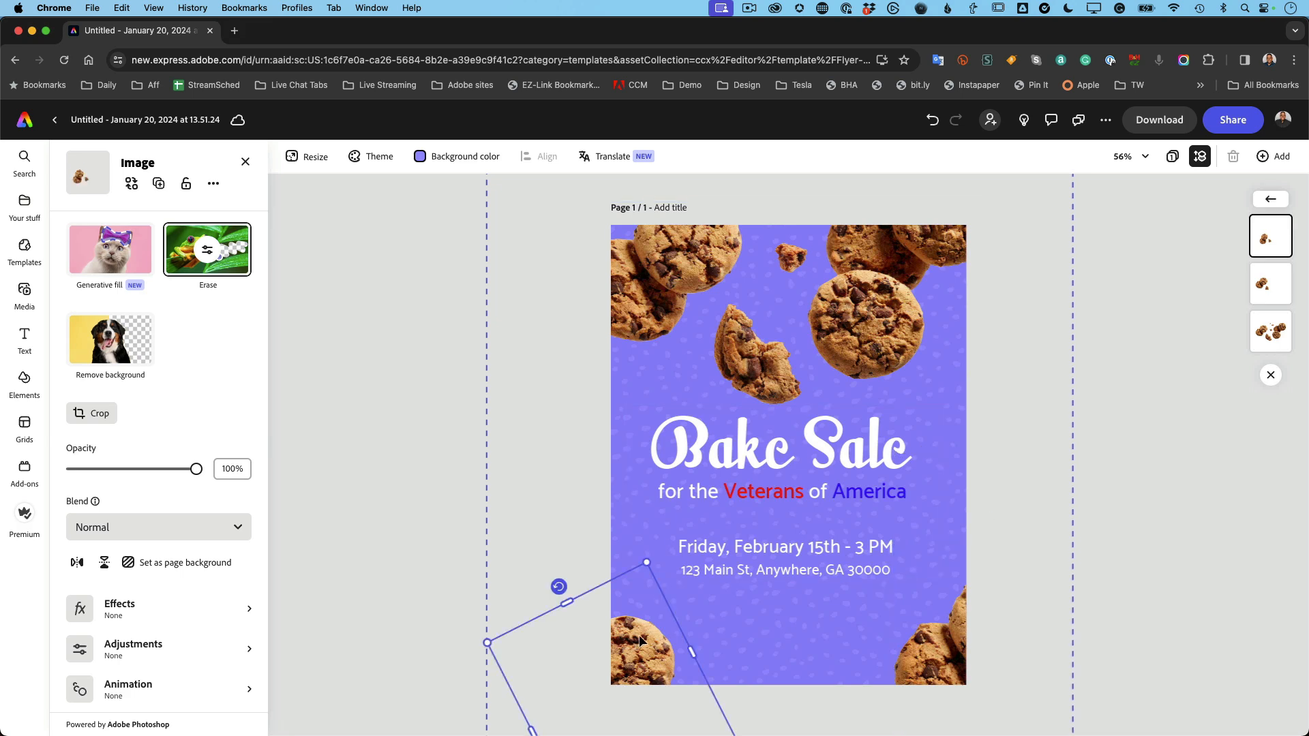
pyautogui.click(25, 251)
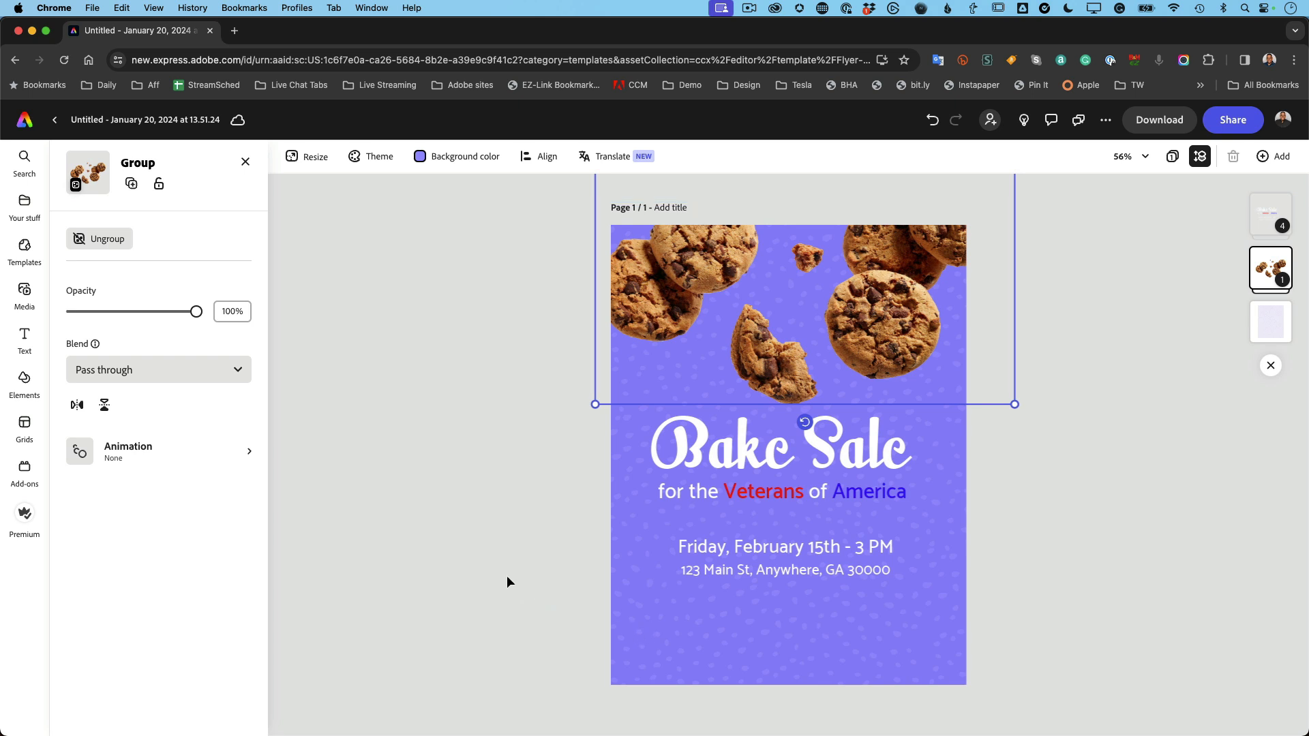
pyautogui.click(24, 252)
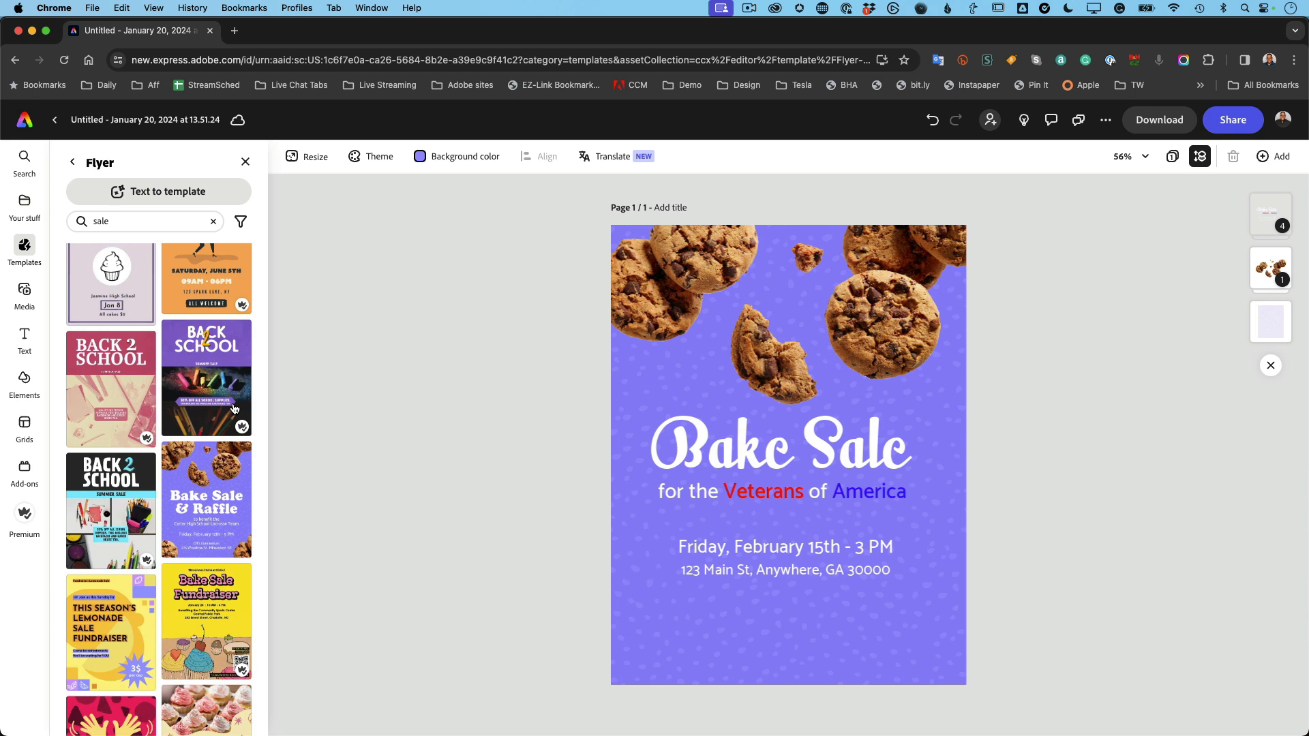
pyautogui.moveTo(80, 334)
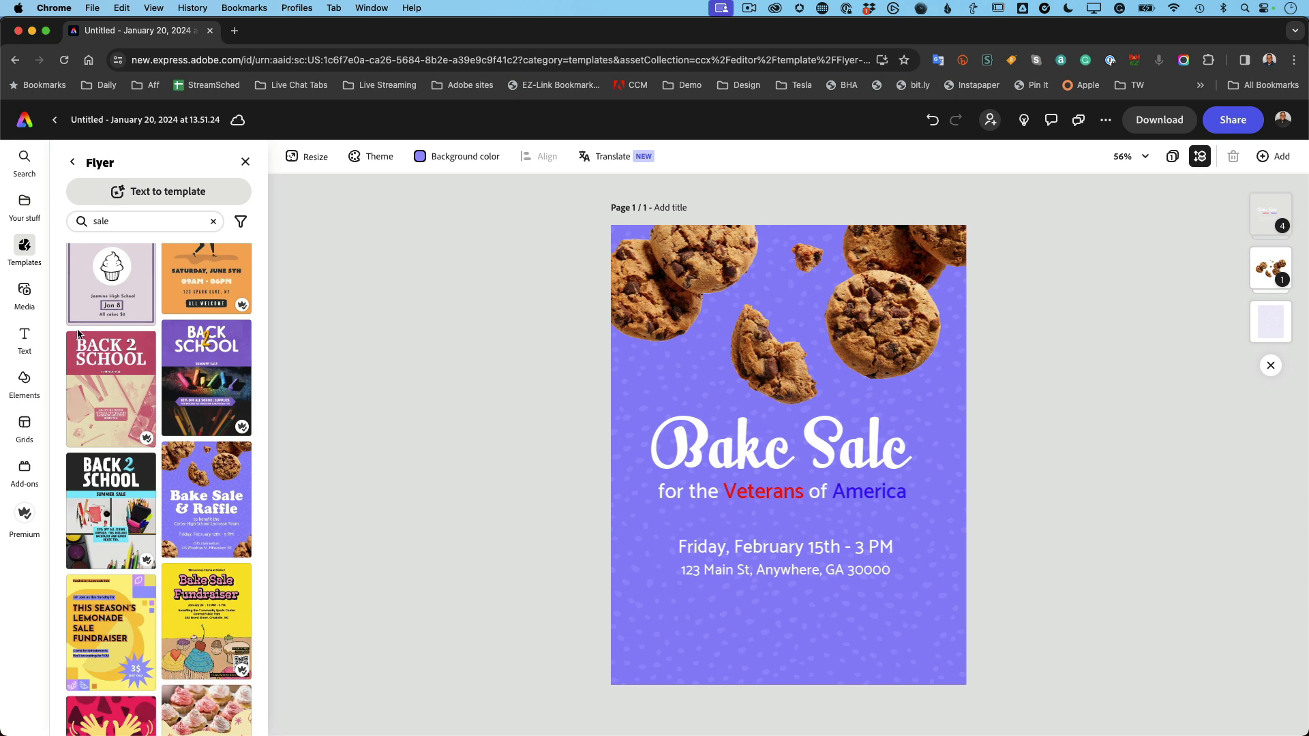
pyautogui.click(24, 291)
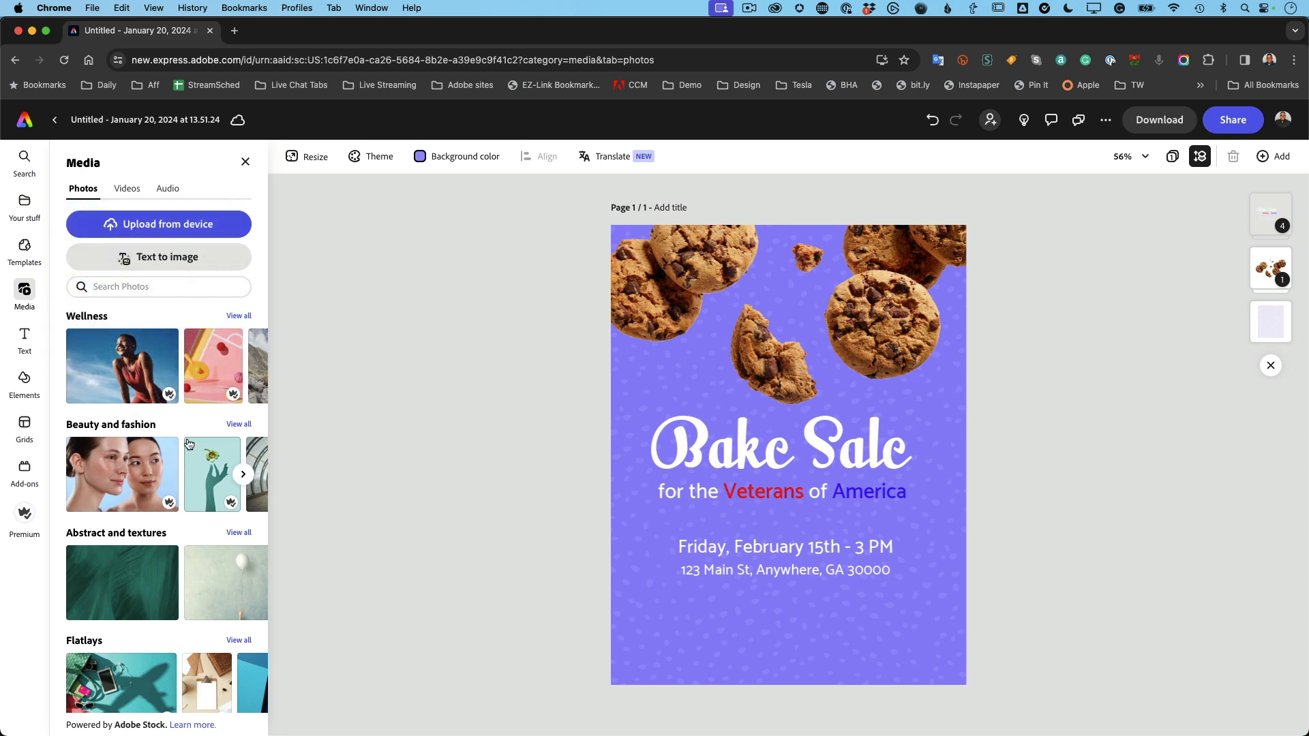
# Step: Search the stock photos for 'cake' and add a cake photo to the flyer
pyautogui.click(158, 287)
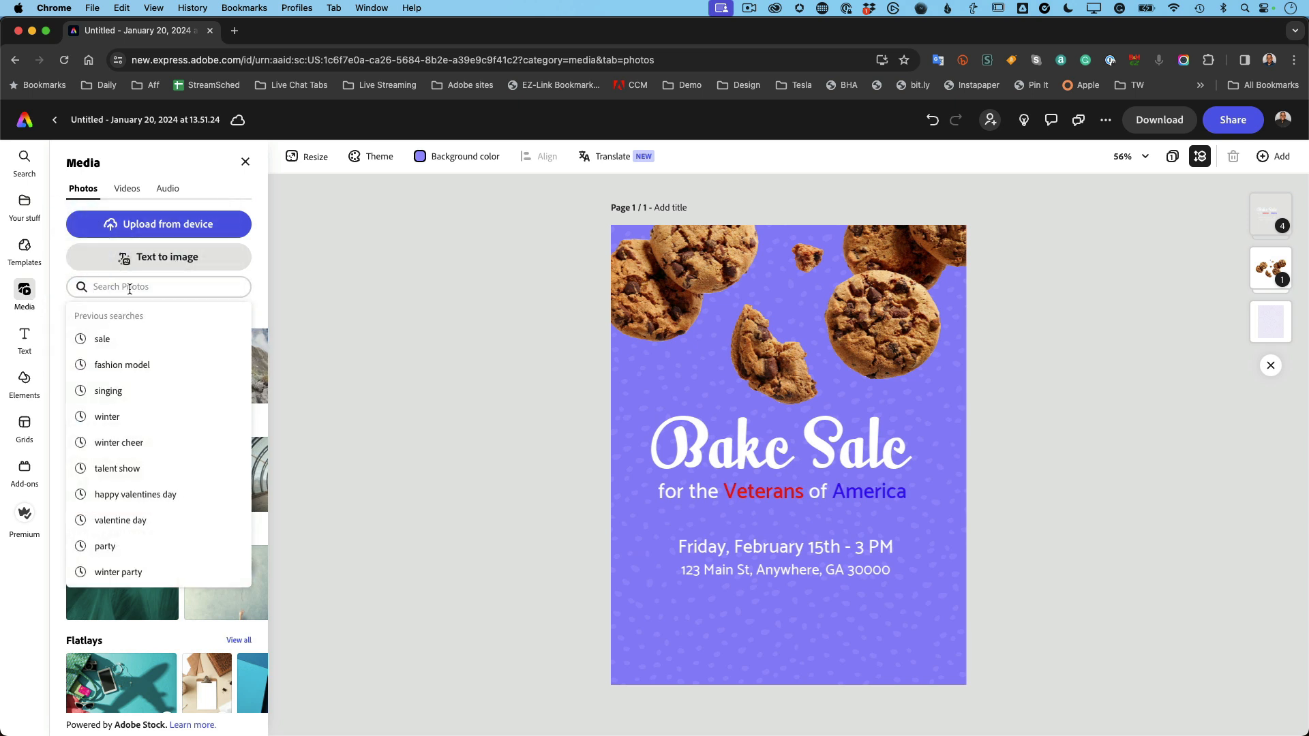
pyautogui.write('cake')
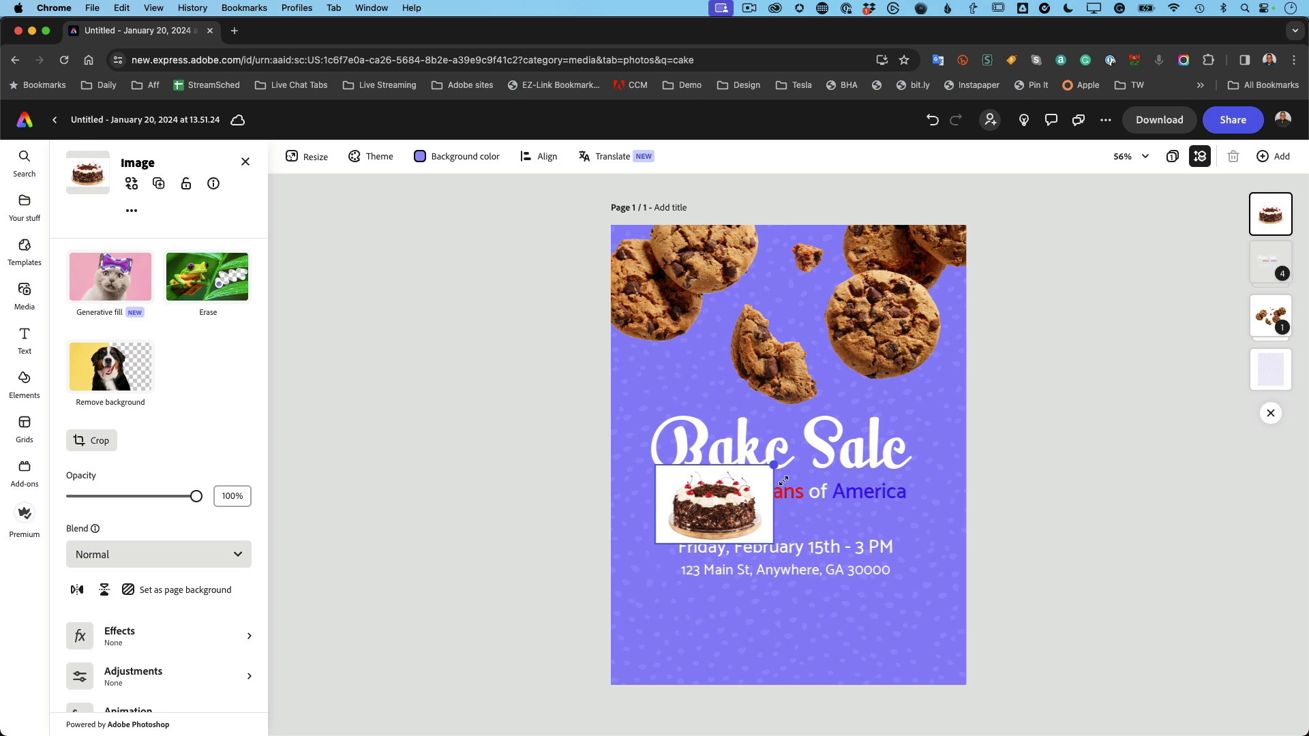
# Step: Move the cake photo to the bottom-left corner and remove its background
pyautogui.moveTo(713, 503); pyautogui.dragTo(671, 641)
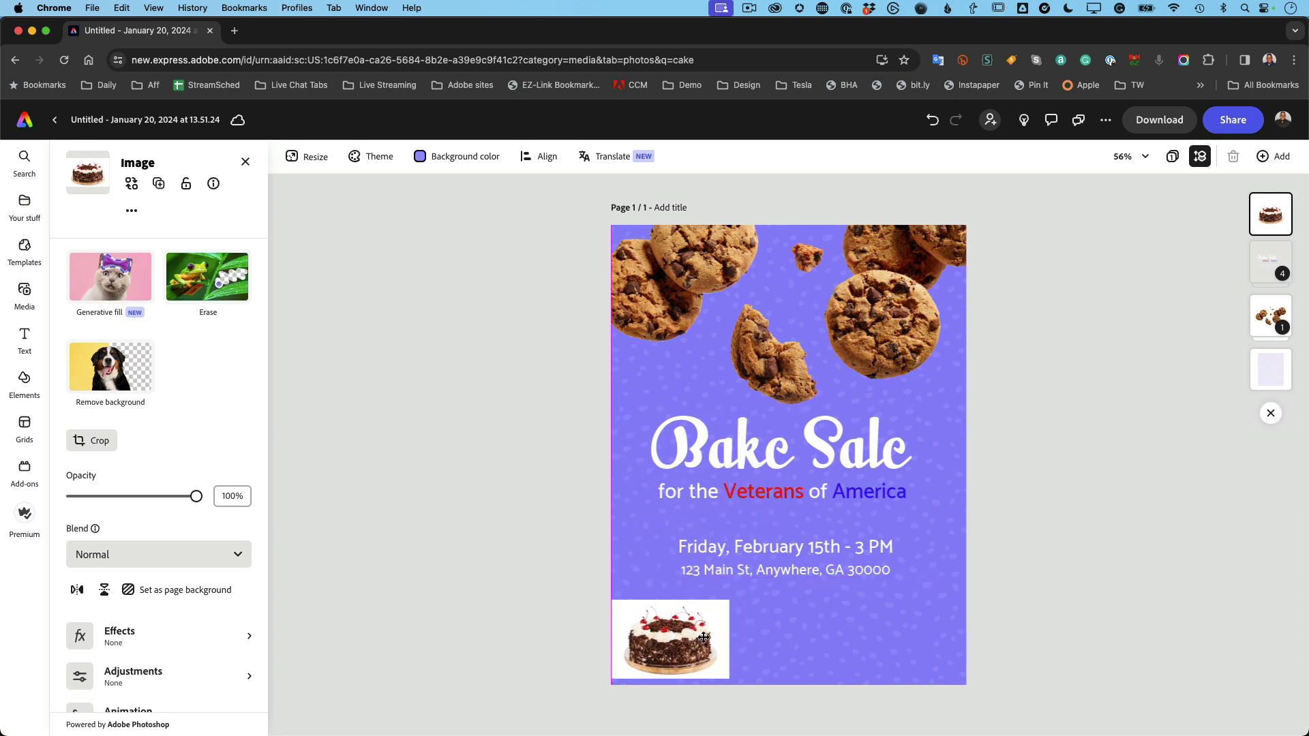
pyautogui.click(668, 640)
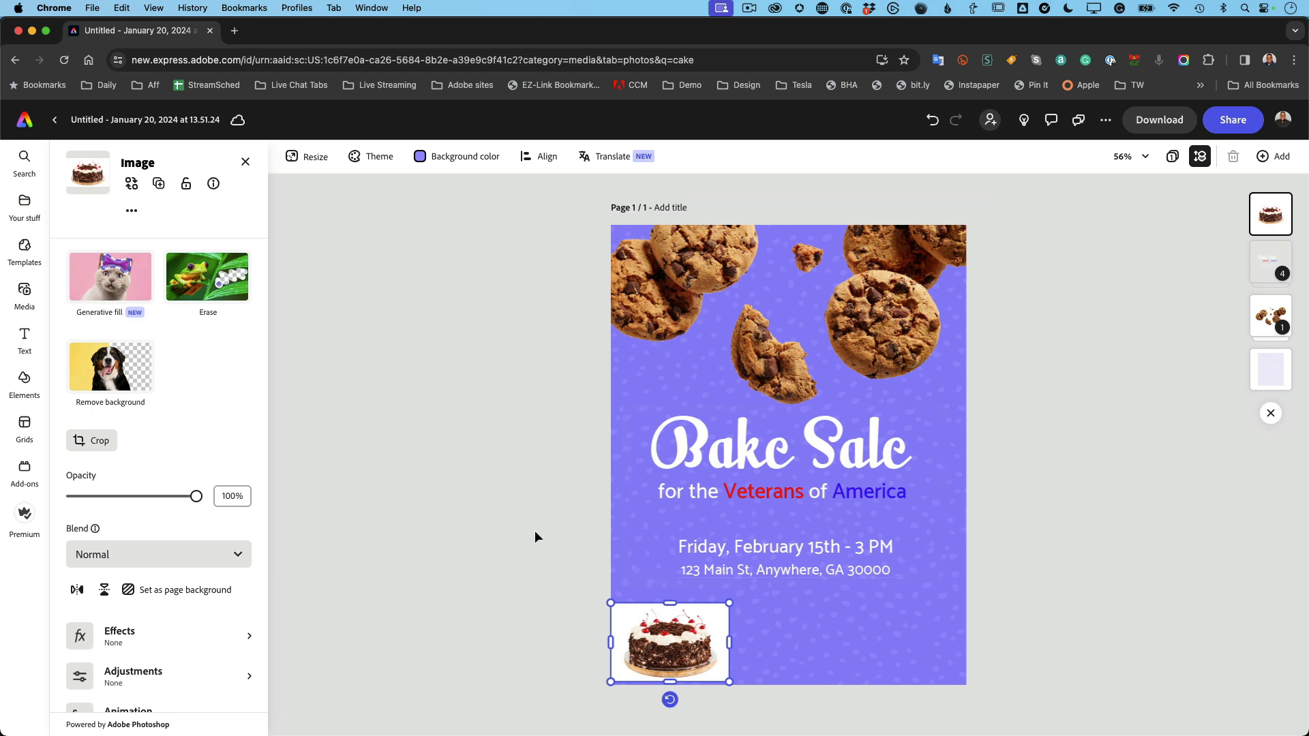
pyautogui.moveTo(668, 640); pyautogui.dragTo(676, 641)
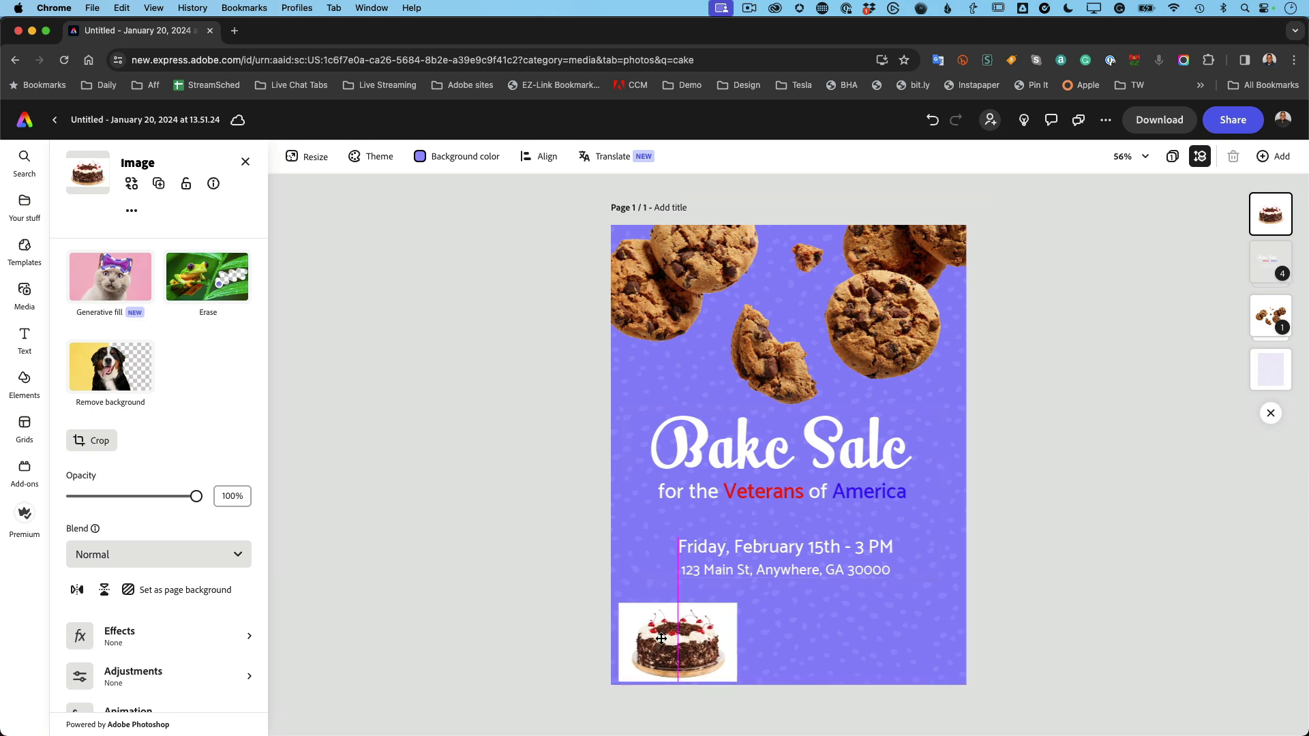
pyautogui.click(677, 642)
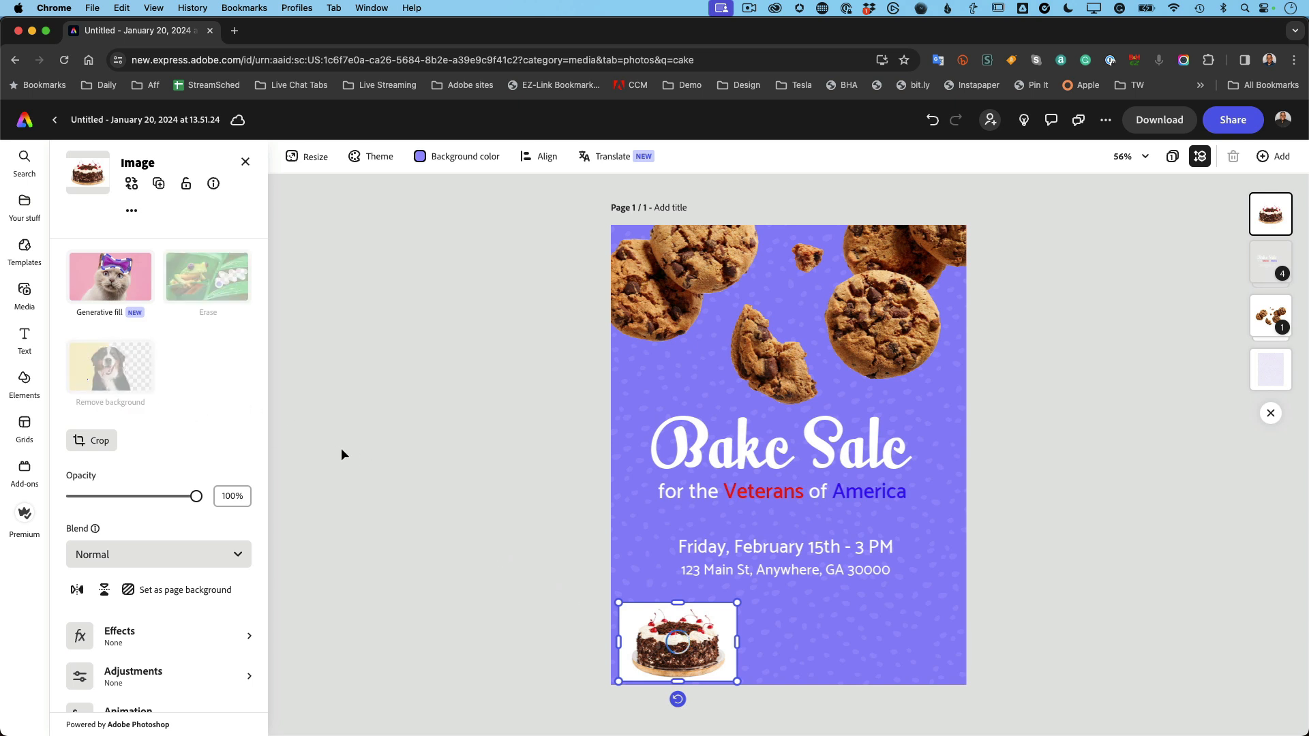
pyautogui.click(109, 366)
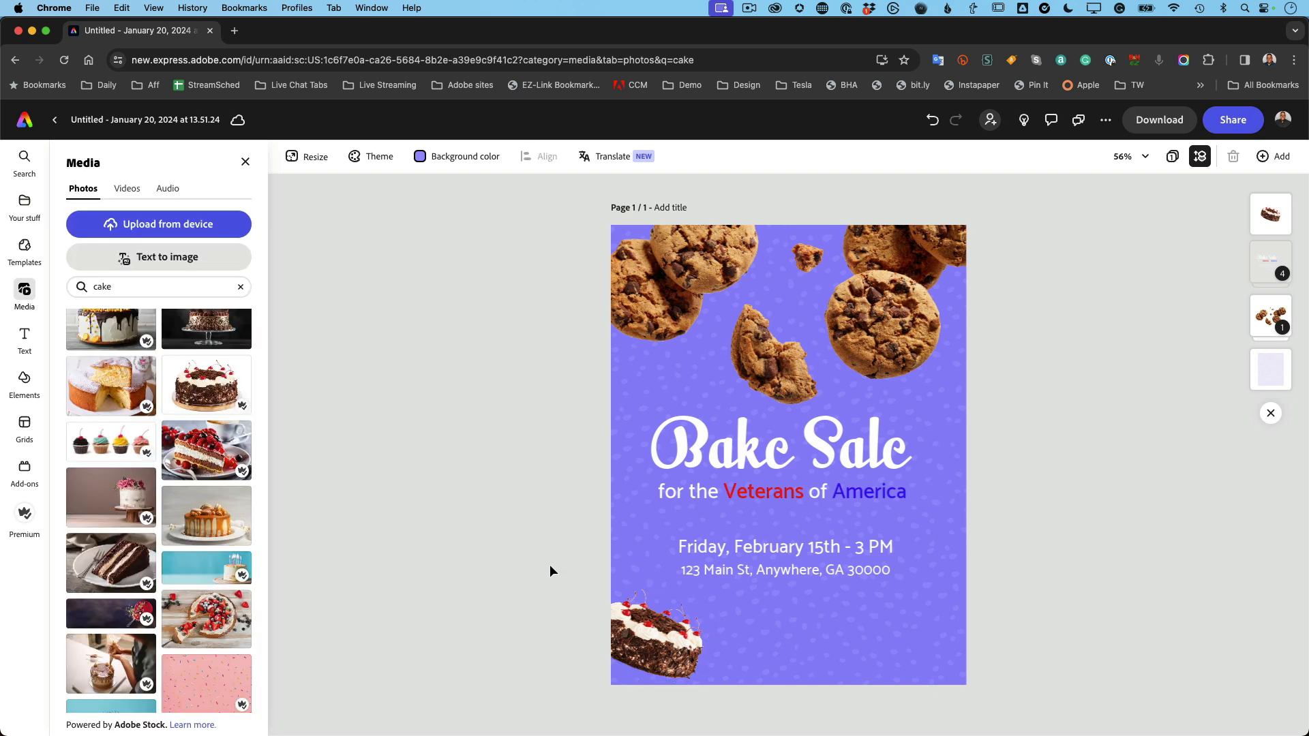
pyautogui.moveTo(374, 431)
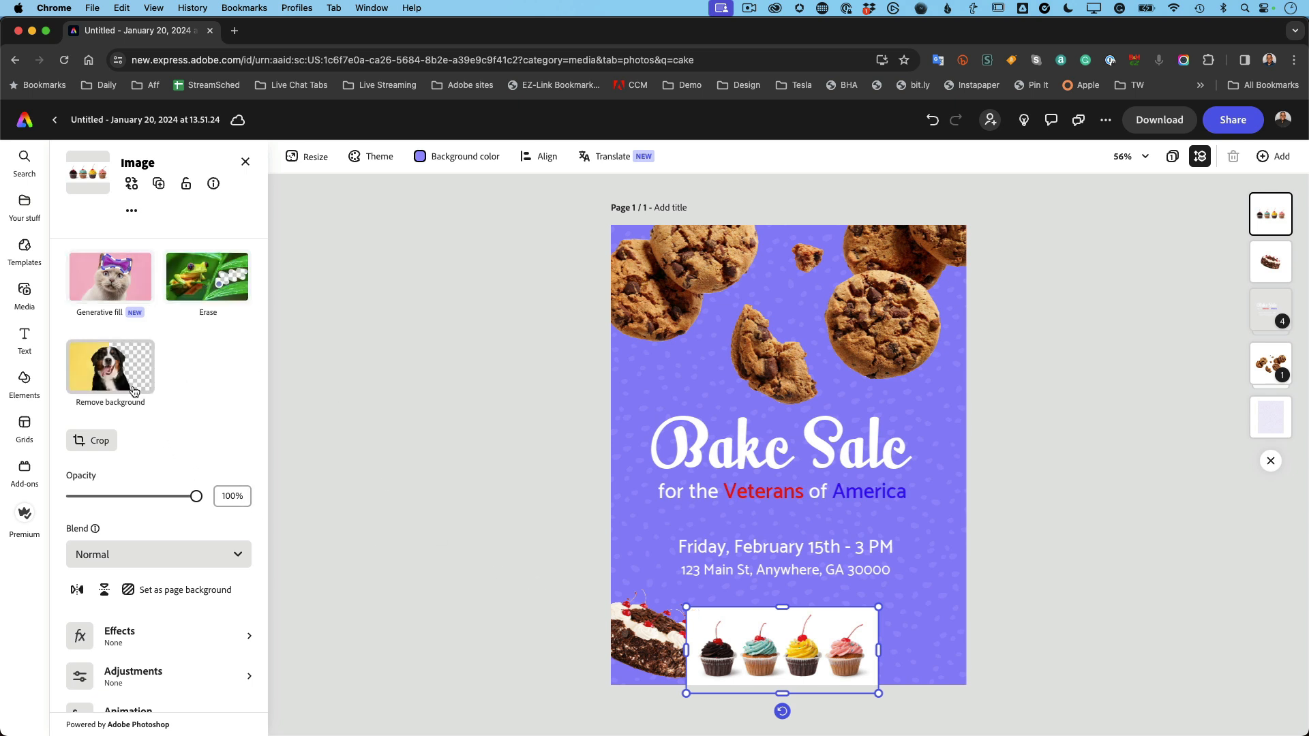
# Step: Remove the cupcakes photo's background and leave it placed beside the cake at the bottom
pyautogui.click(109, 365)
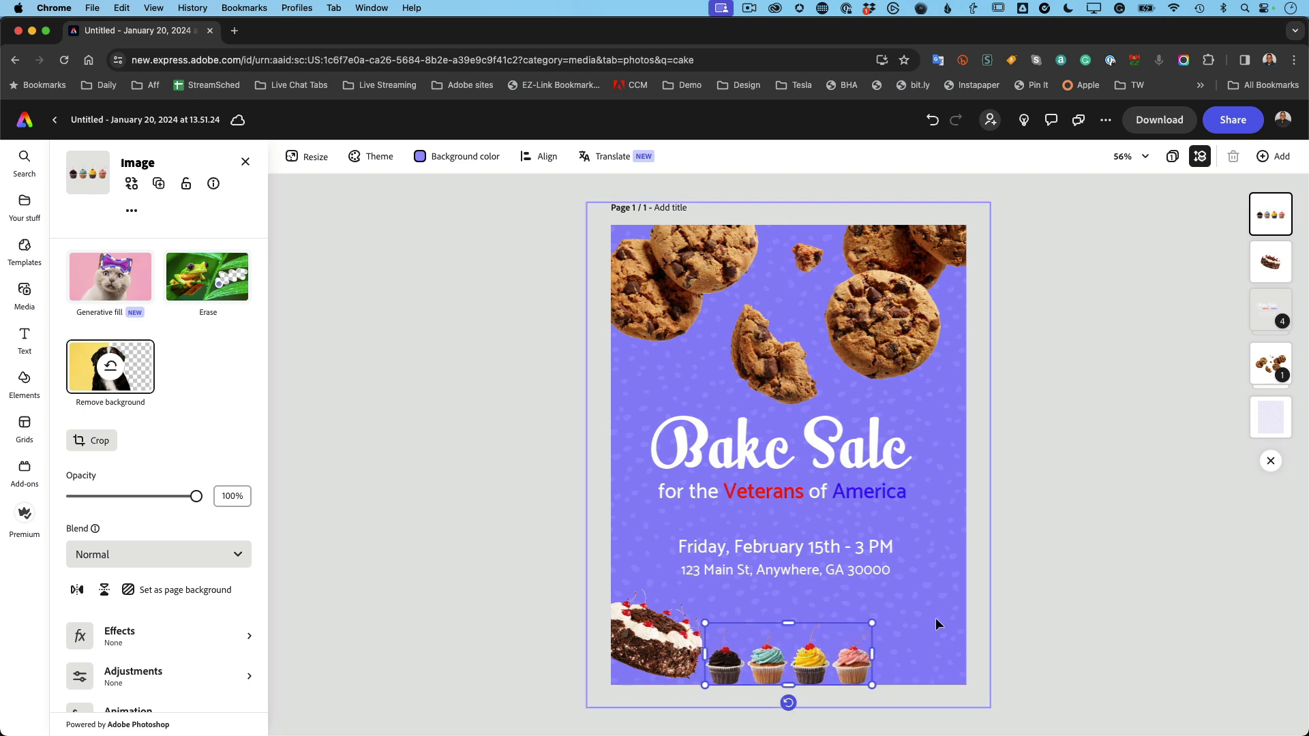
pyautogui.click(25, 296)
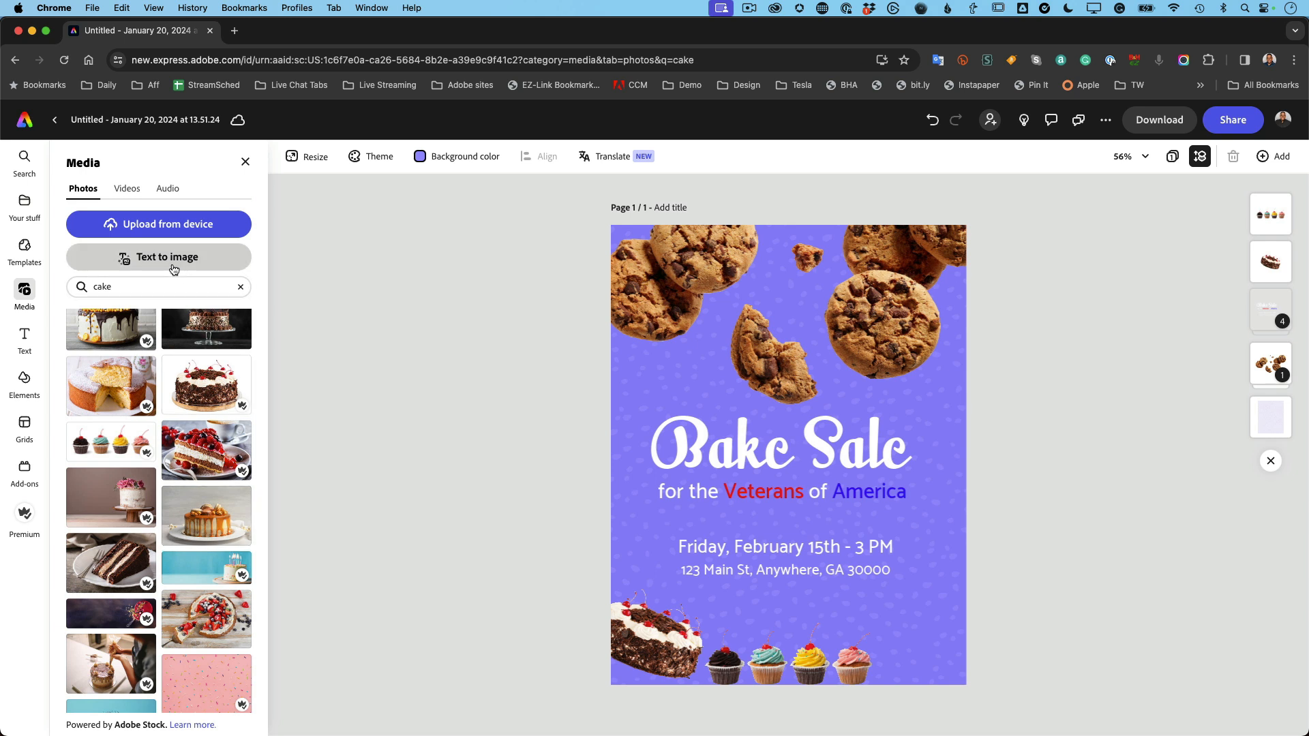
# Step: Start a Text to image generation with a Landscape (4:3) frame and the prompt 'slice of pecan pie'
pyautogui.click(166, 258)
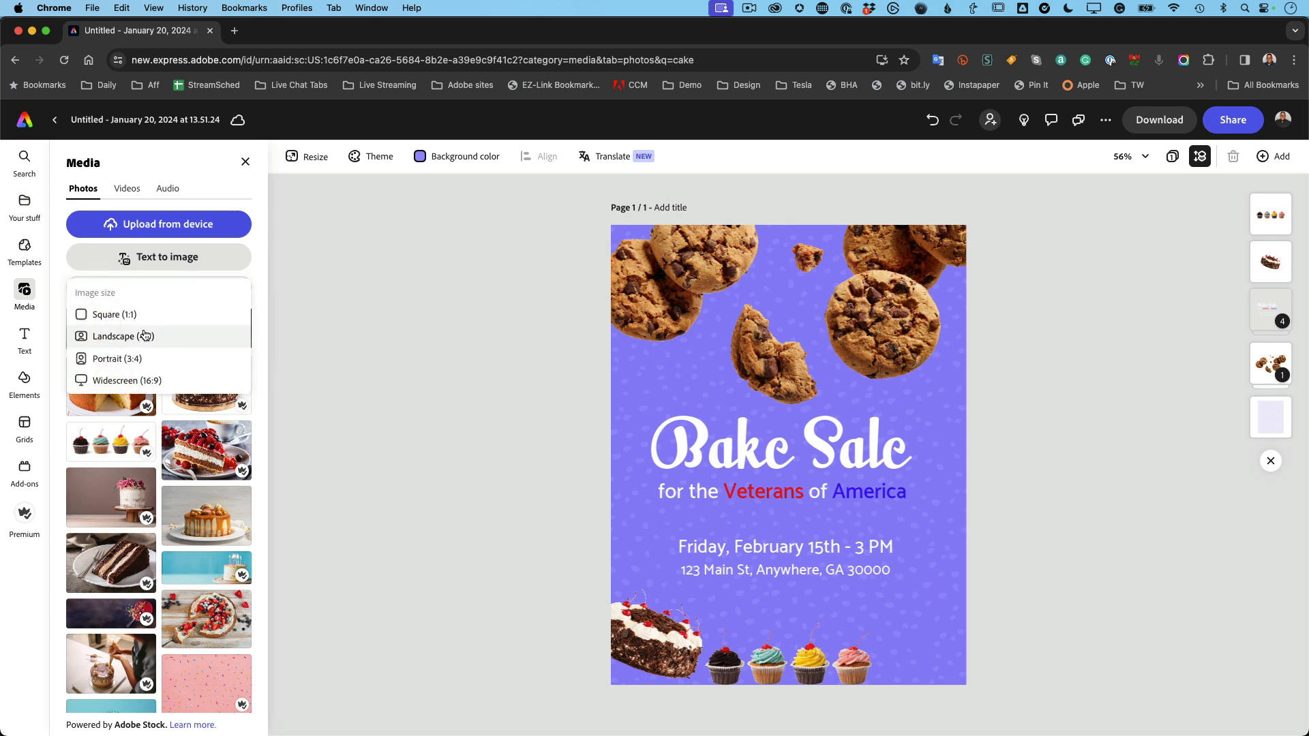
pyautogui.click(159, 257)
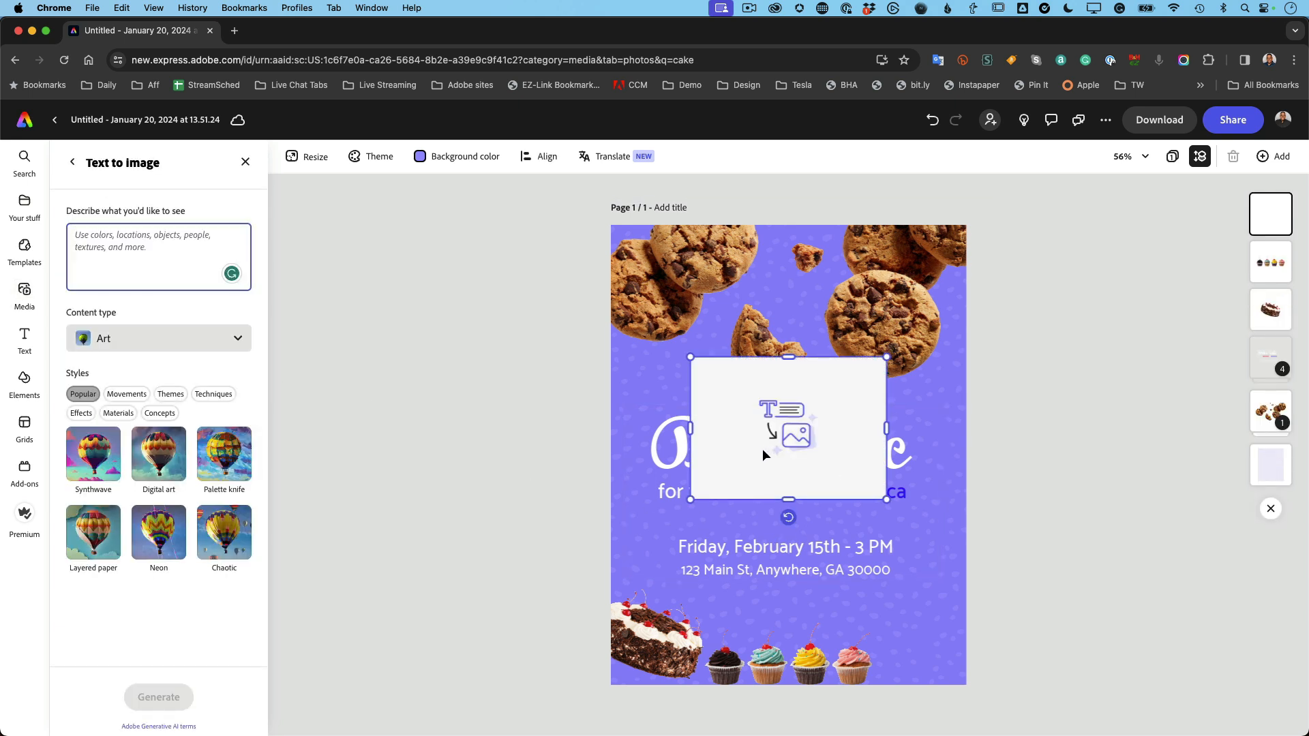
pyautogui.click(154, 251)
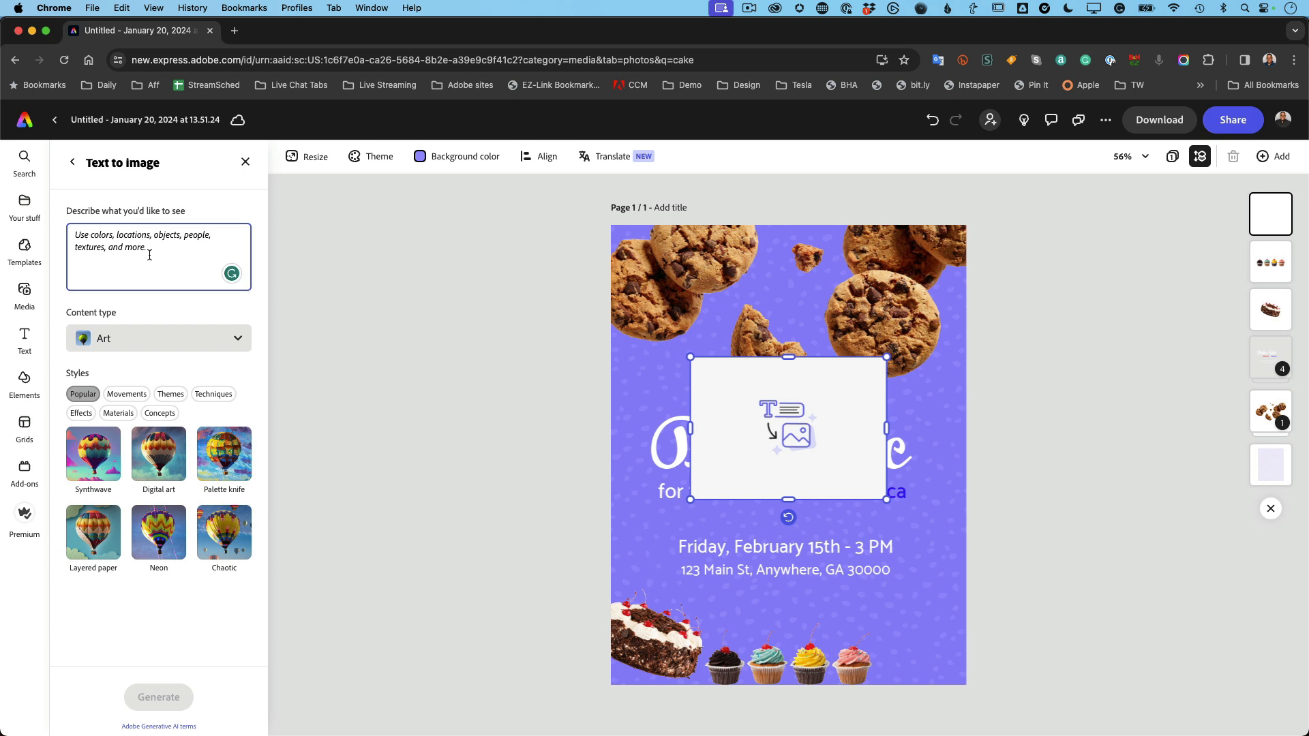
pyautogui.write('slice of pecan')
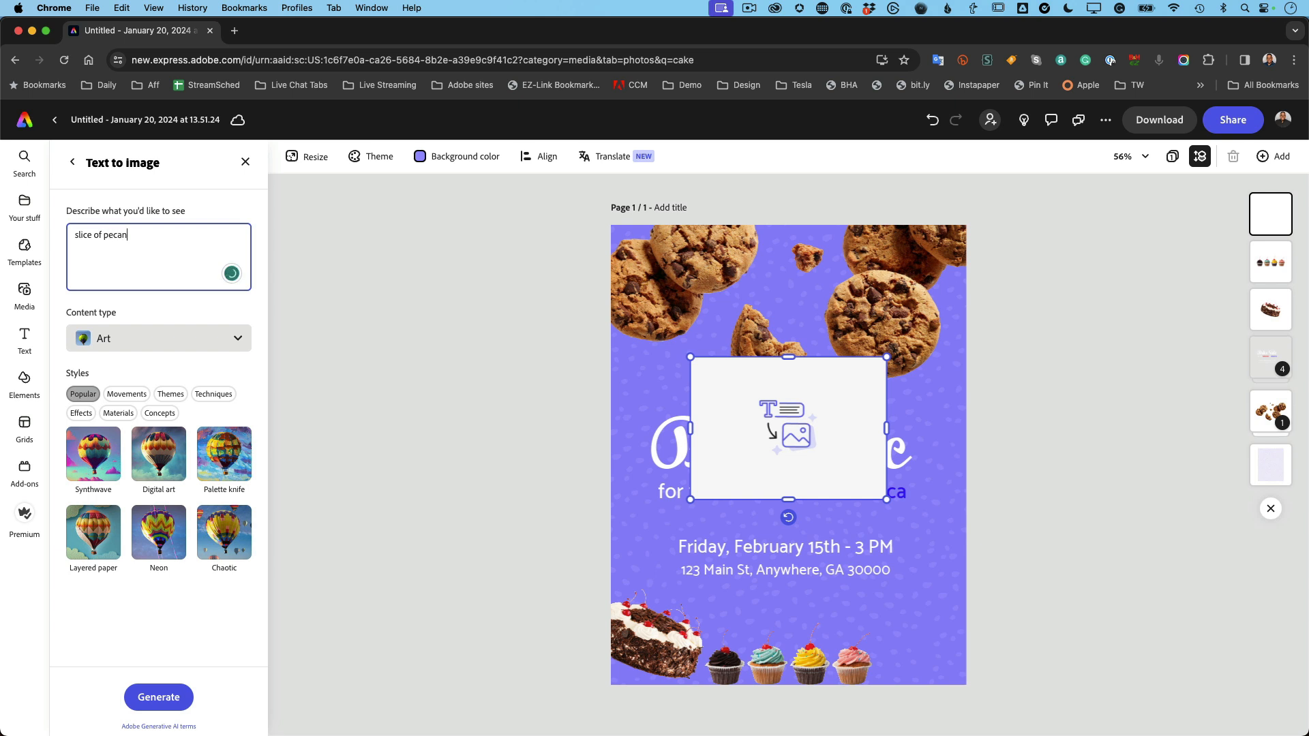
pyautogui.write('pie')
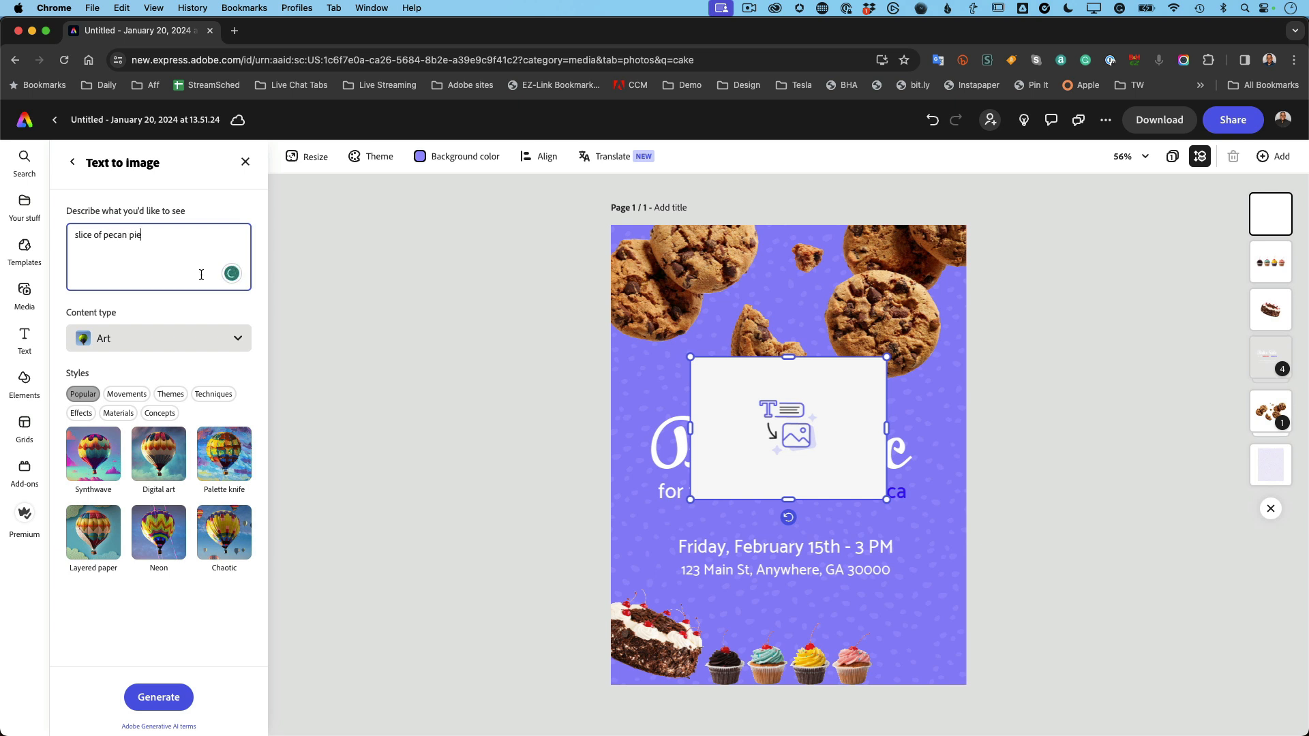
# Step: Set the content type to Photo and generate the pecan pie slice images
pyautogui.click(158, 339)
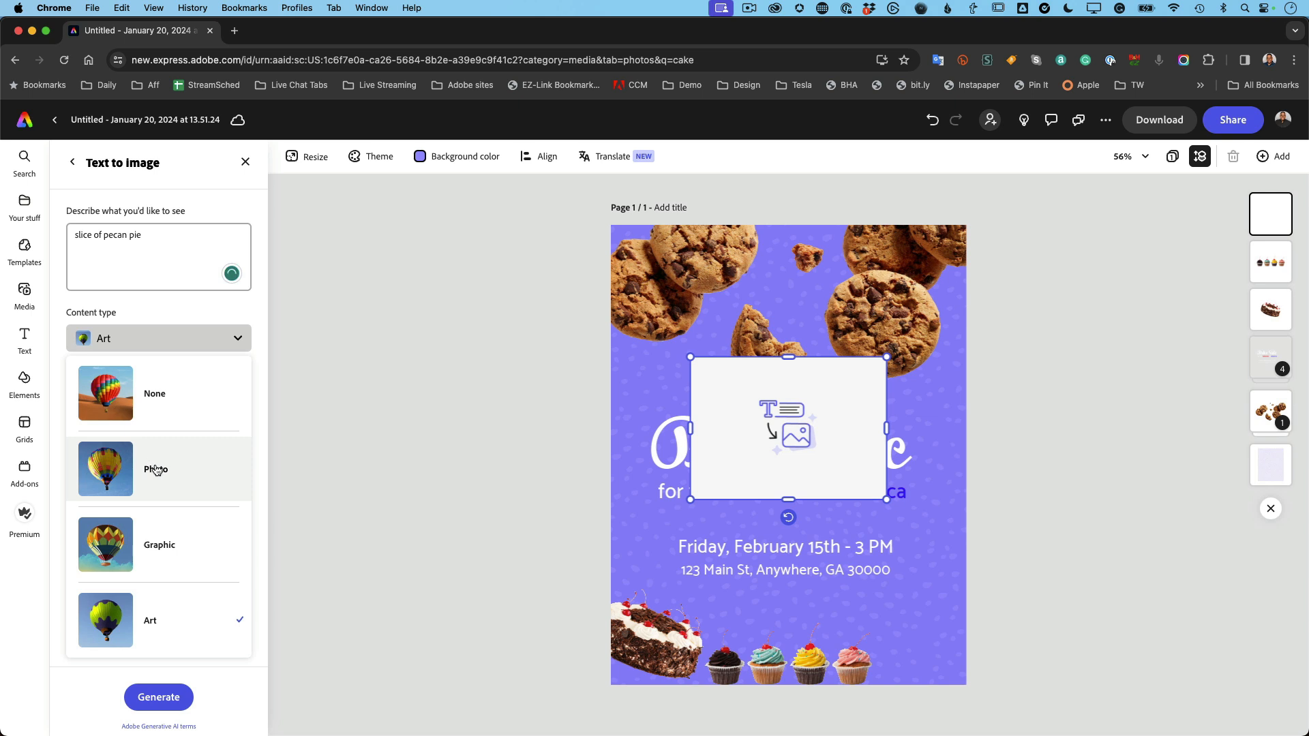
pyautogui.click(155, 469)
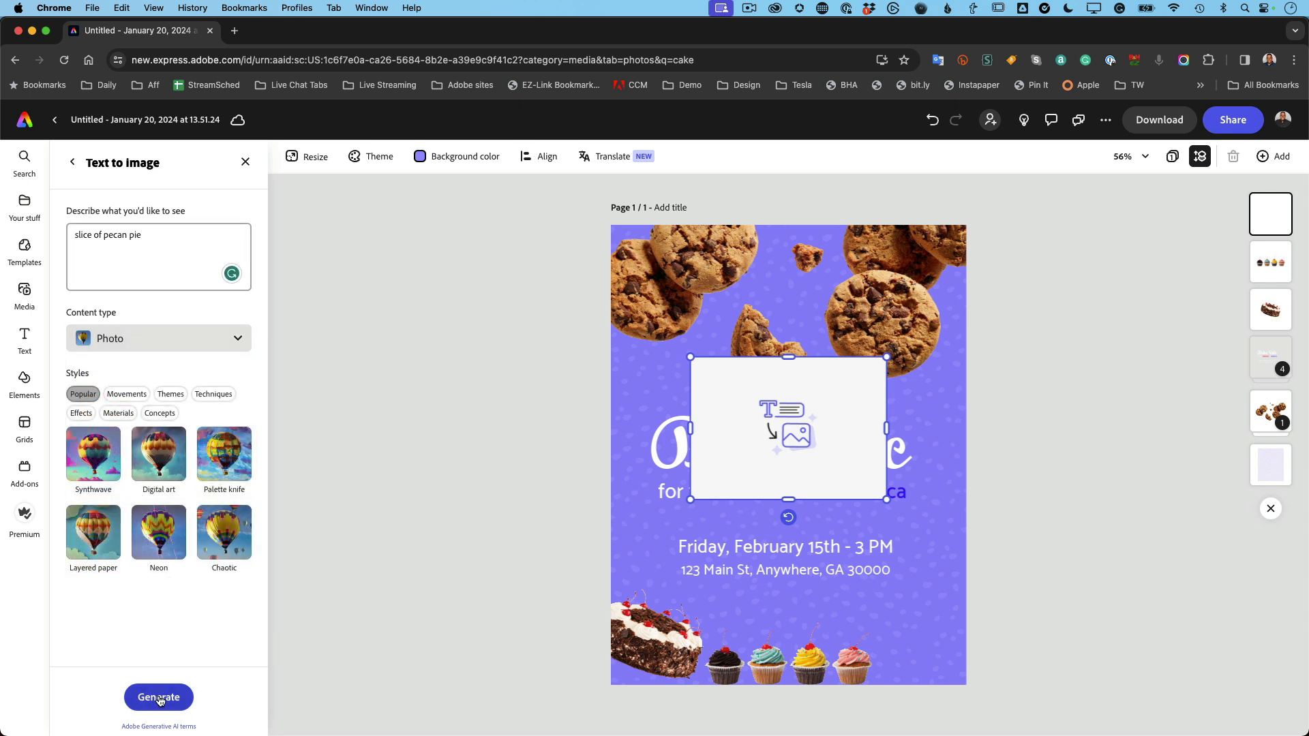
pyautogui.click(158, 696)
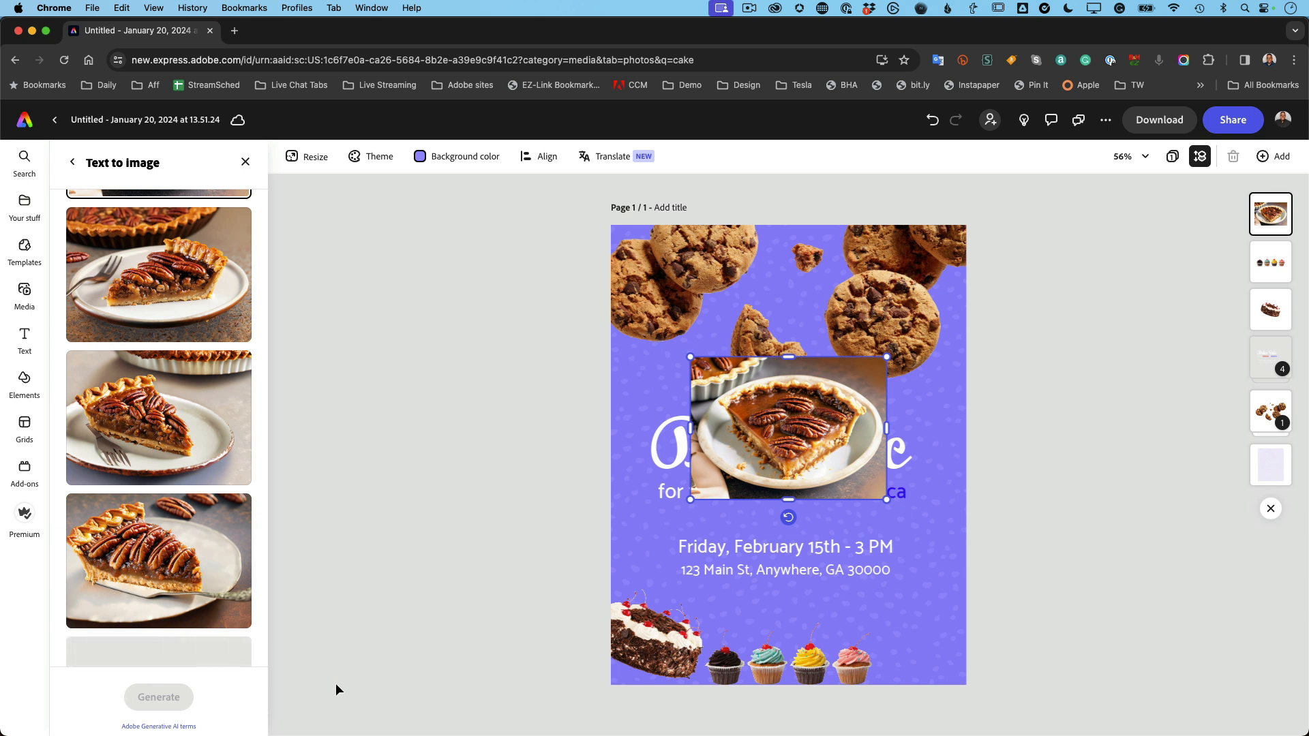
pyautogui.moveTo(248, 560)
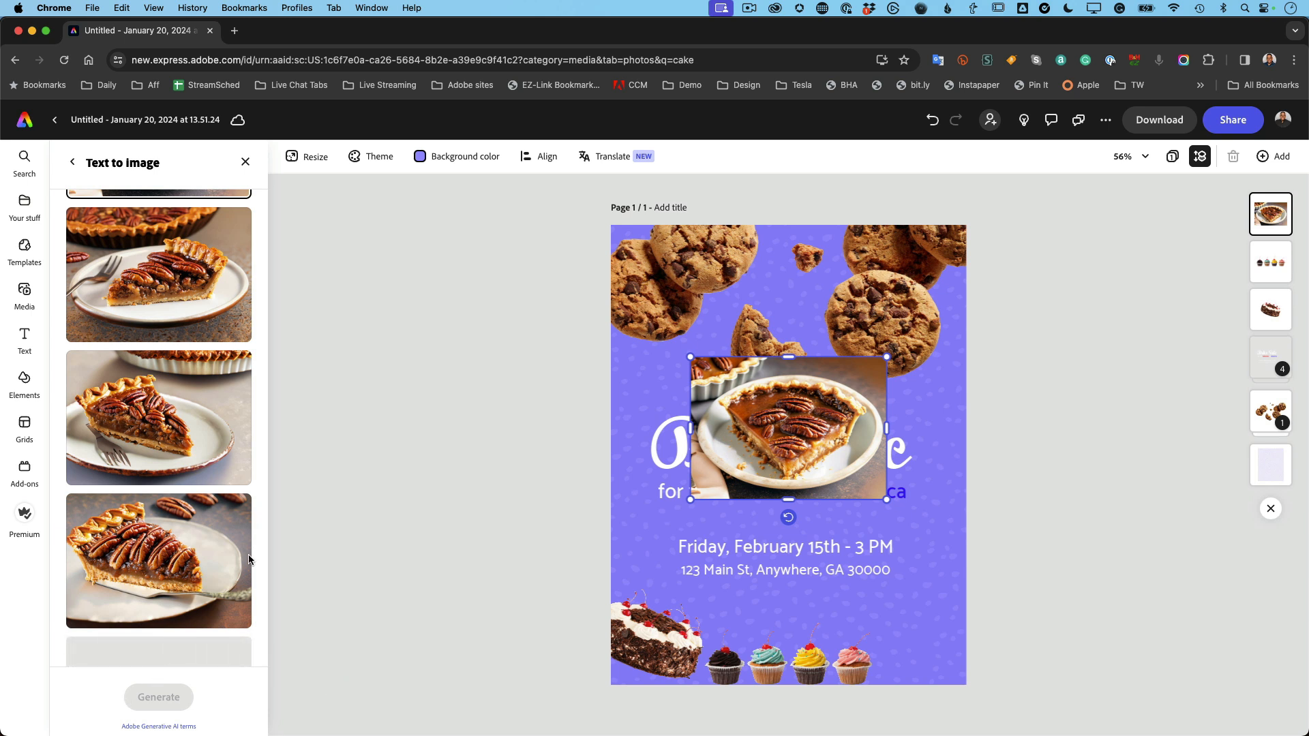
pyautogui.moveTo(229, 524)
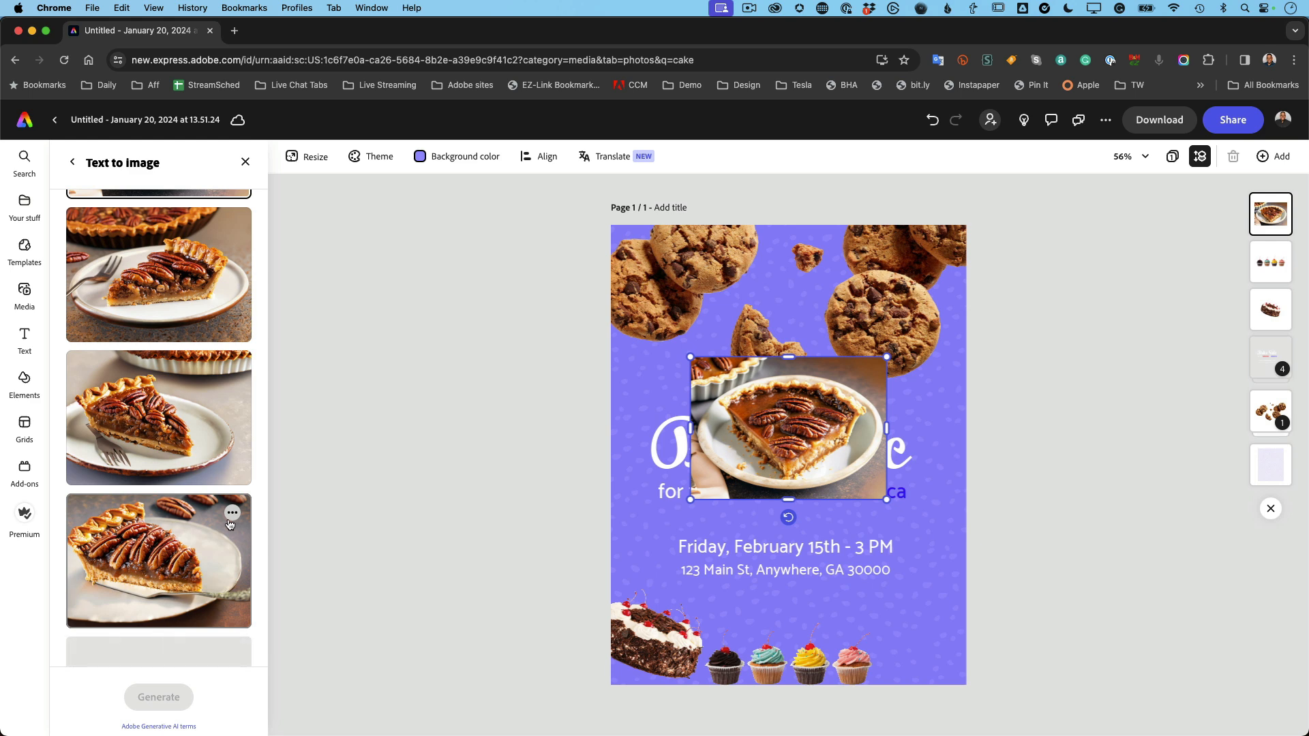
# Step: Swap the pie for the plate-and-fork variation and return to the image options
pyautogui.scroll(-3)
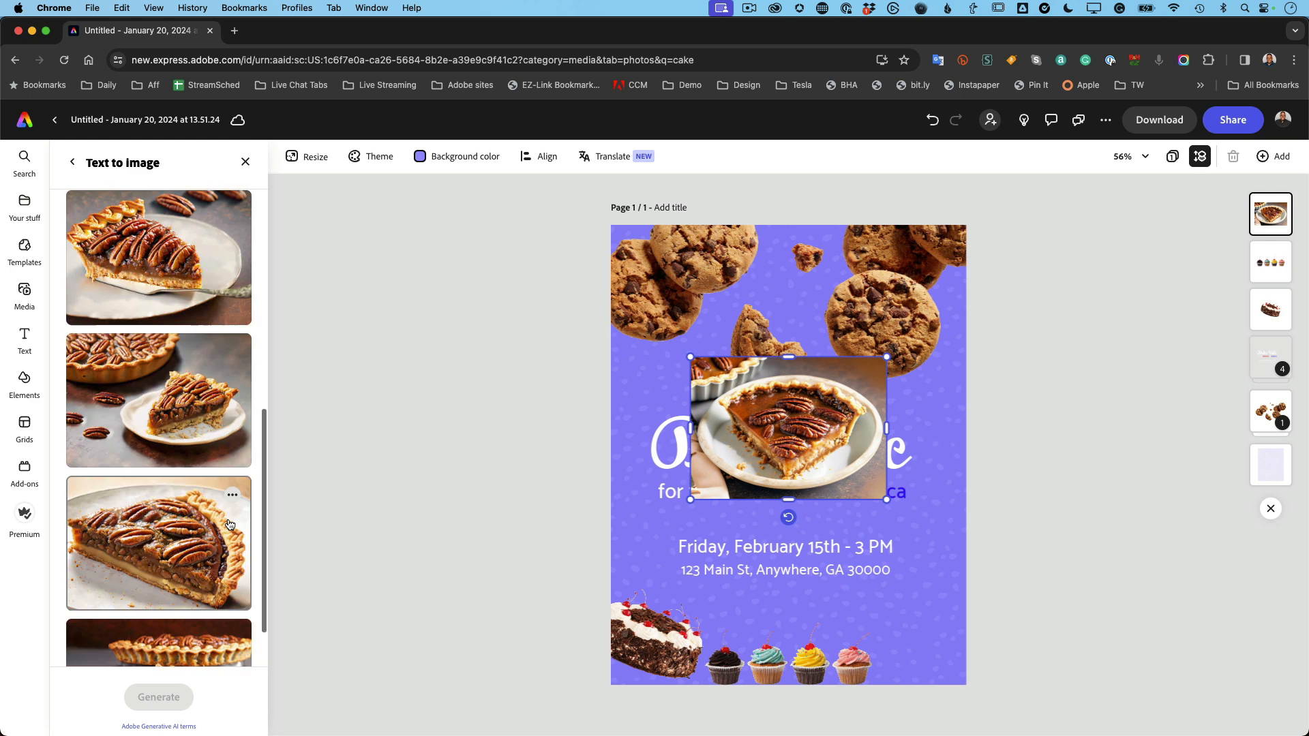
pyautogui.scroll(-3)
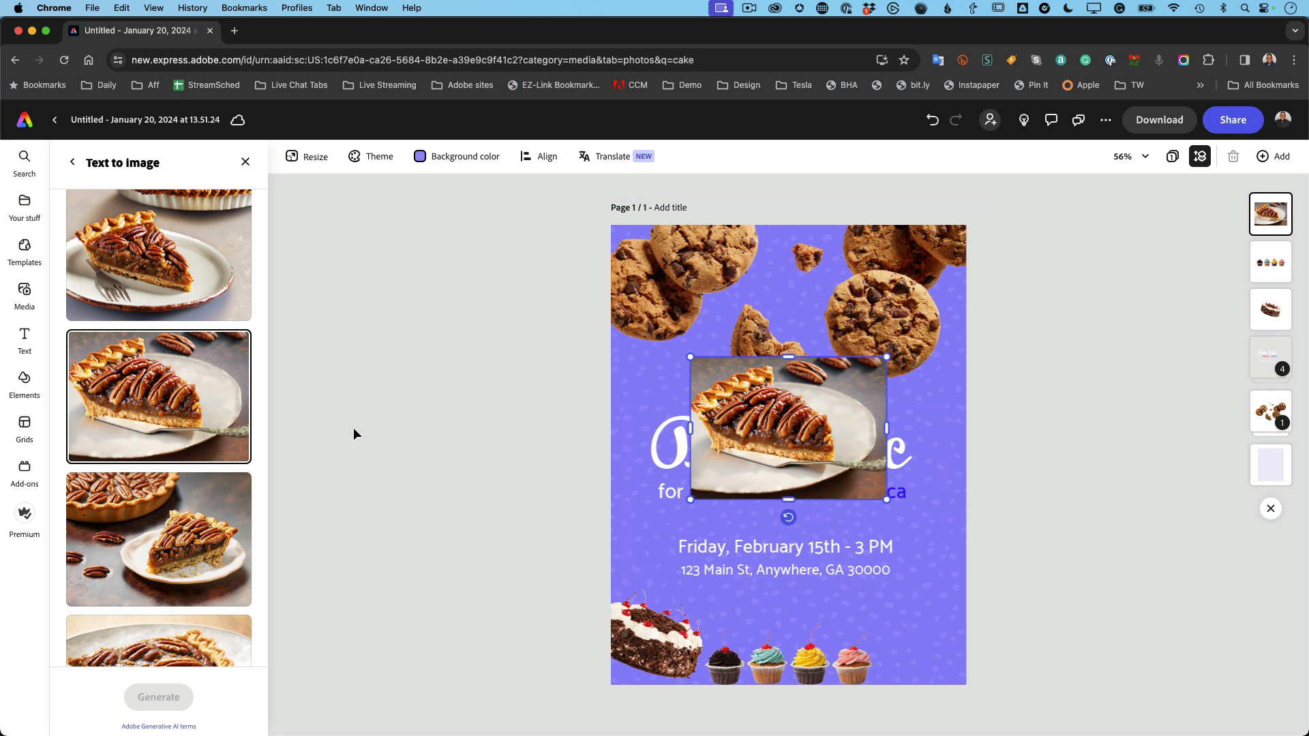
pyautogui.scroll(-3)
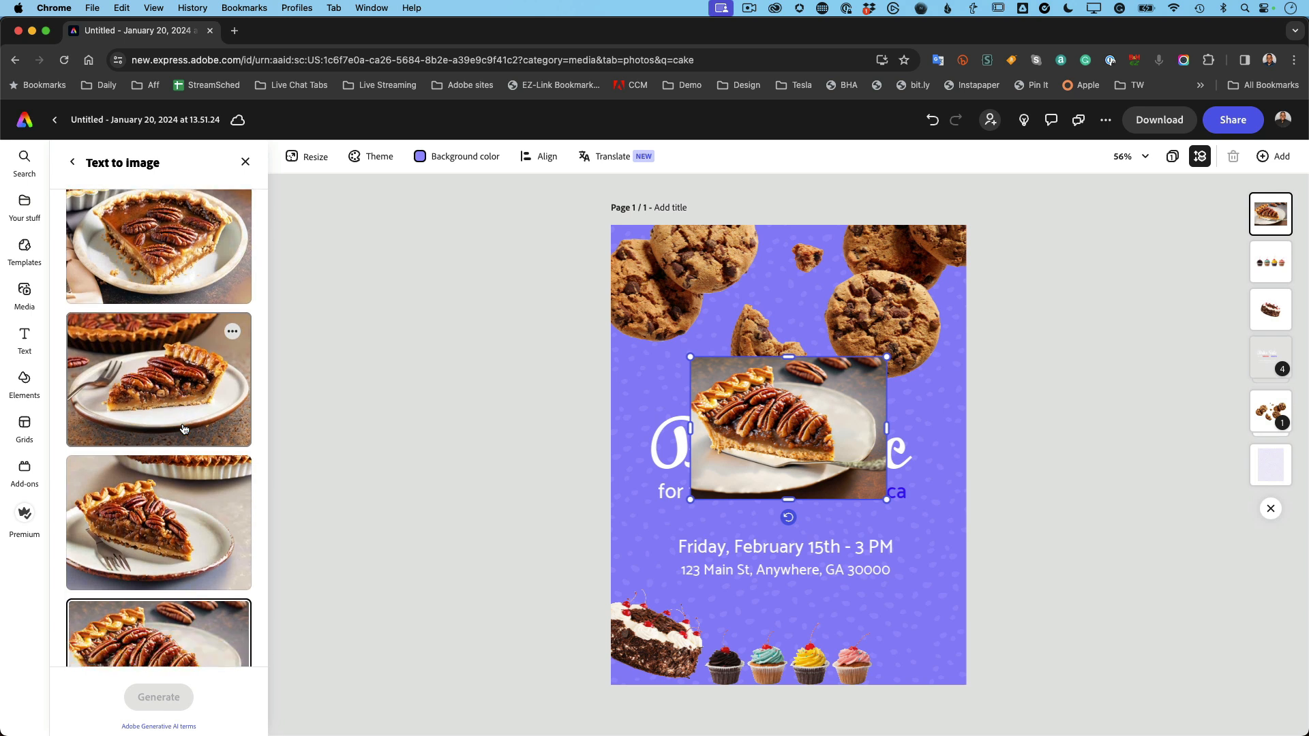
pyautogui.scroll(-3)
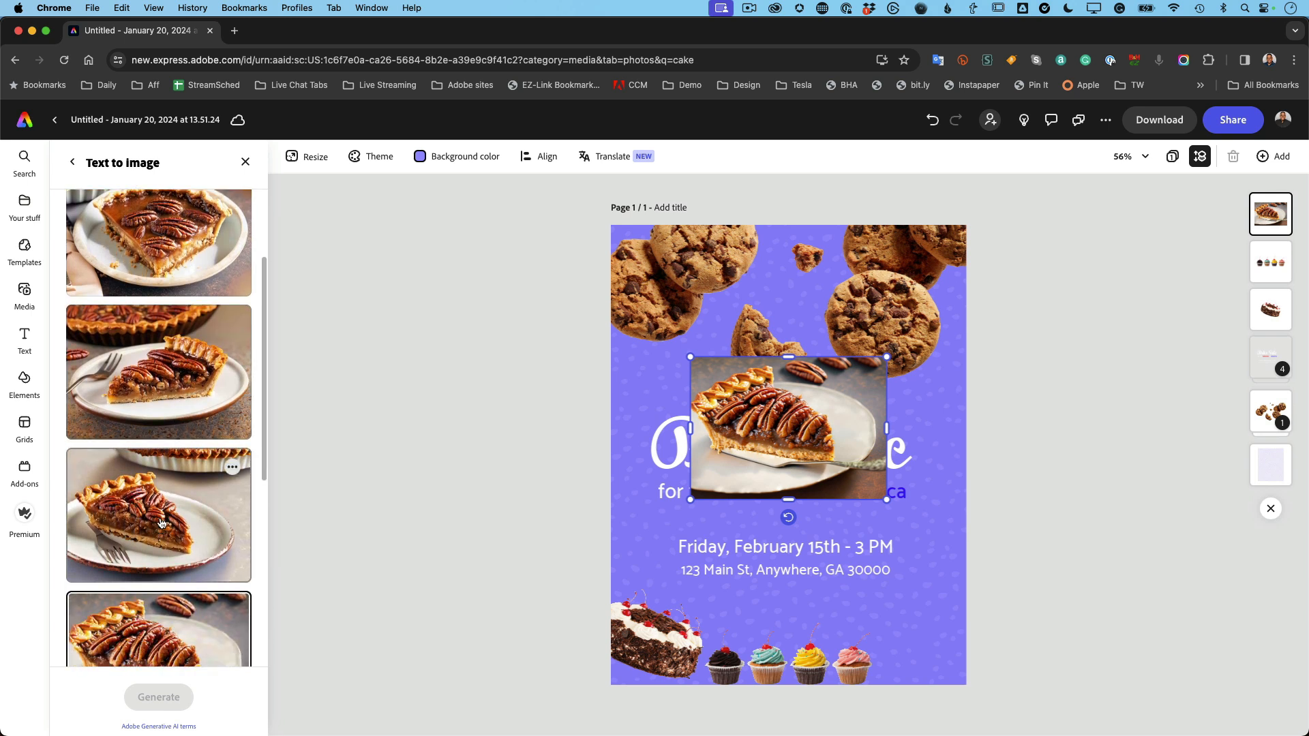
pyautogui.click(159, 515)
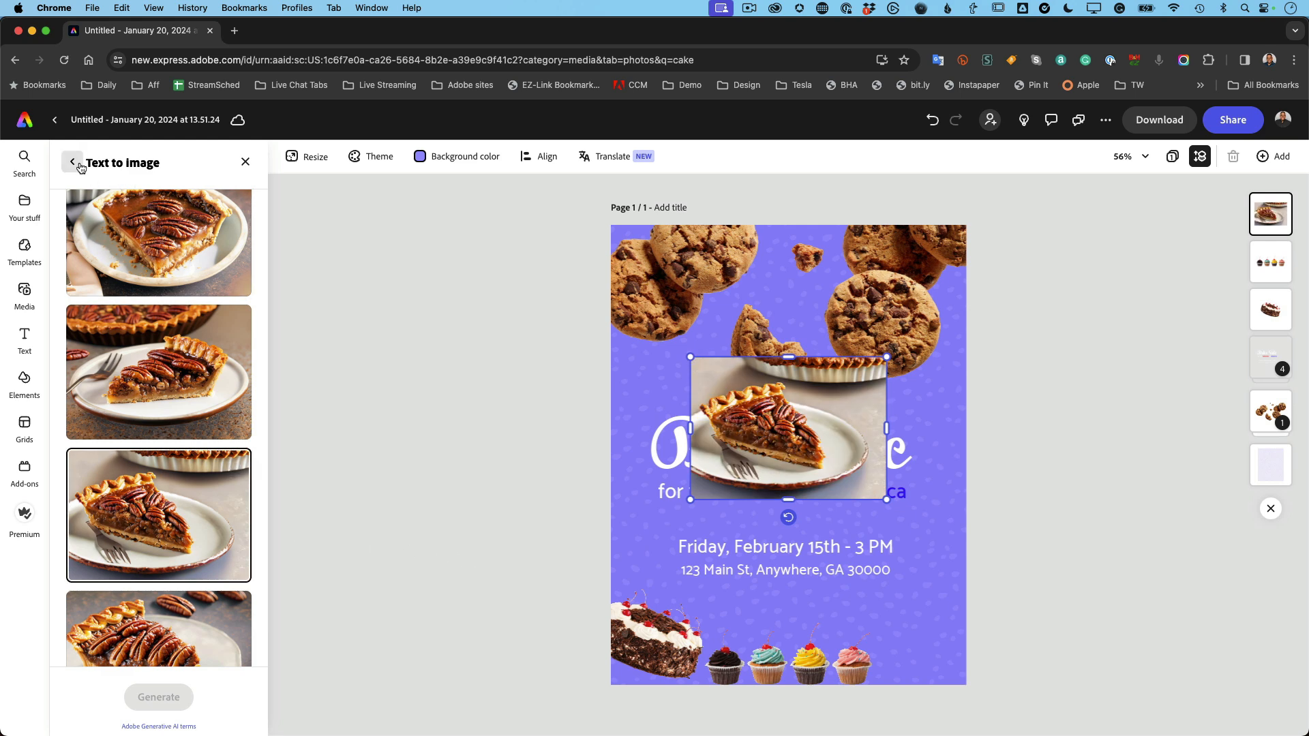
pyautogui.click(72, 163)
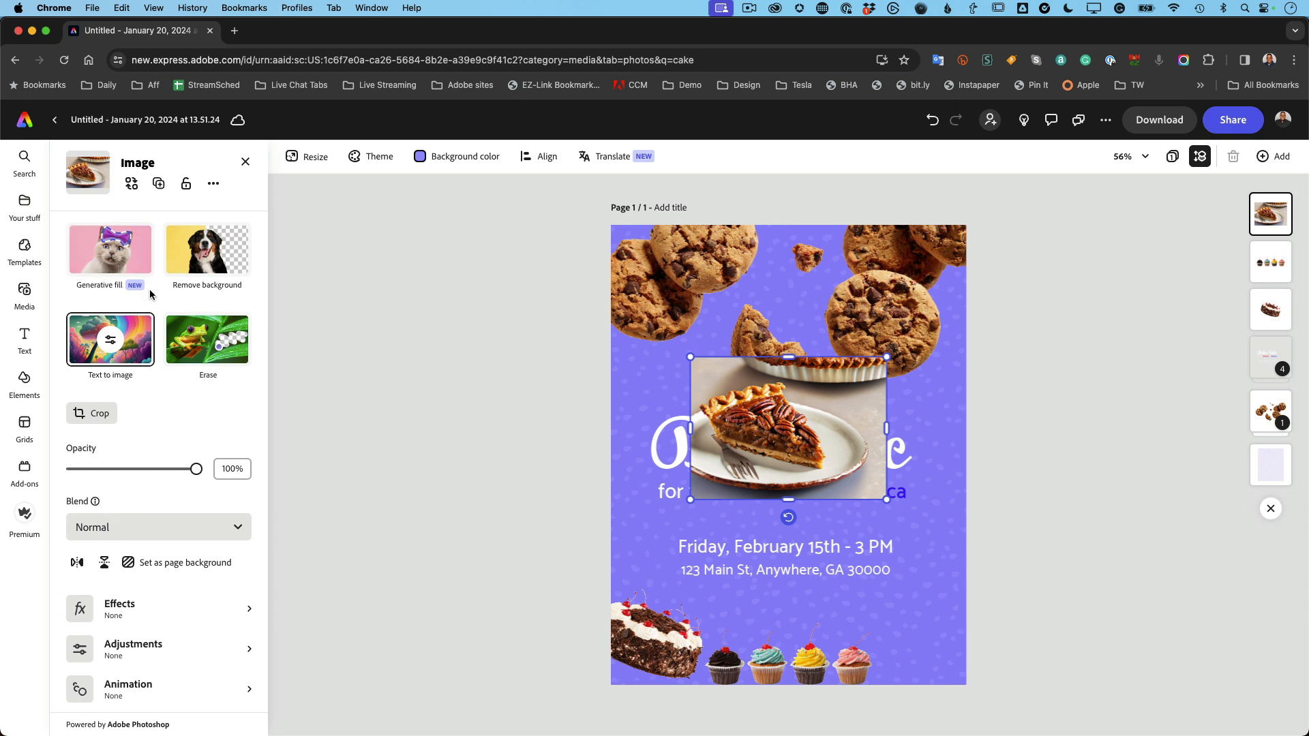
# Step: Remove the pie slice's background, flip it horizontally and move it to the bottom-right corner
pyautogui.click(206, 249)
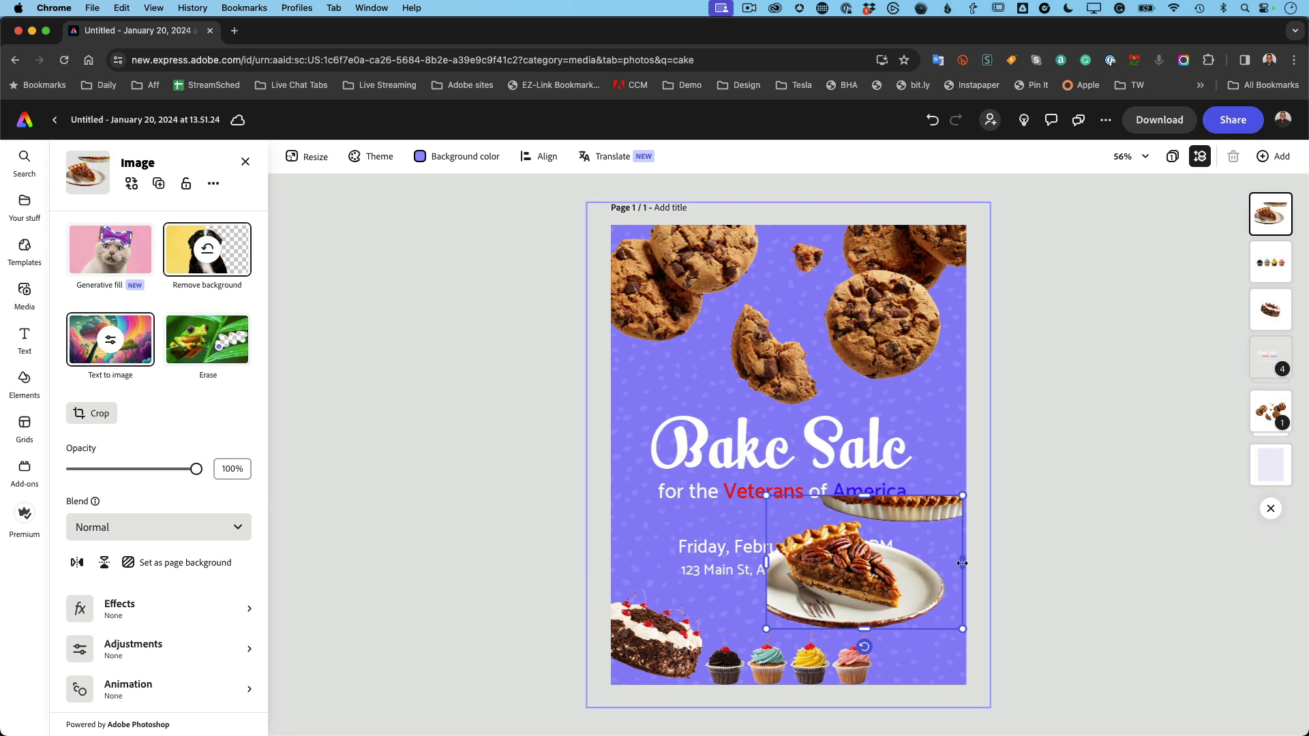
pyautogui.moveTo(946, 570)
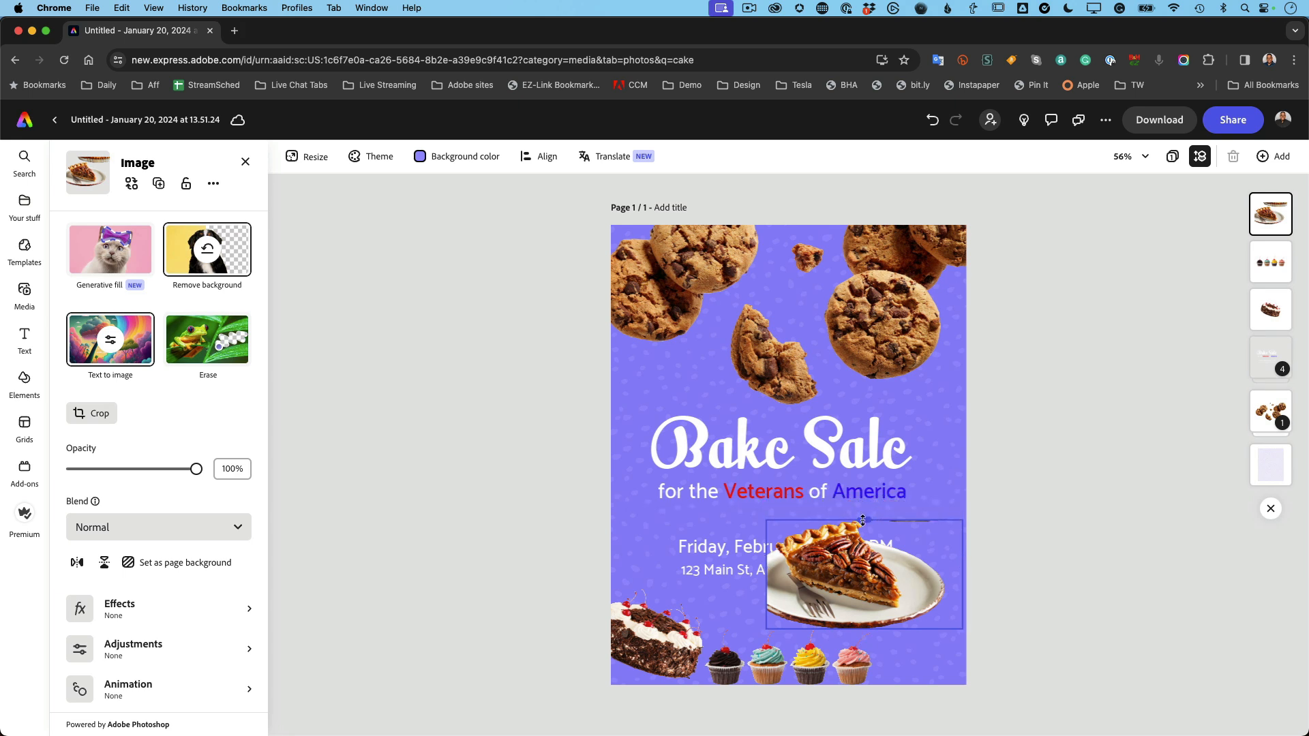
pyautogui.click(863, 574)
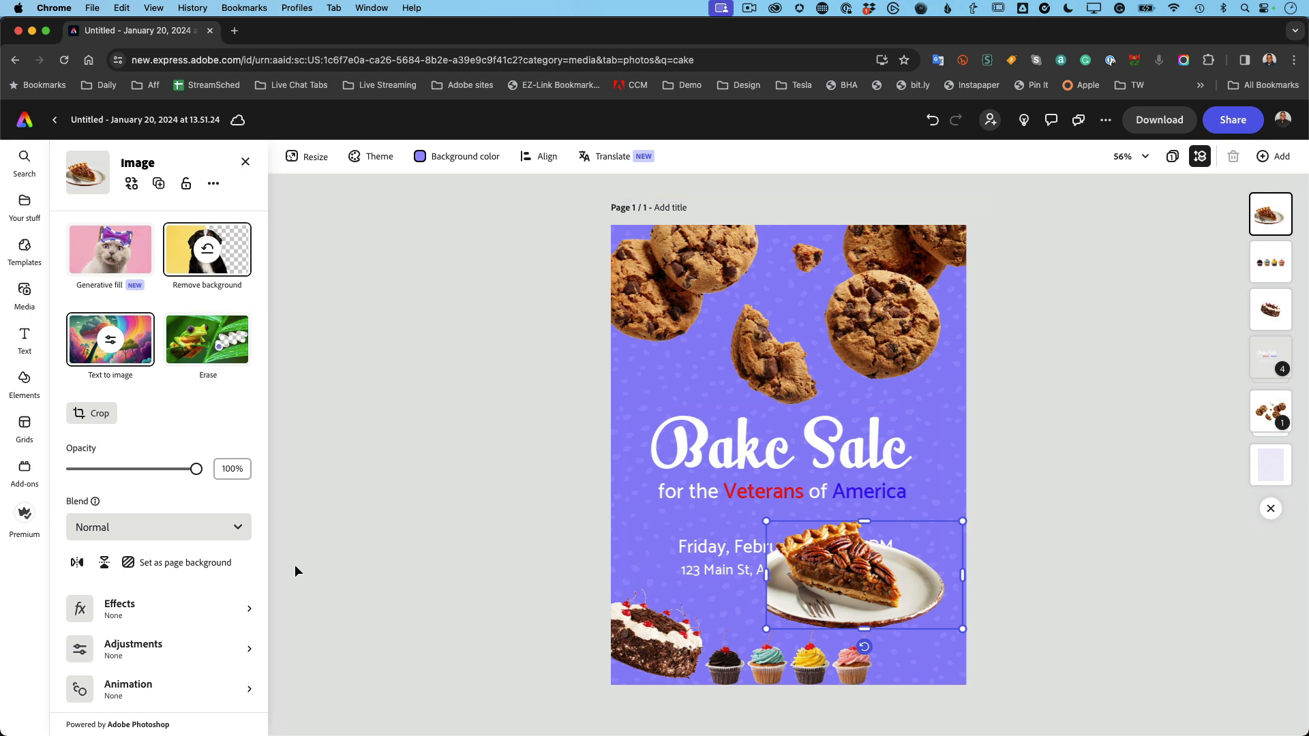
pyautogui.click(78, 562)
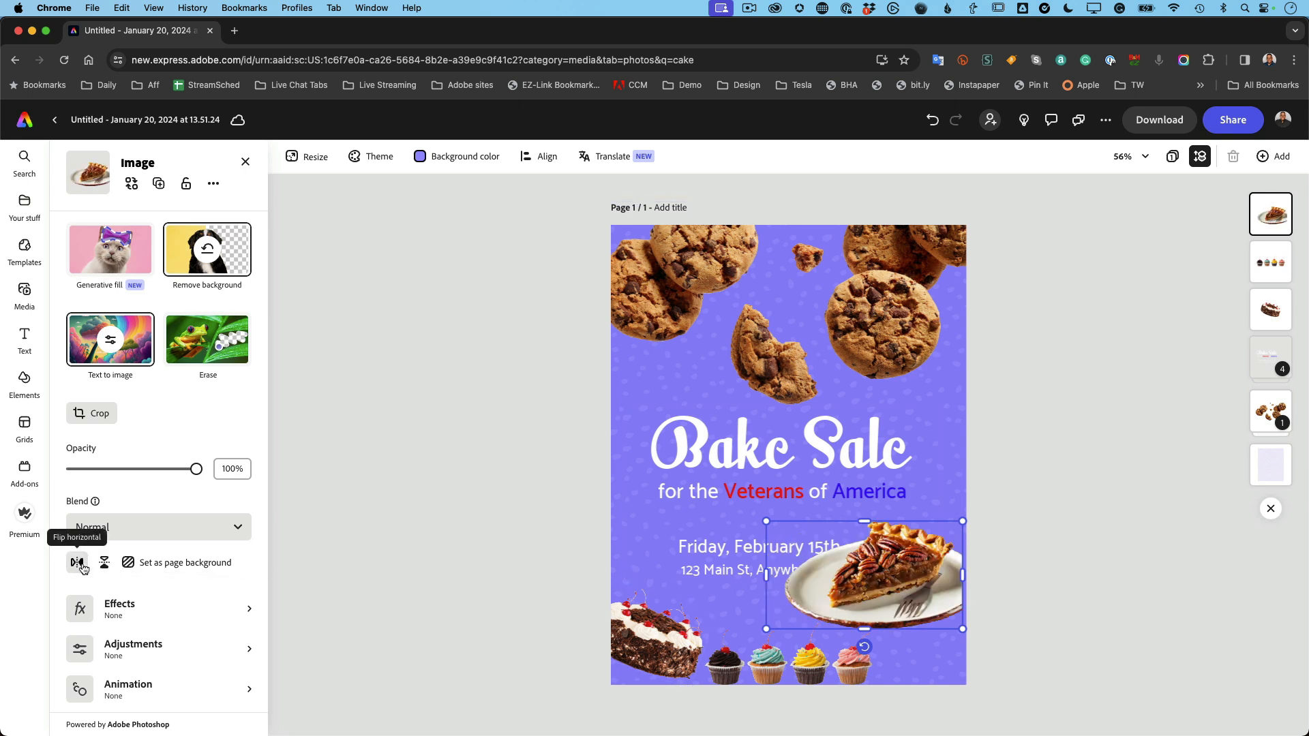
pyautogui.click(78, 561)
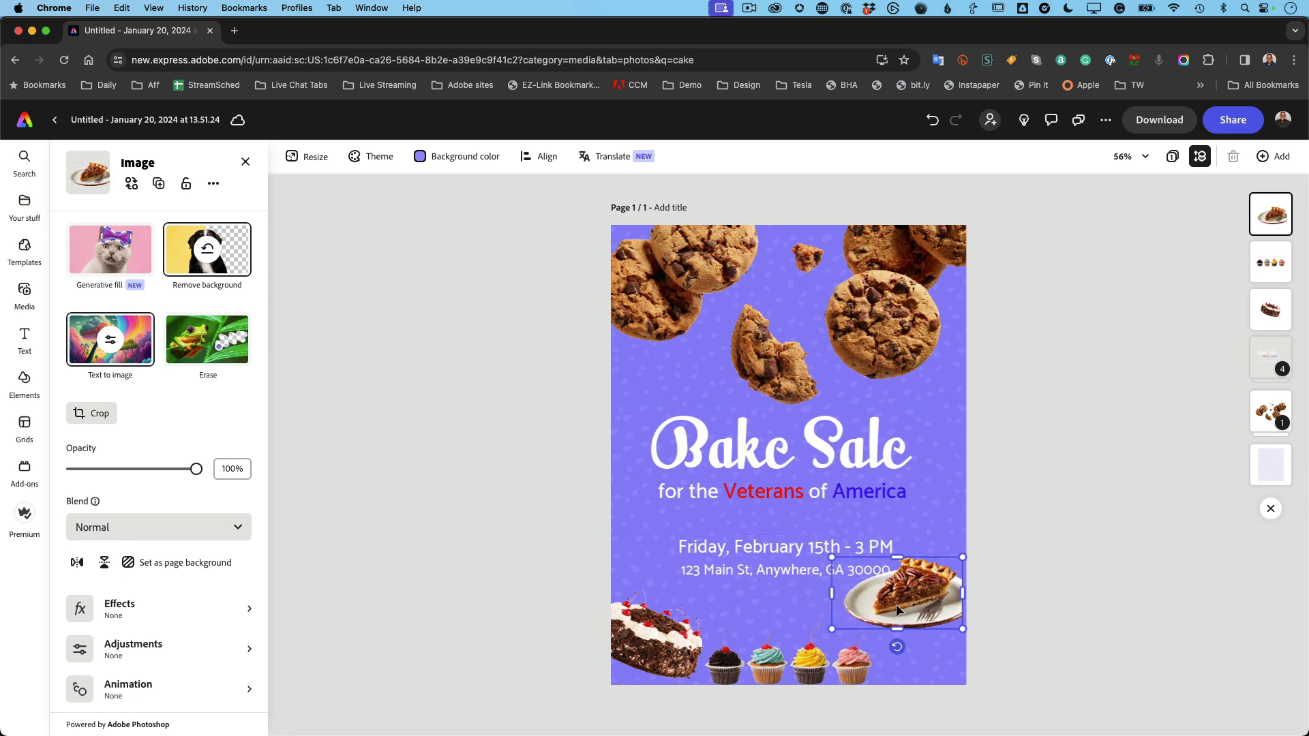
pyautogui.moveTo(898, 593); pyautogui.dragTo(902, 628)
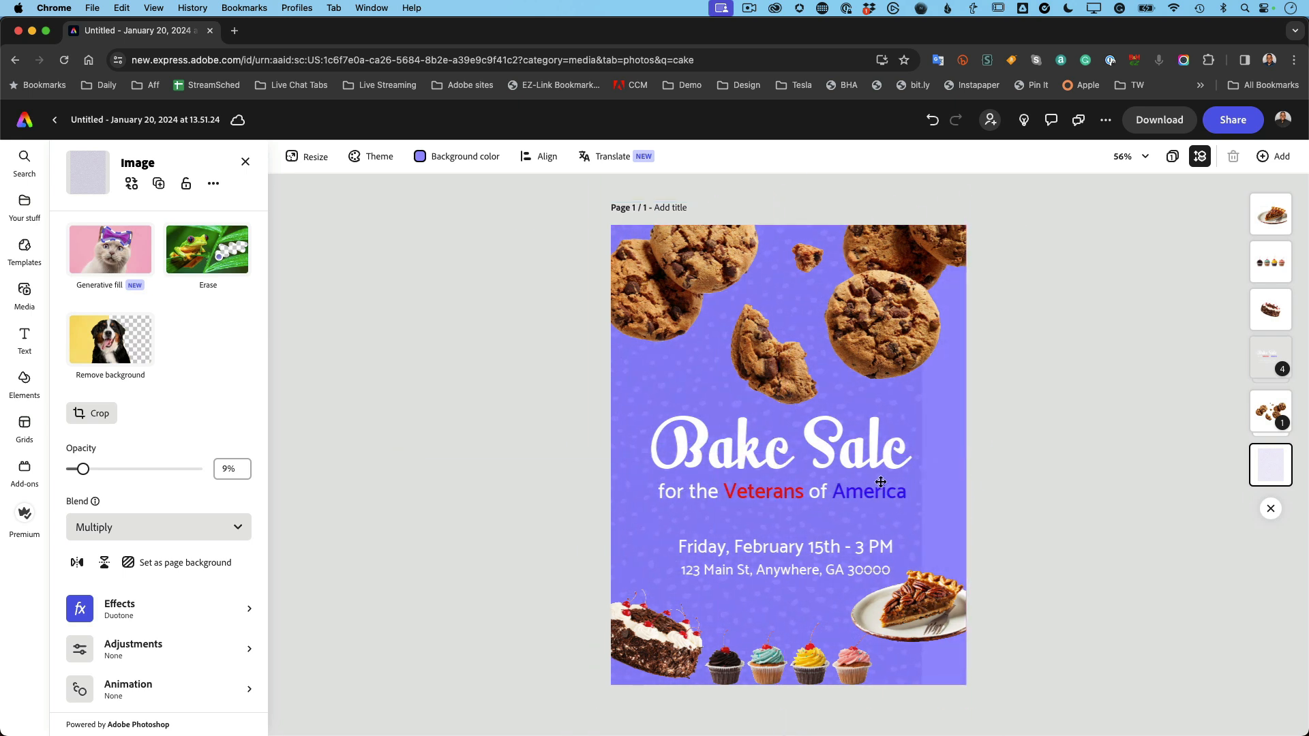
# Step: Deselect everything so the cake photo search results show beside the flyer
pyautogui.click(880, 482)
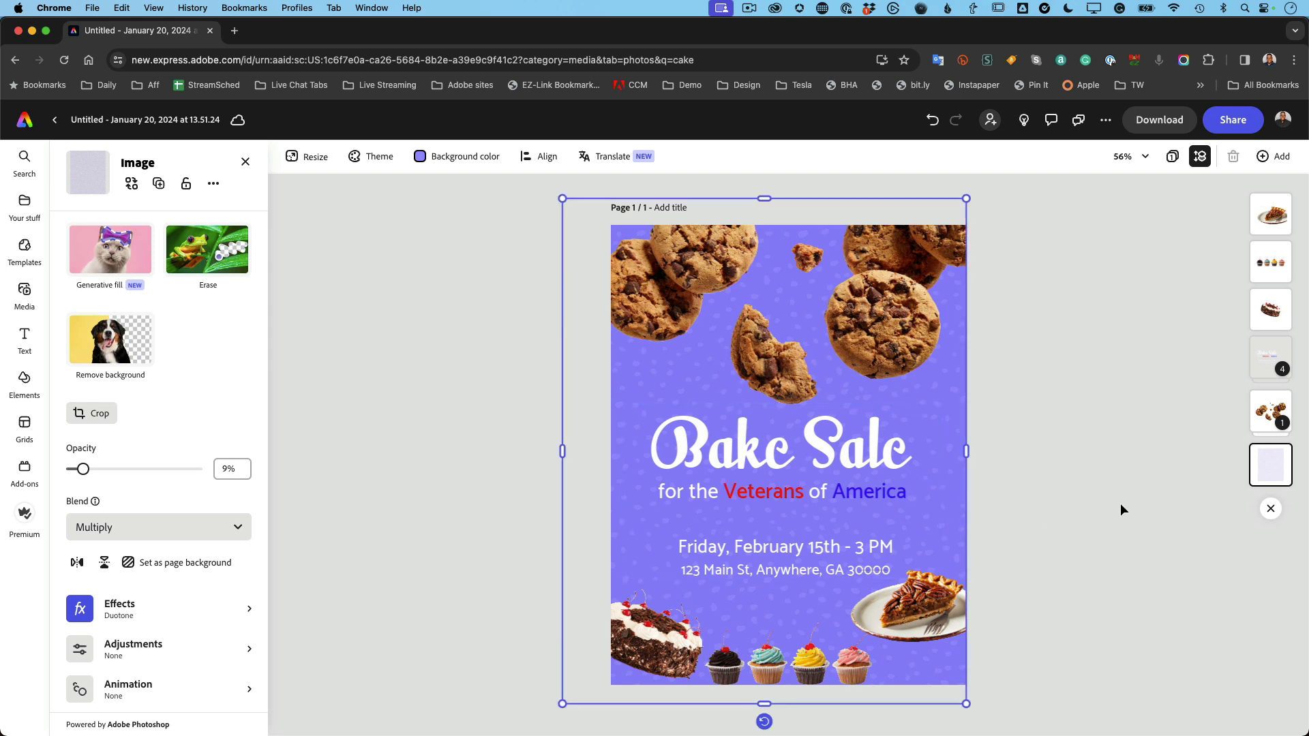
pyautogui.click(24, 297)
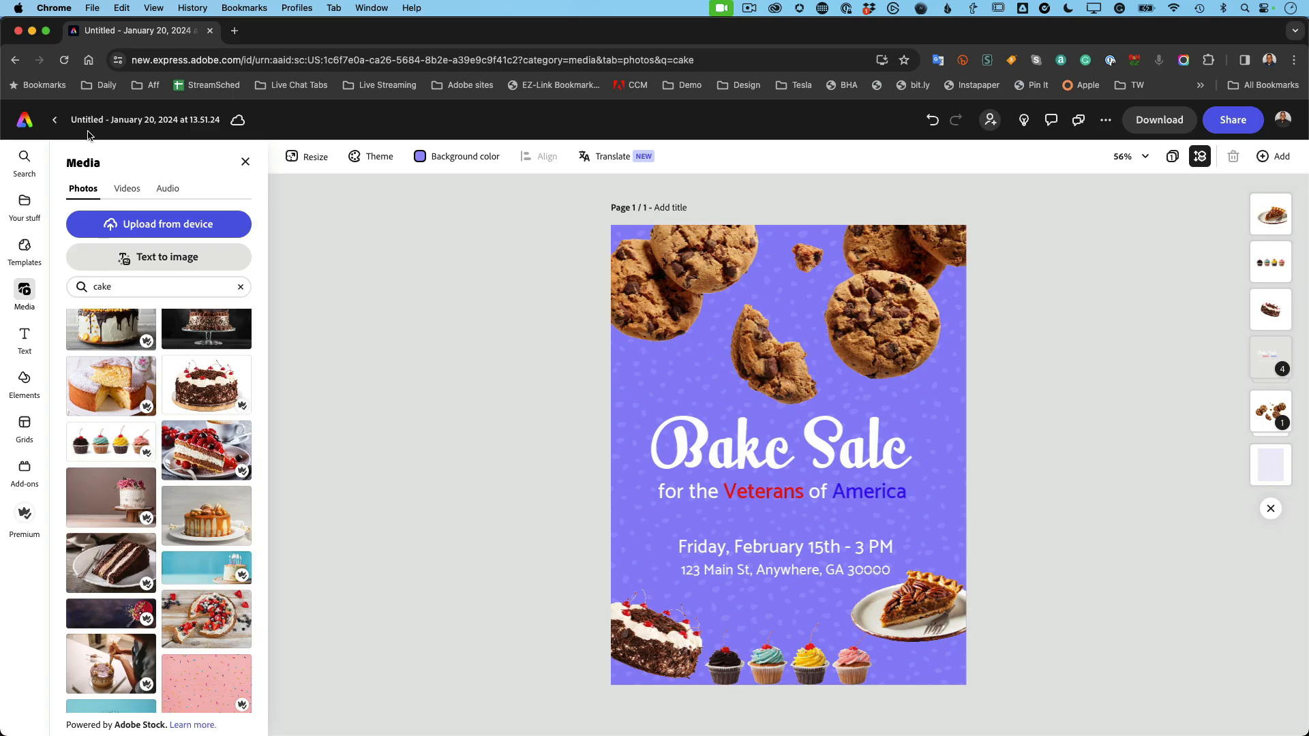
pyautogui.moveTo(87, 120)
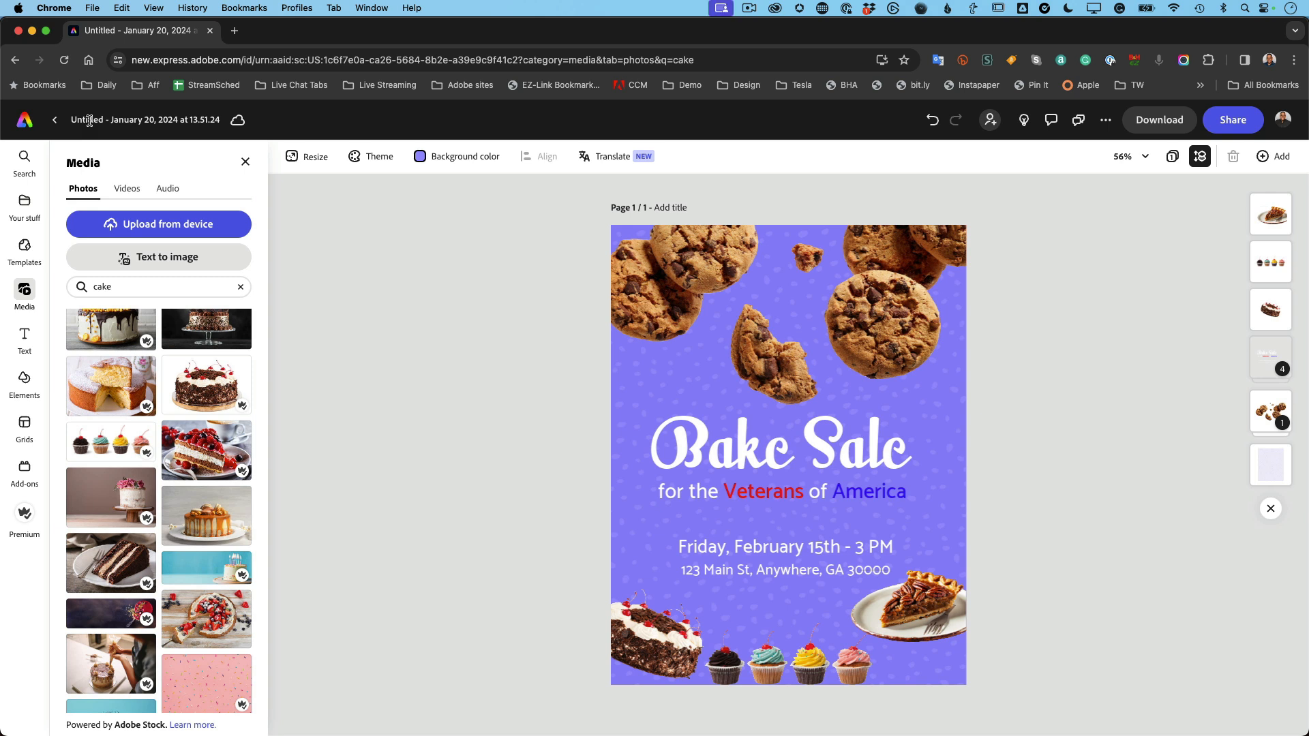
# Step: Rename the document 'Bake Sale Flyer', save it and return to the home page
pyautogui.click(115, 120)
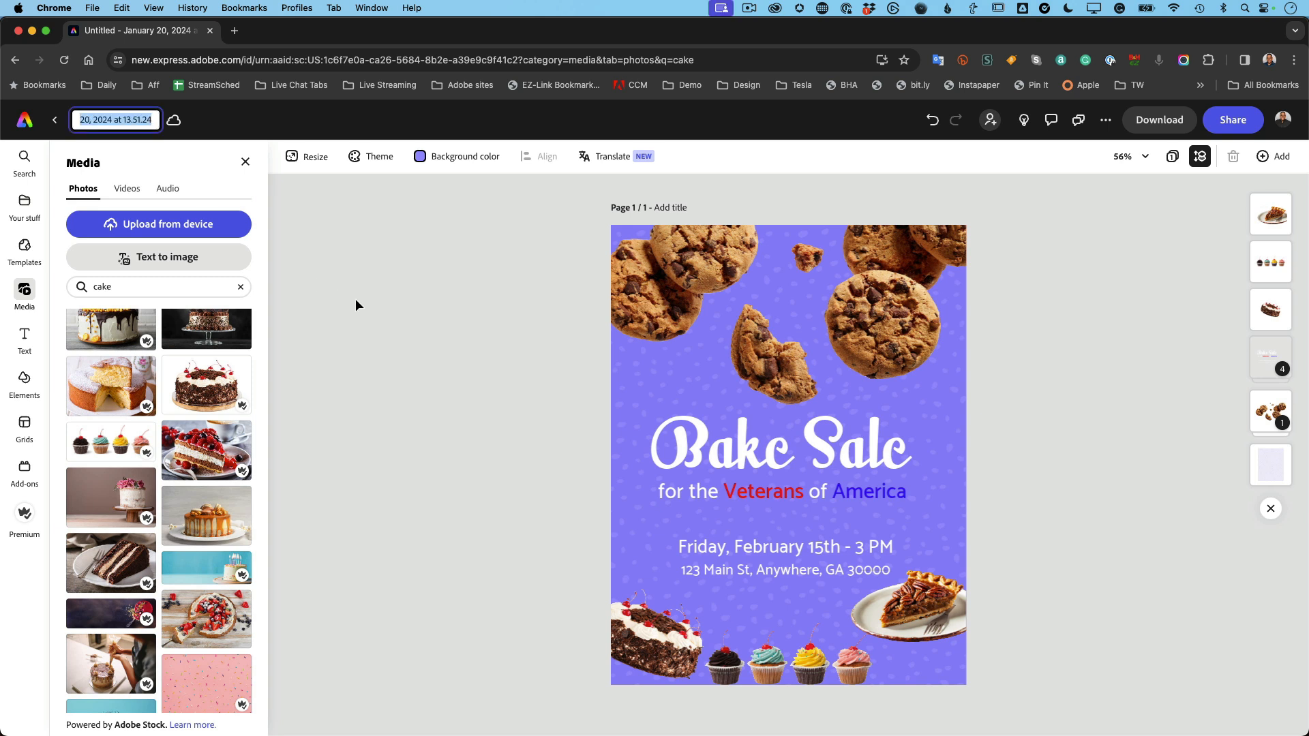
pyautogui.write('Bake Sale F')
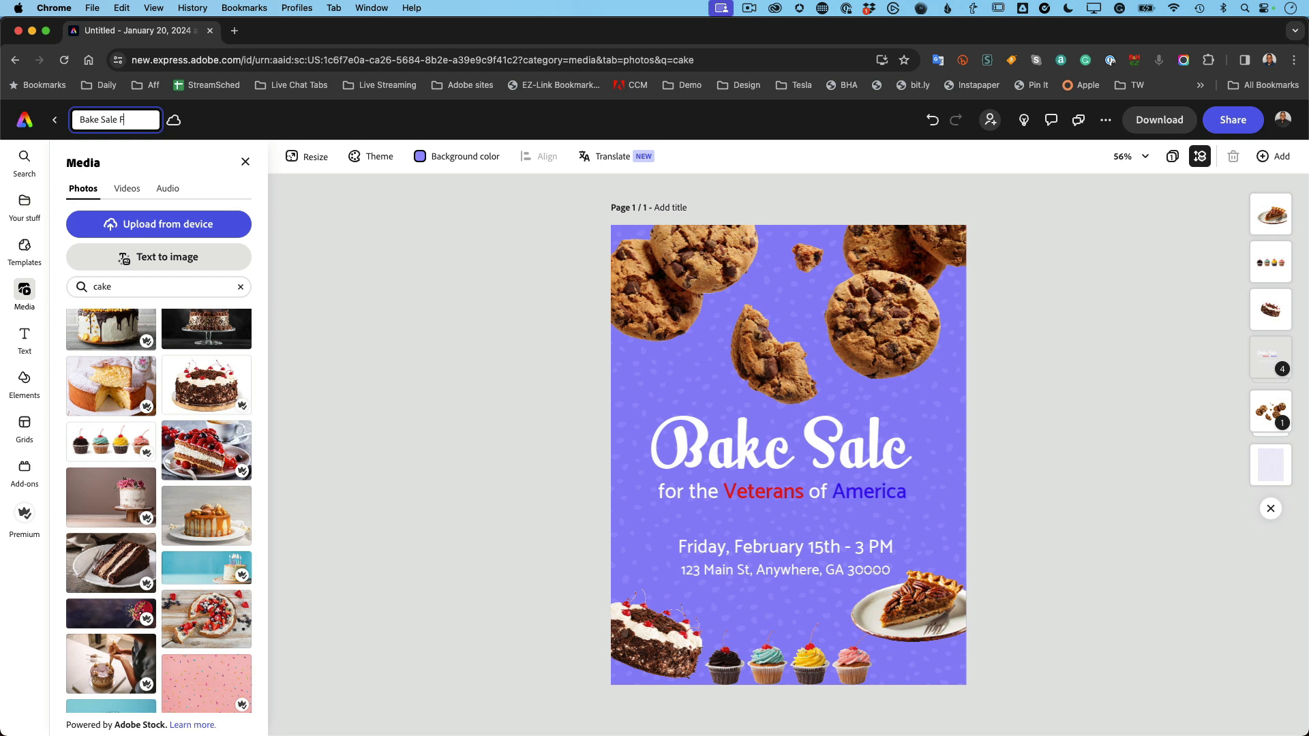
pyautogui.write('lyer')
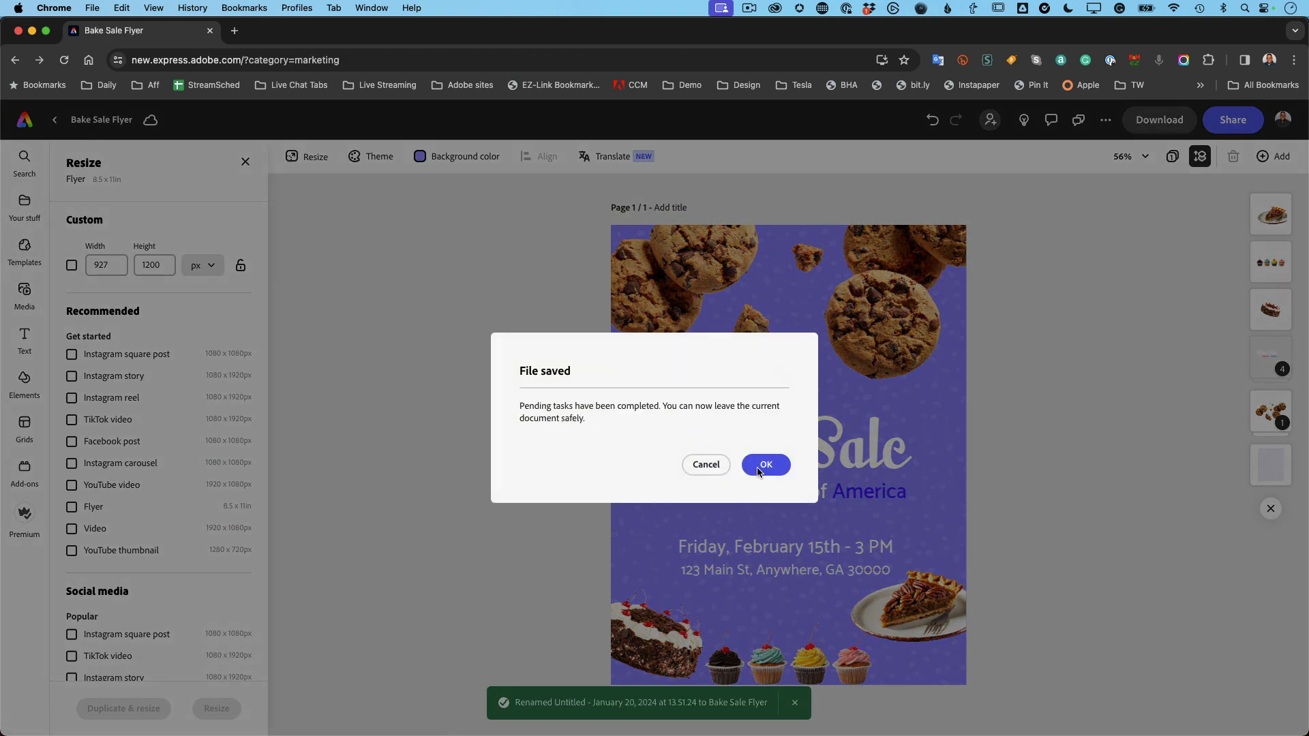
pyautogui.click(765, 464)
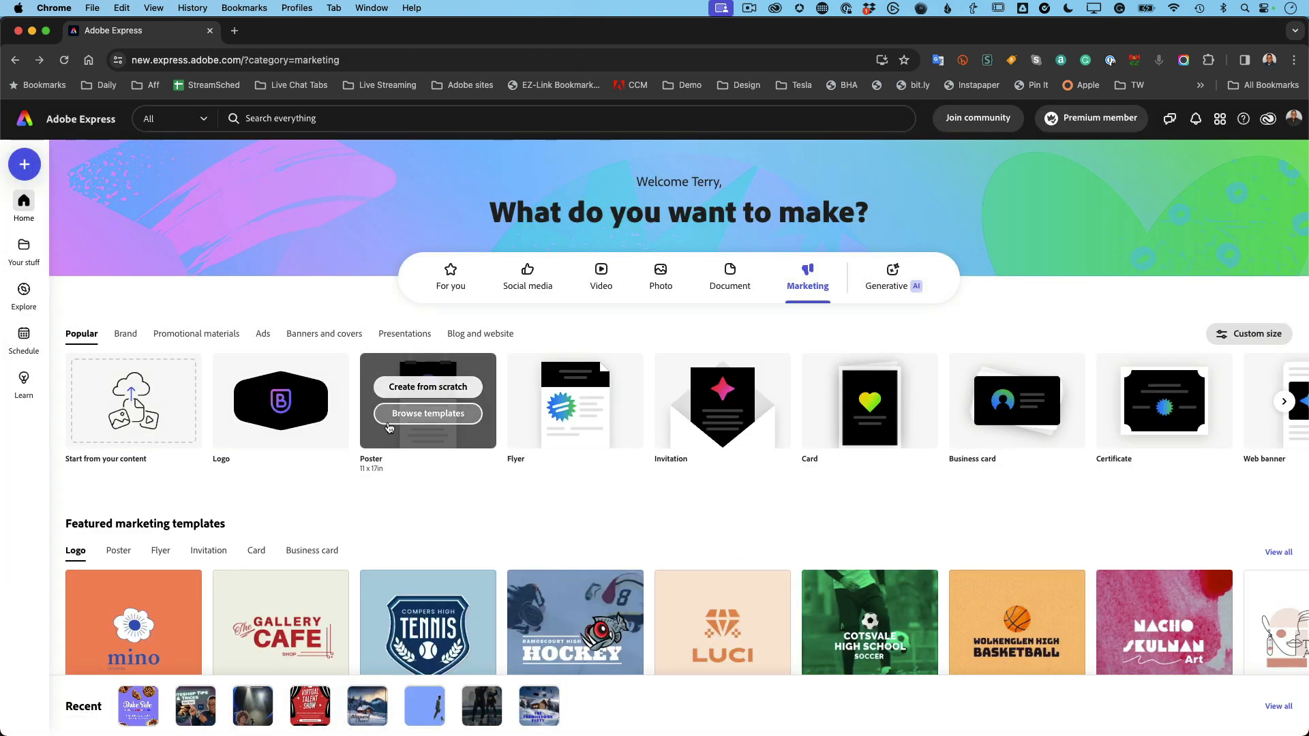